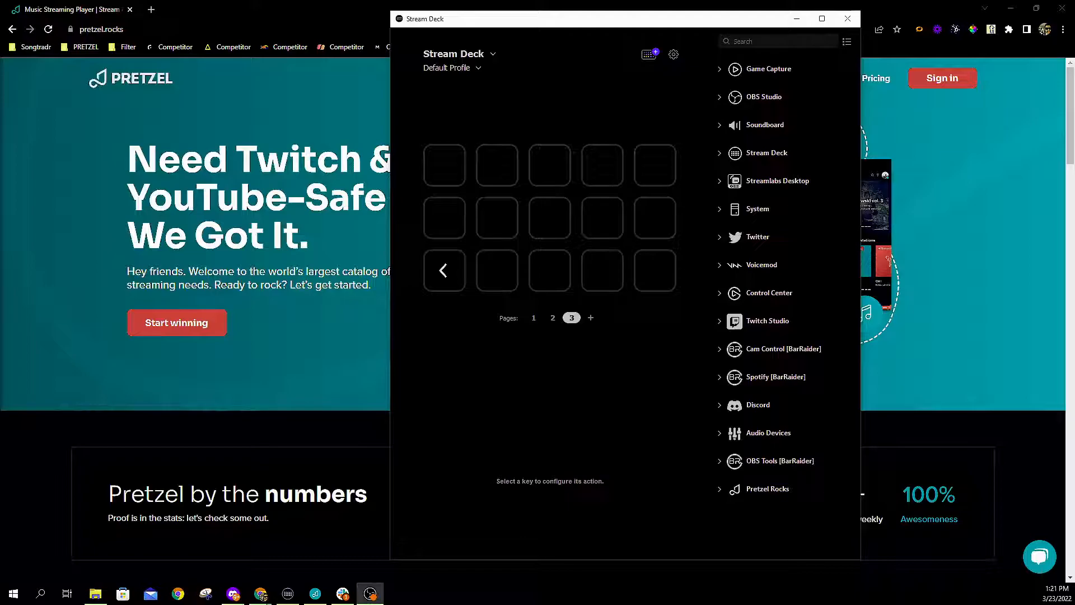
mouse_move(688, 210)
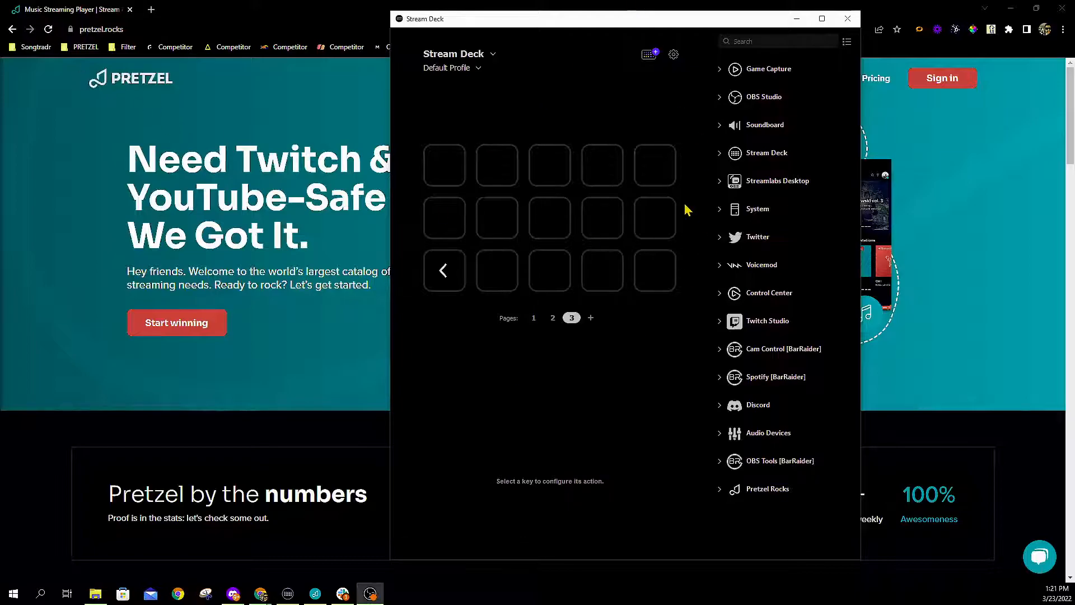
mouse_move(696, 180)
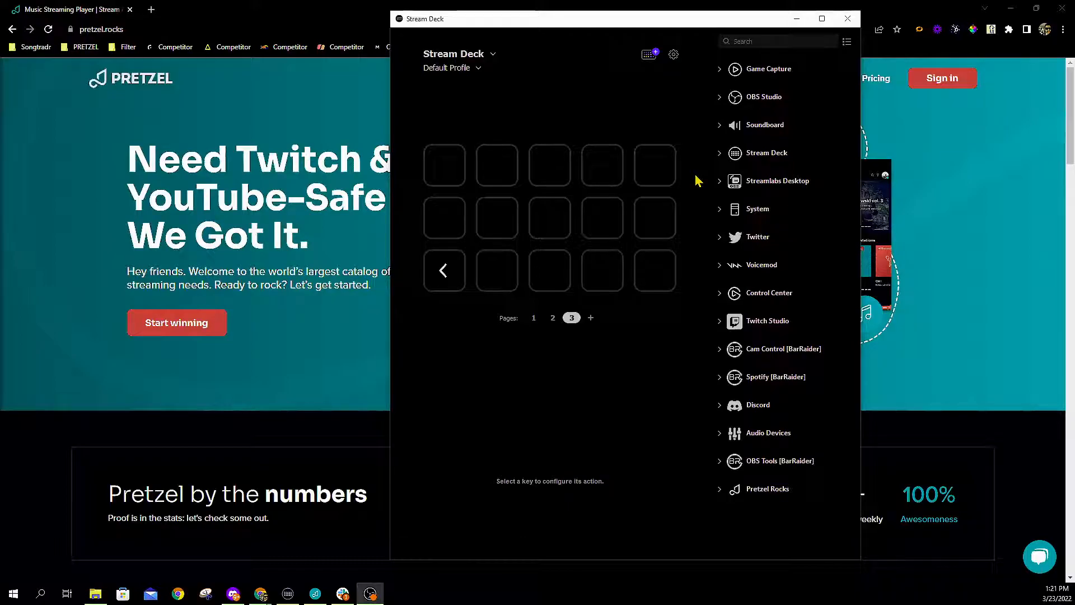
mouse_move(586, 110)
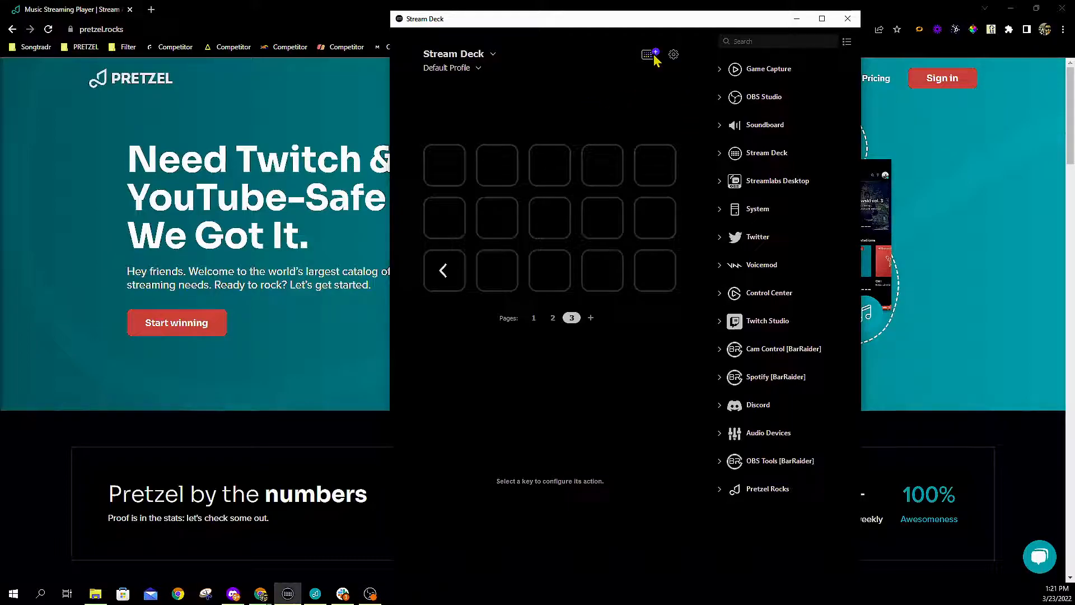
mouse_move(647, 55)
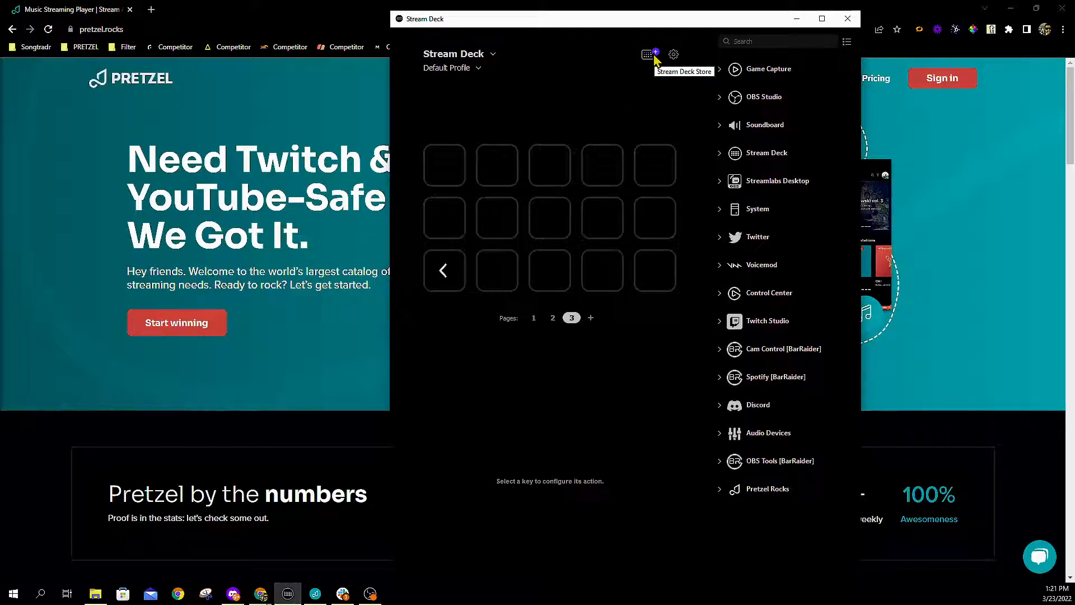
mouse_move(655, 62)
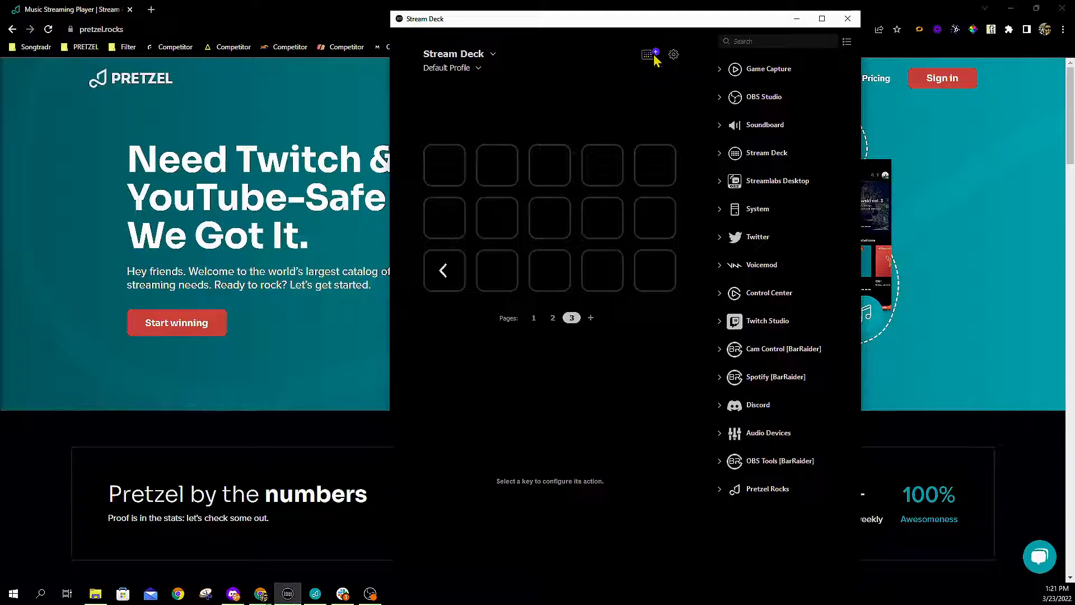
Step: Search the Stream Deck Store for 'Pretzel' and view the Pretzel Rocks plugin's details page
click(647, 54)
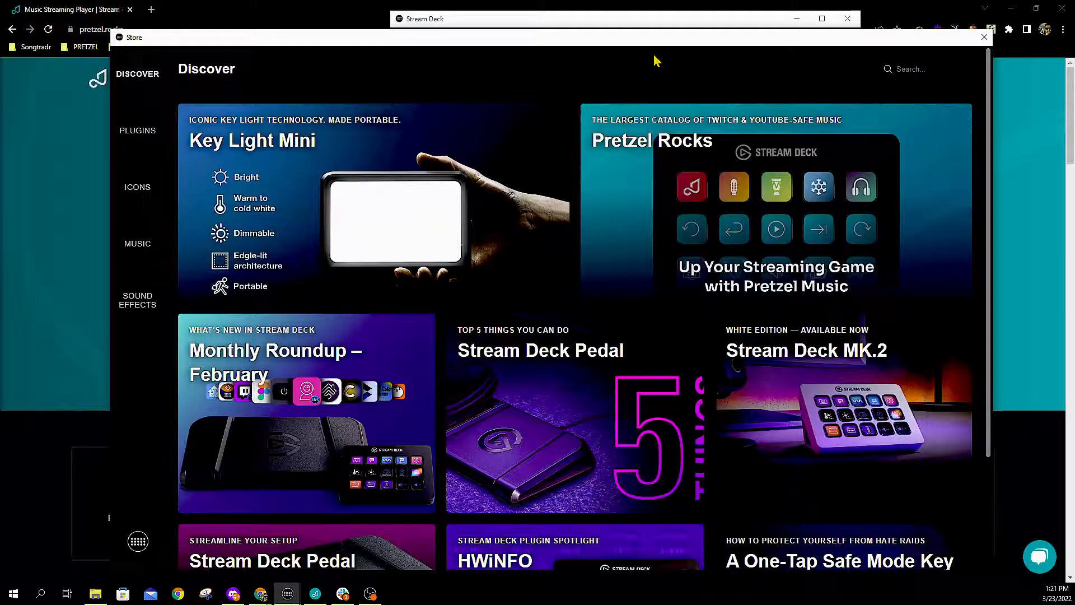
mouse_move(776, 228)
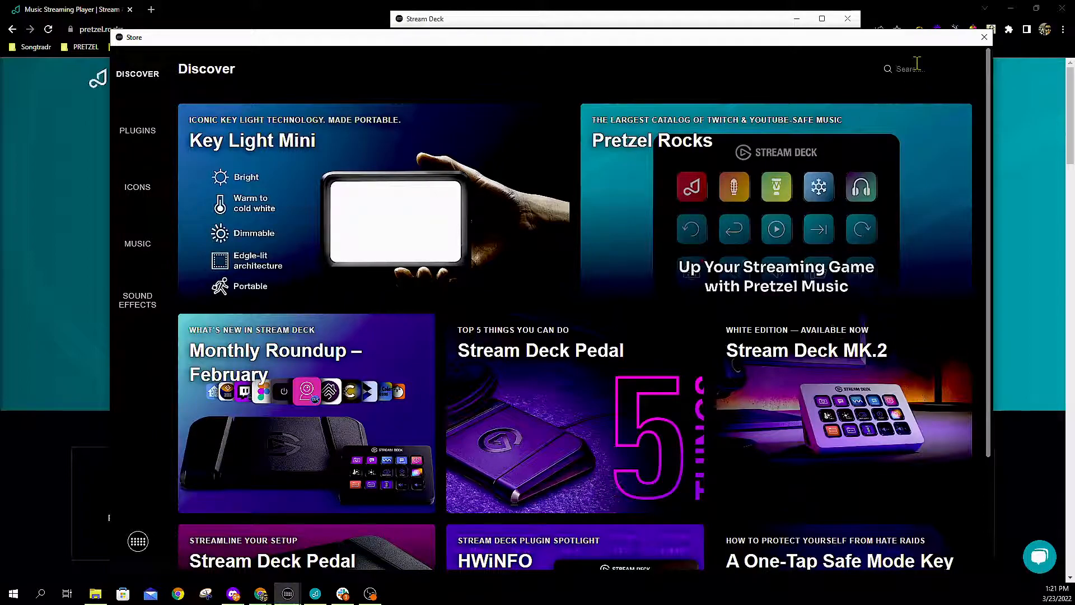
text(Pretzel)
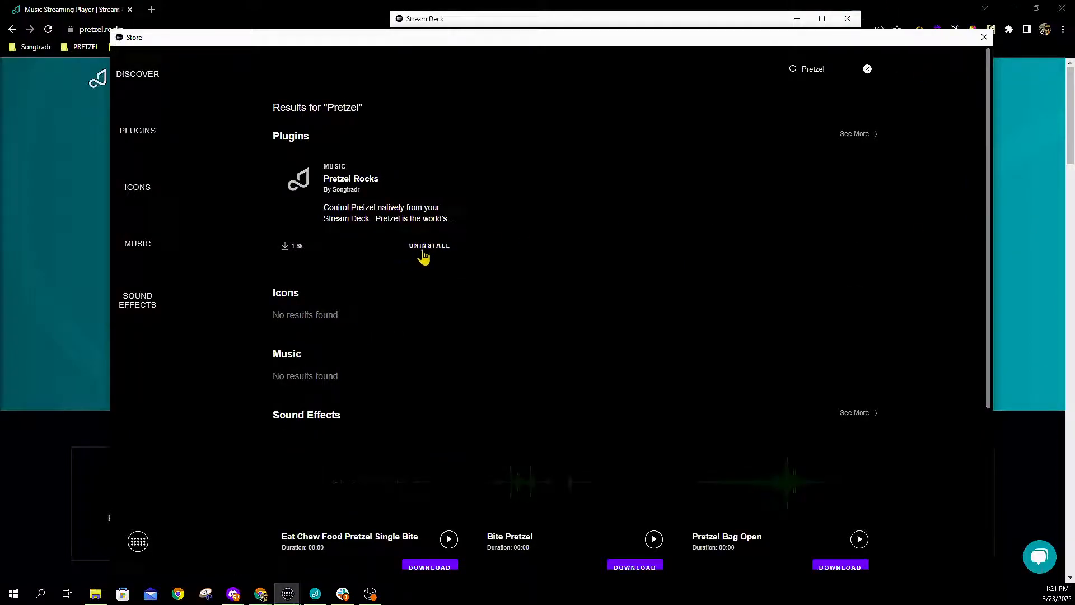
click(350, 178)
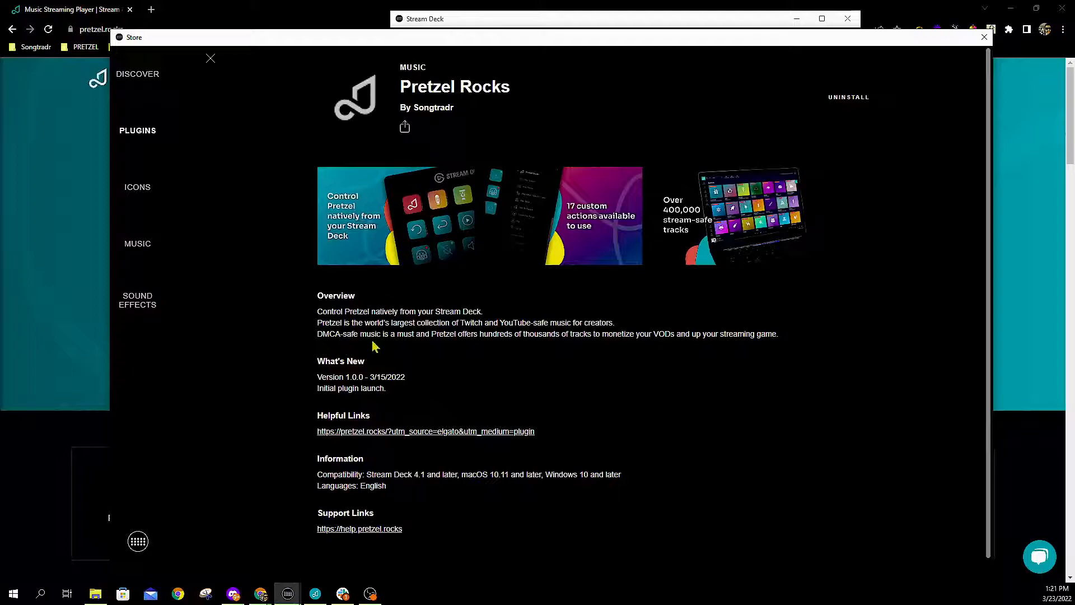
scroll(up, 3)
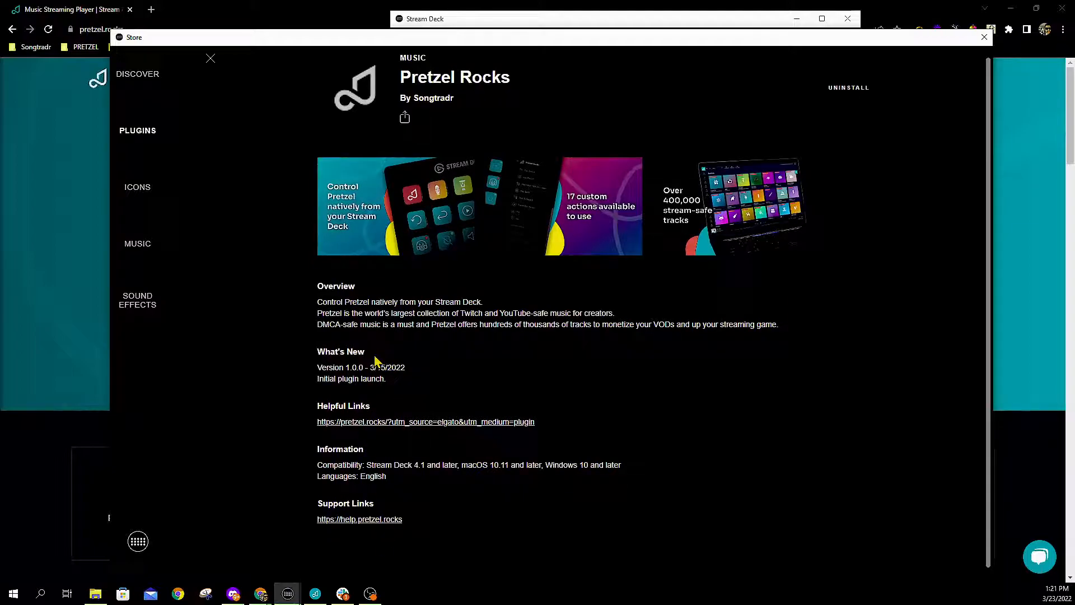
mouse_move(586, 180)
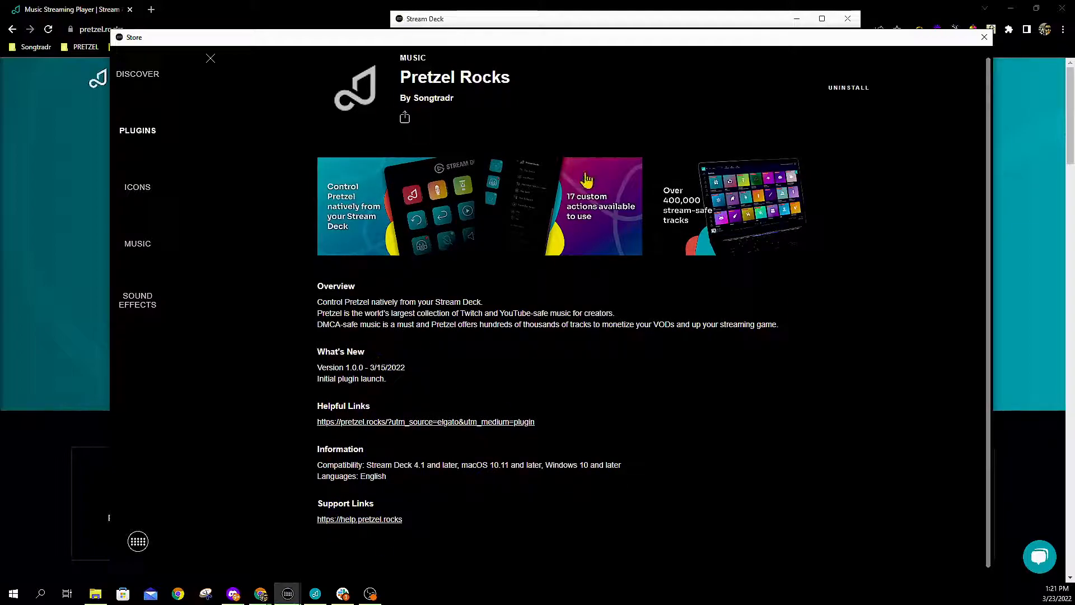
mouse_move(520, 144)
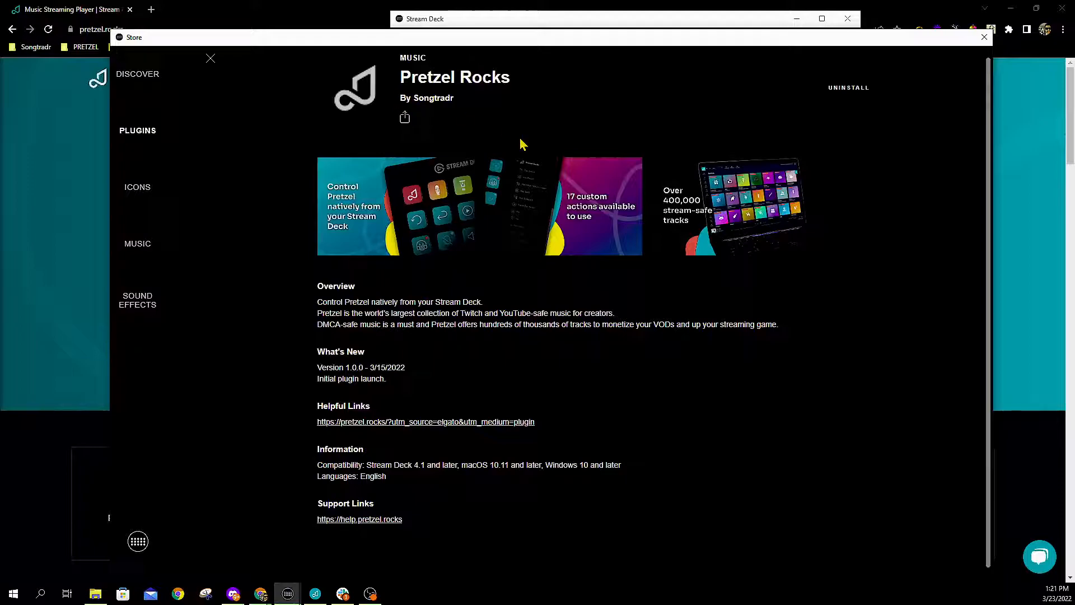
mouse_move(856, 78)
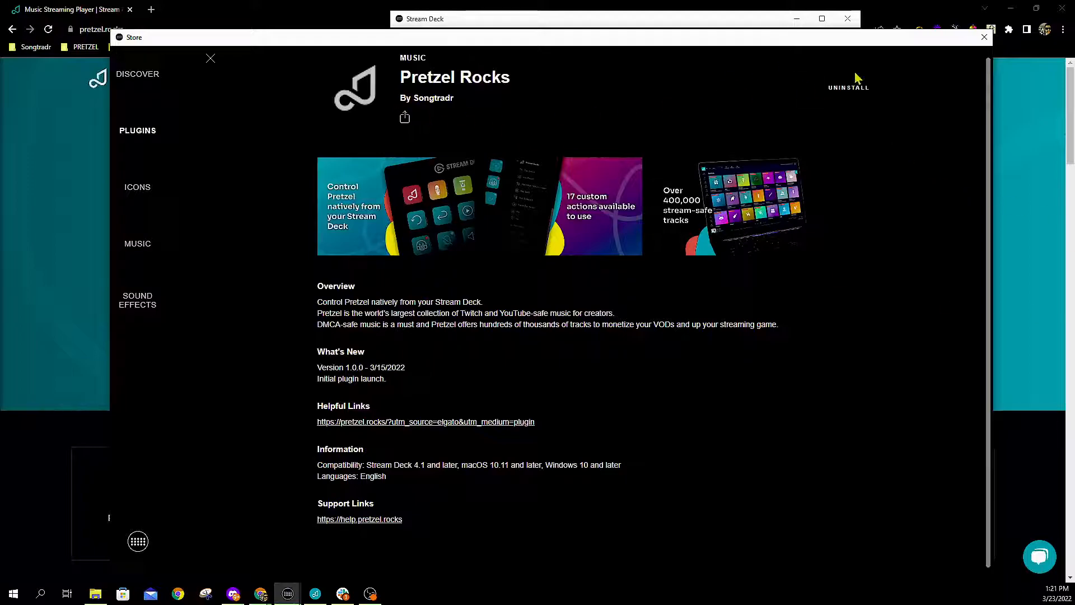
Step: Close the store and return to the Stream Deck keys view
click(209, 57)
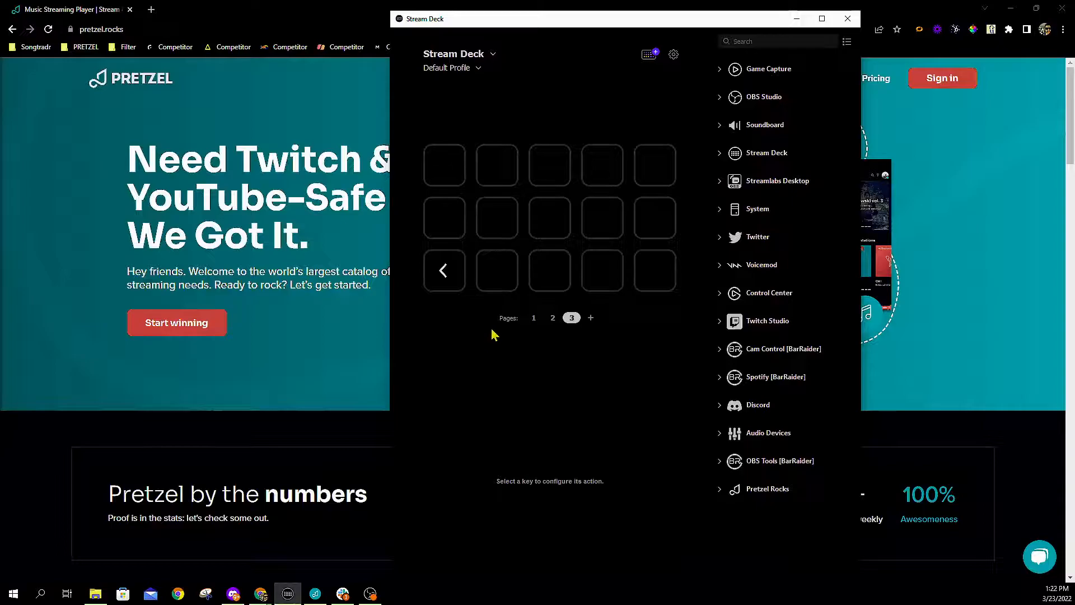
mouse_move(481, 379)
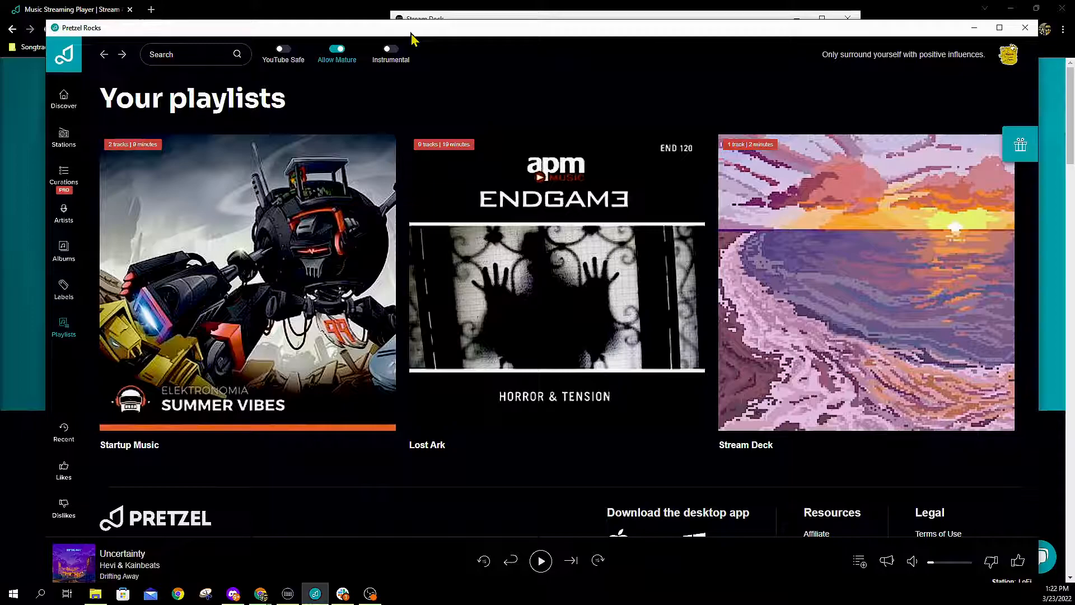
mouse_move(484, 328)
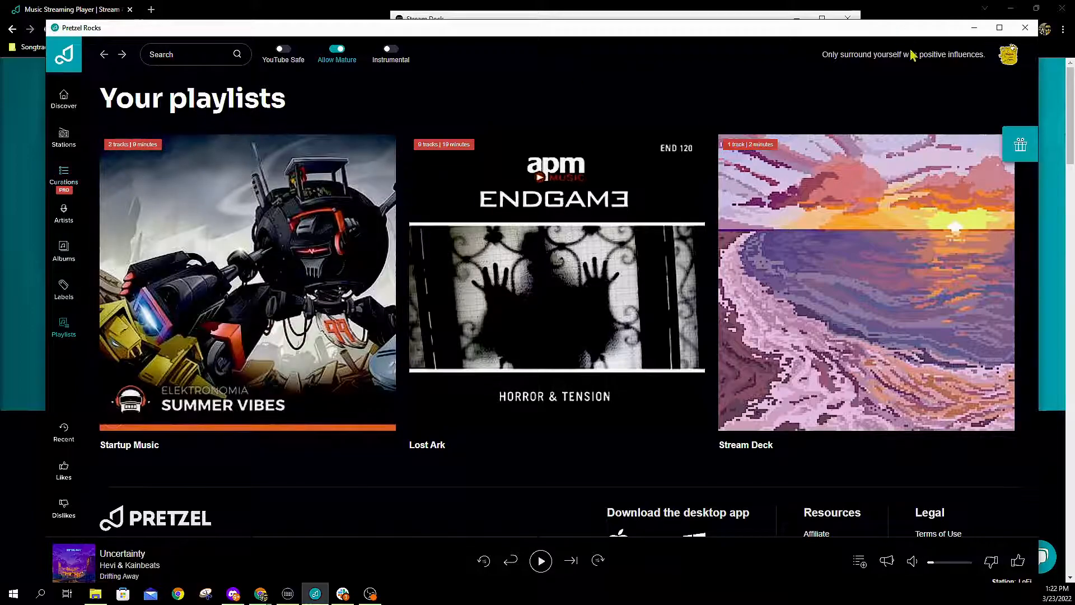
Step: Bring Stream Deck forward and browse the expanded Pretzel Rocks action list
click(288, 593)
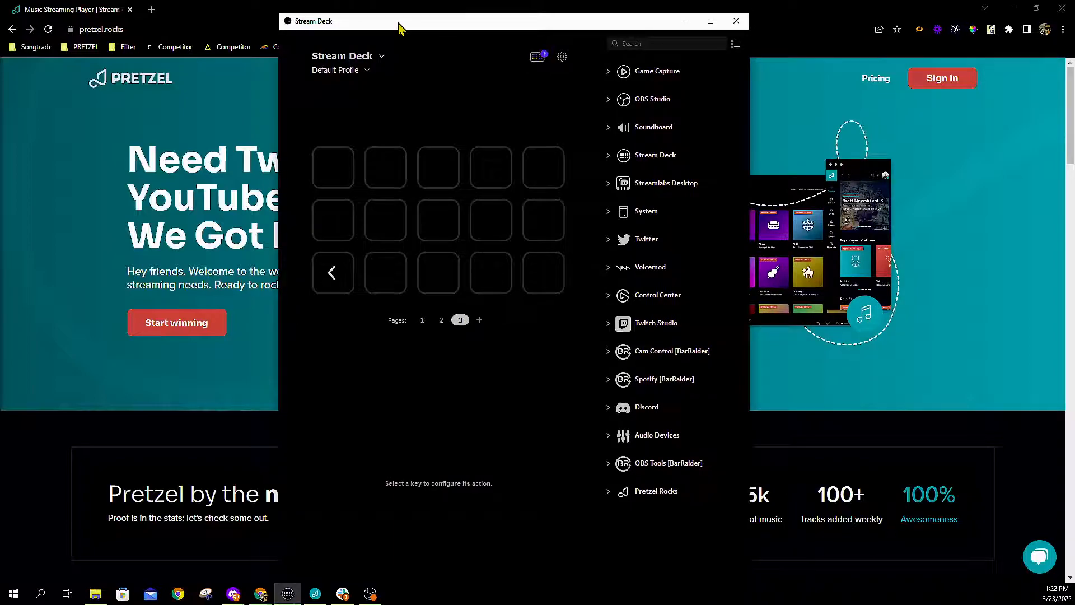
mouse_move(340, 320)
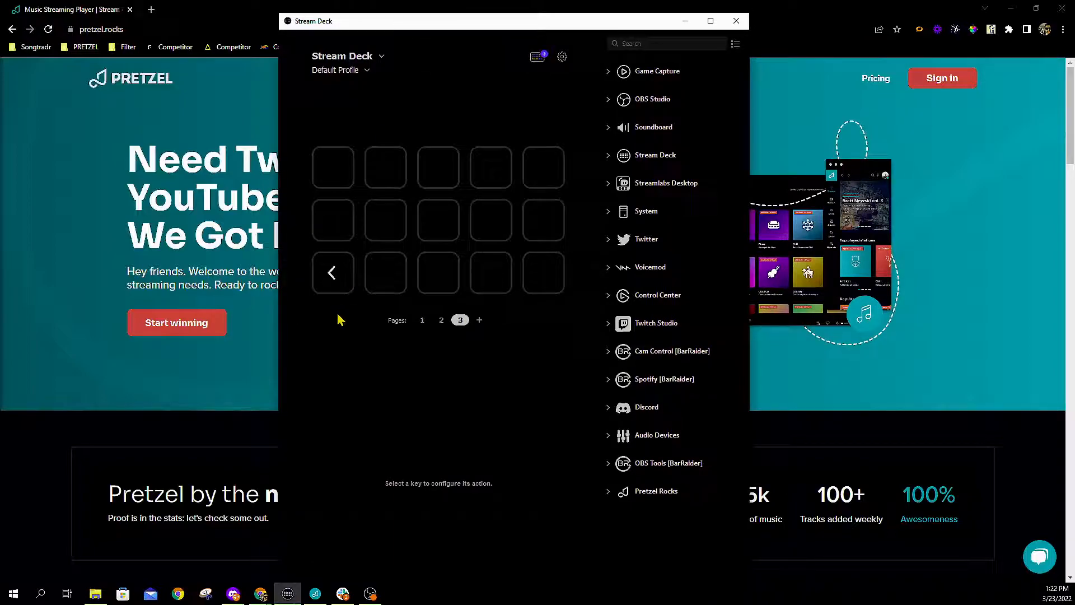
mouse_move(634, 169)
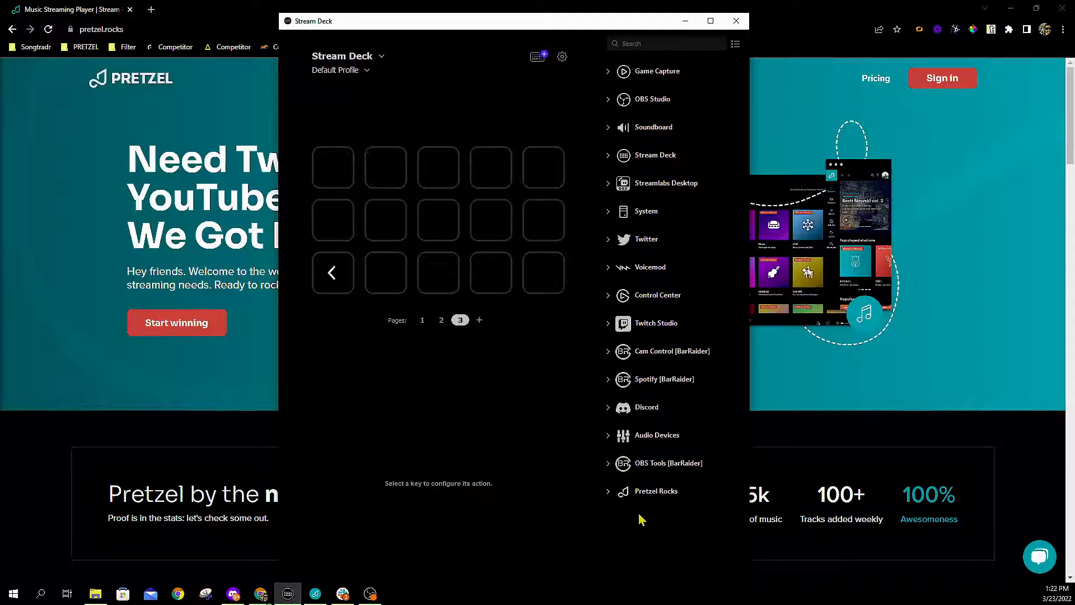
mouse_move(610, 500)
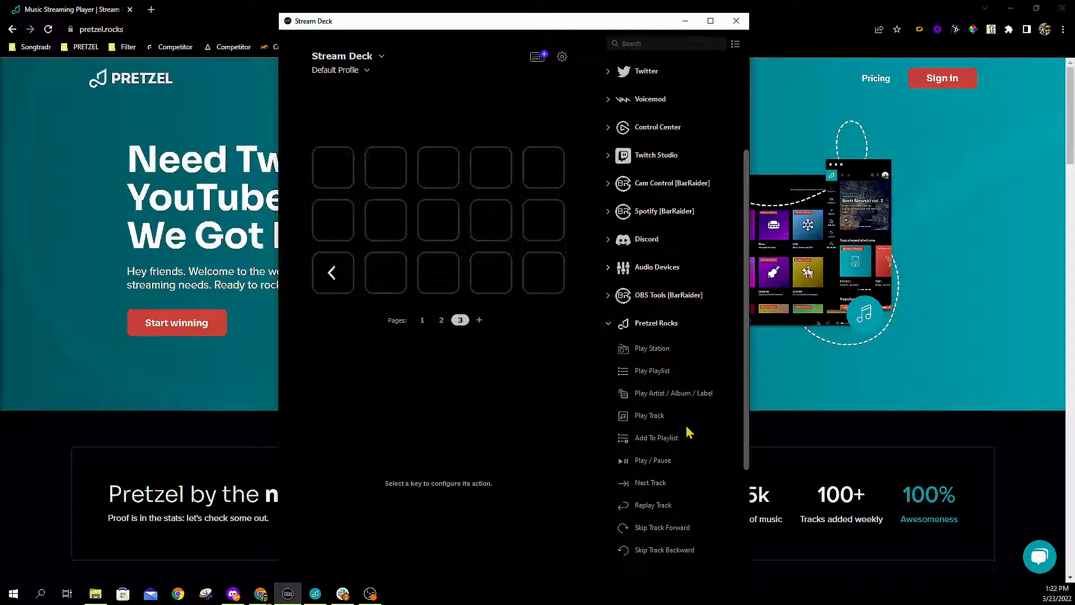
scroll(down, 3)
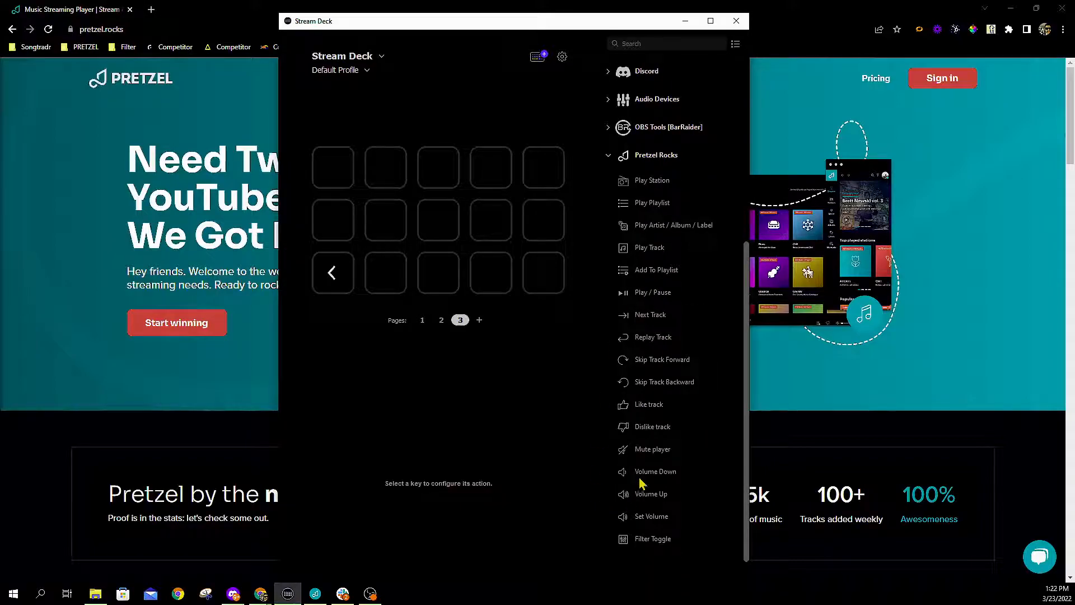
mouse_move(645, 484)
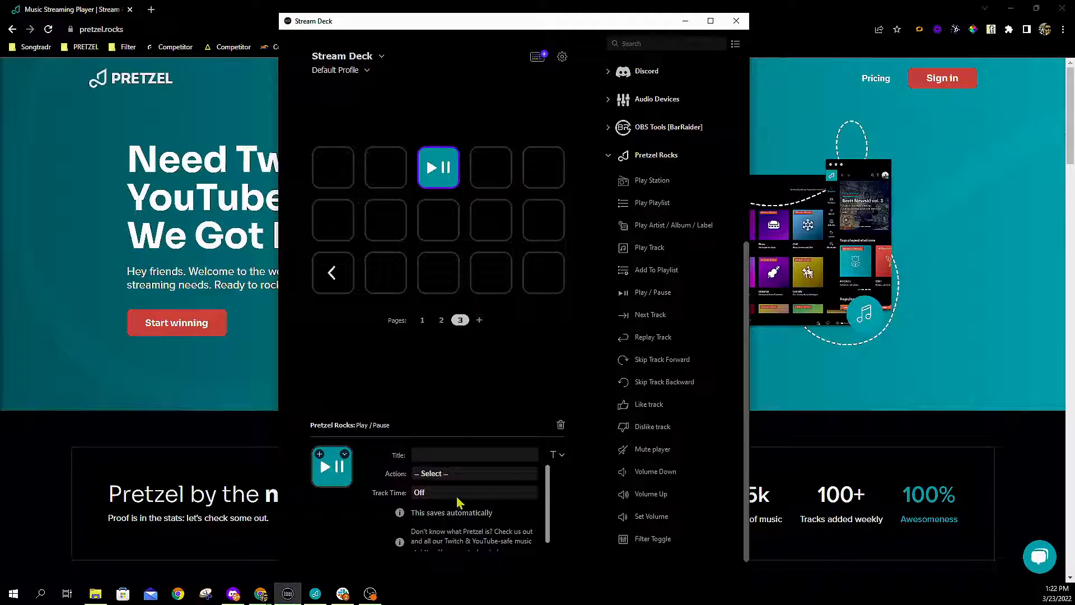
Step: Set the page 3 Play/Pause key's Track Time to Count Down
click(472, 472)
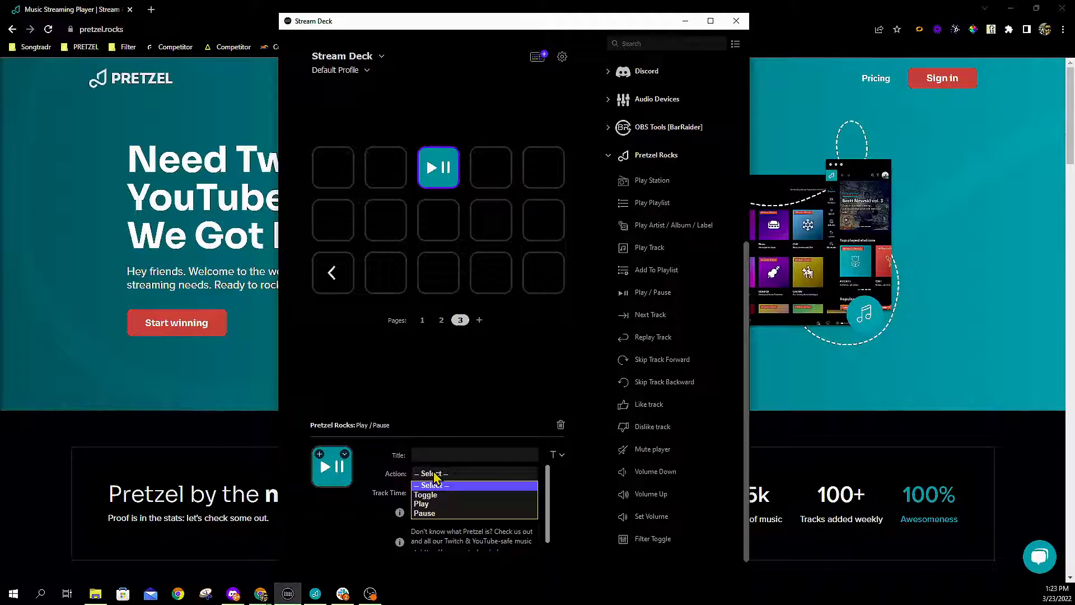
mouse_move(421, 503)
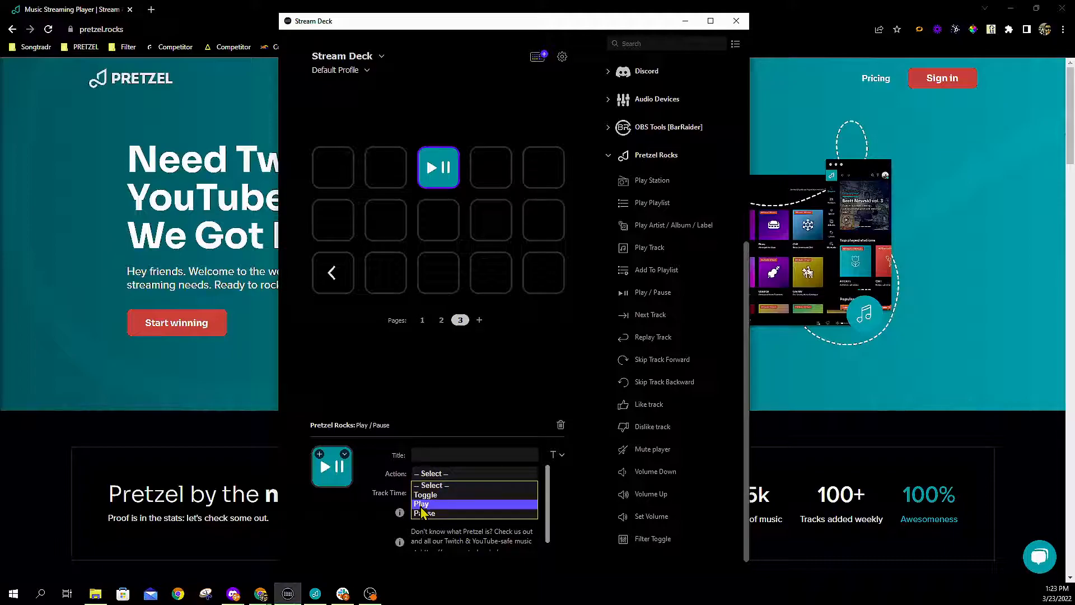
mouse_move(423, 512)
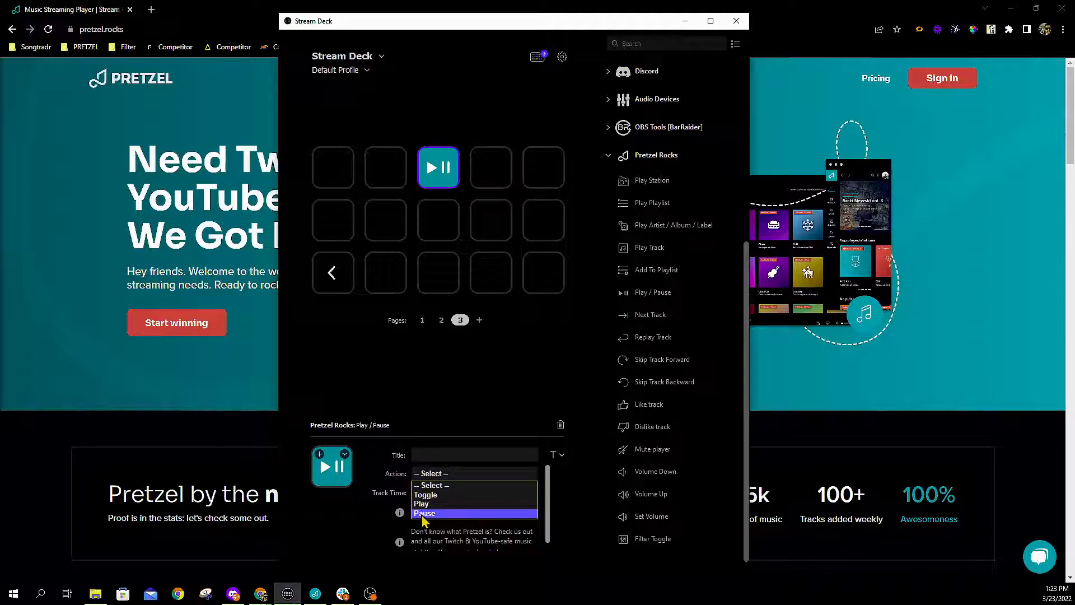
mouse_move(422, 504)
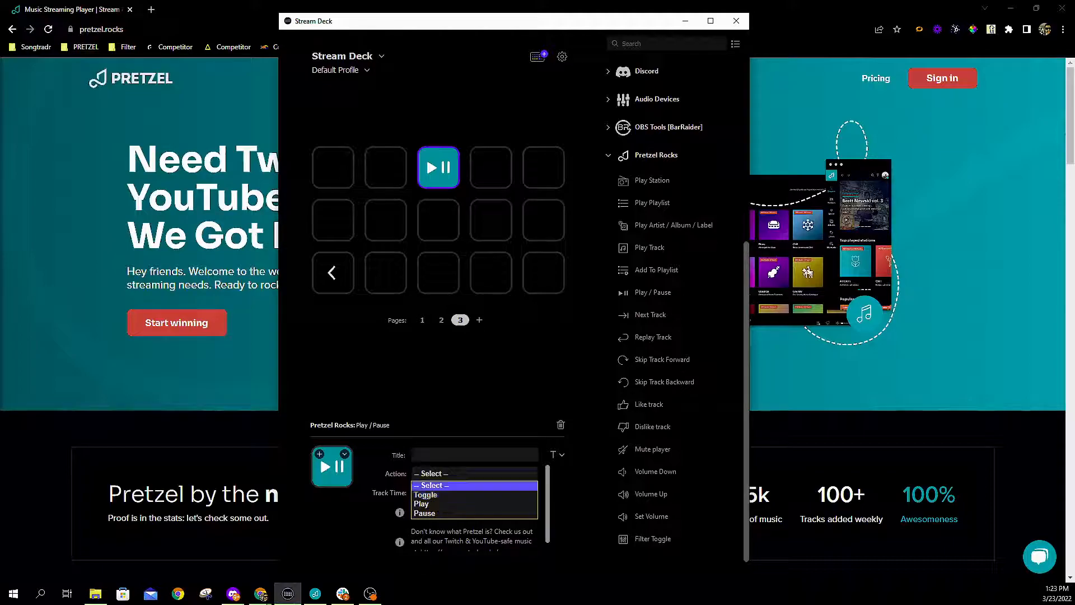
mouse_move(423, 505)
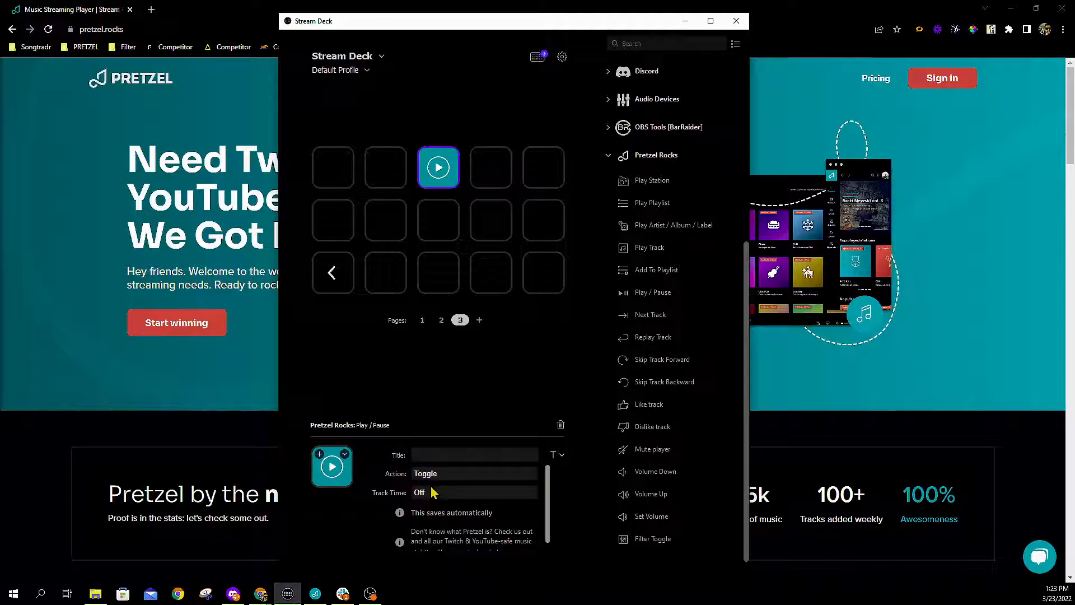
mouse_move(436, 508)
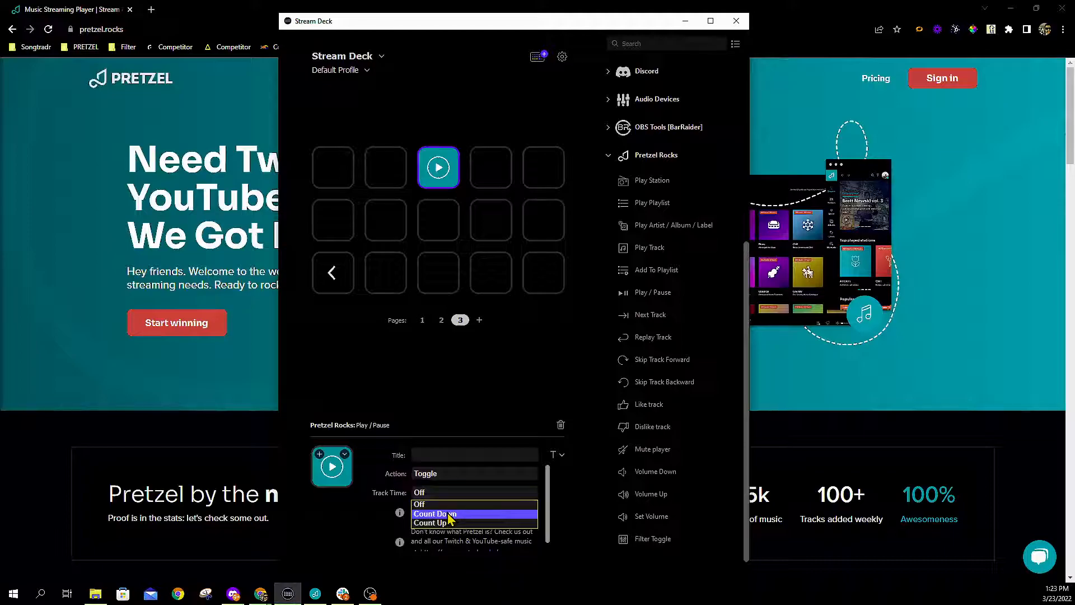
click(434, 514)
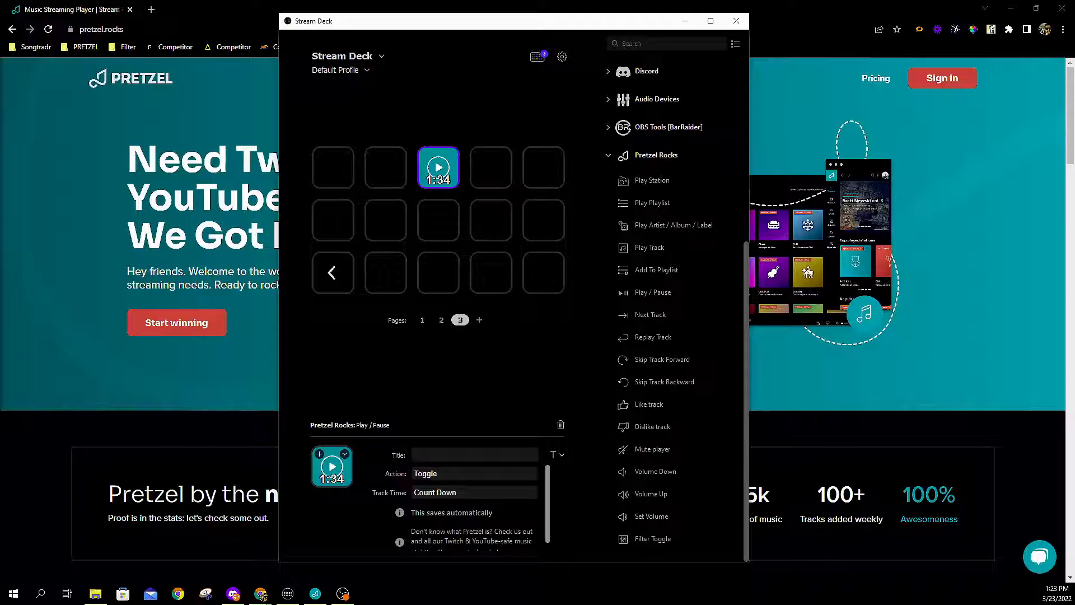
mouse_move(32, 378)
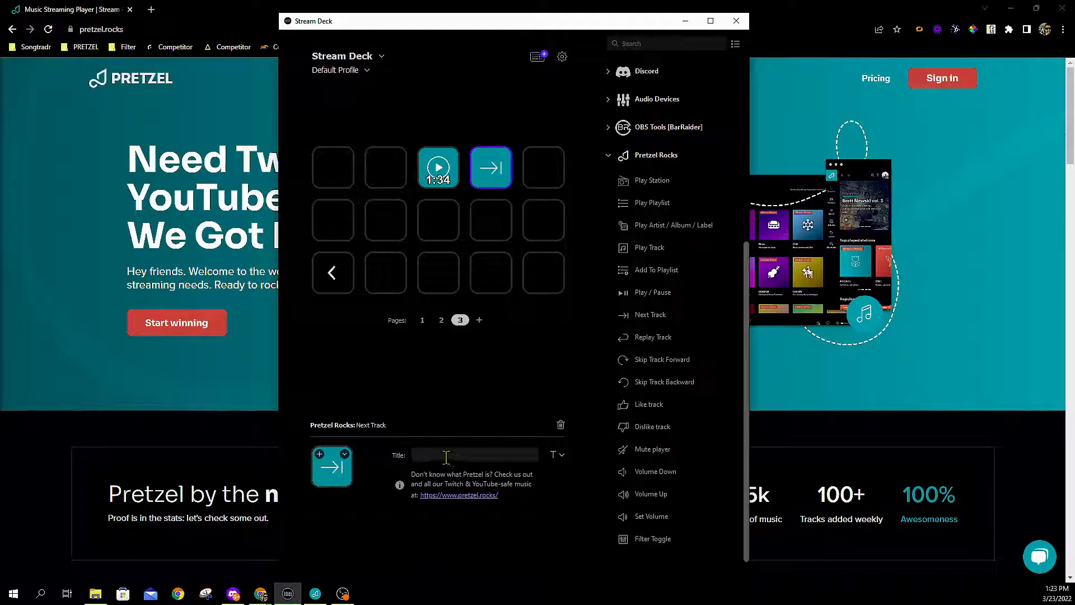
Step: Title the Next Track and Replay Track keys 'Next' and 'Replay'
text(NEx)
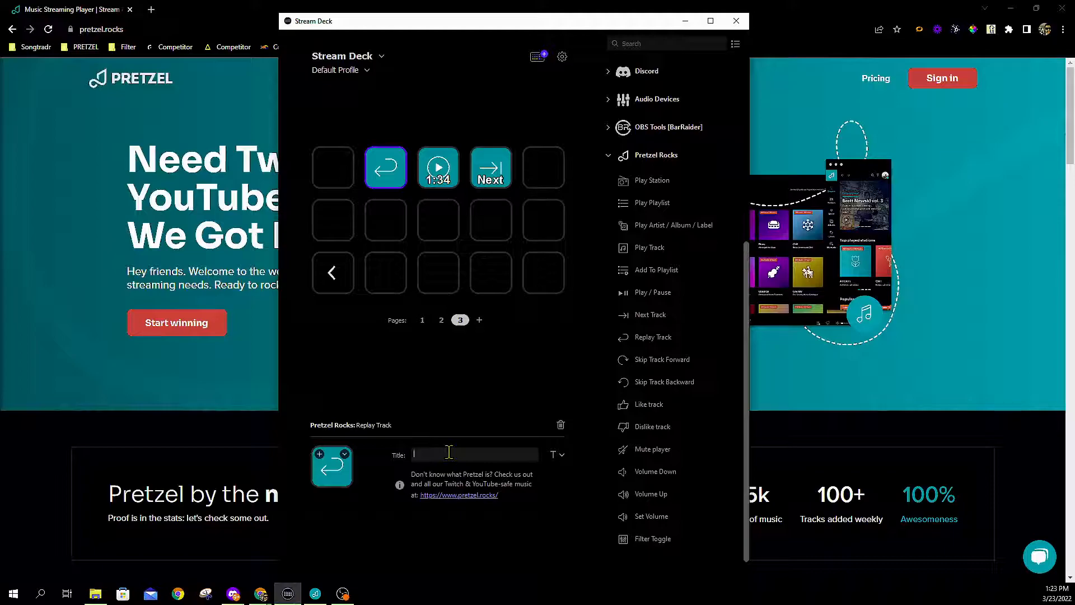
text(Replay)
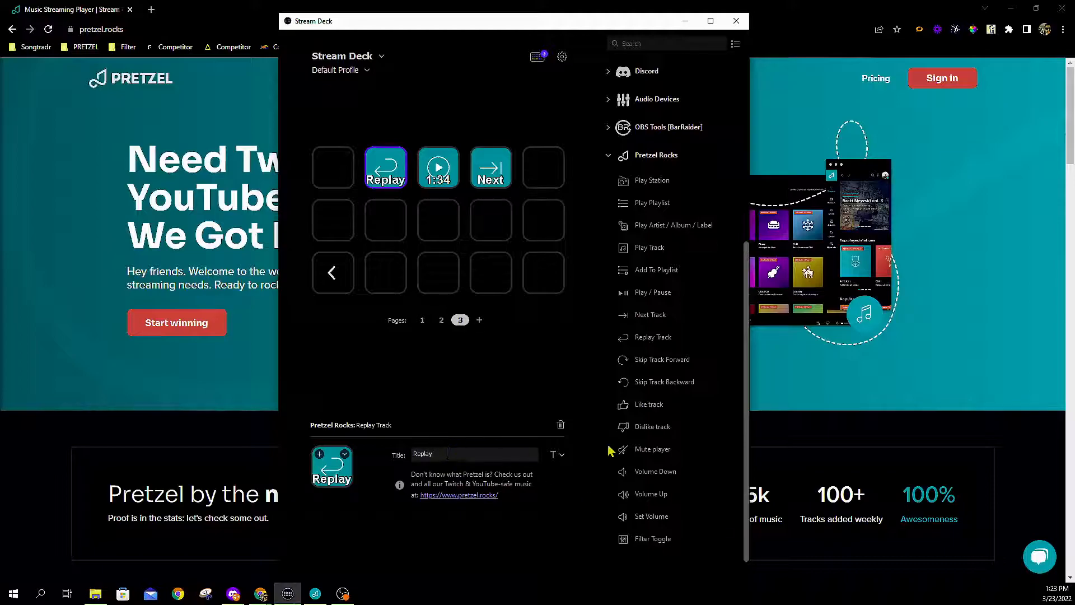
click(459, 374)
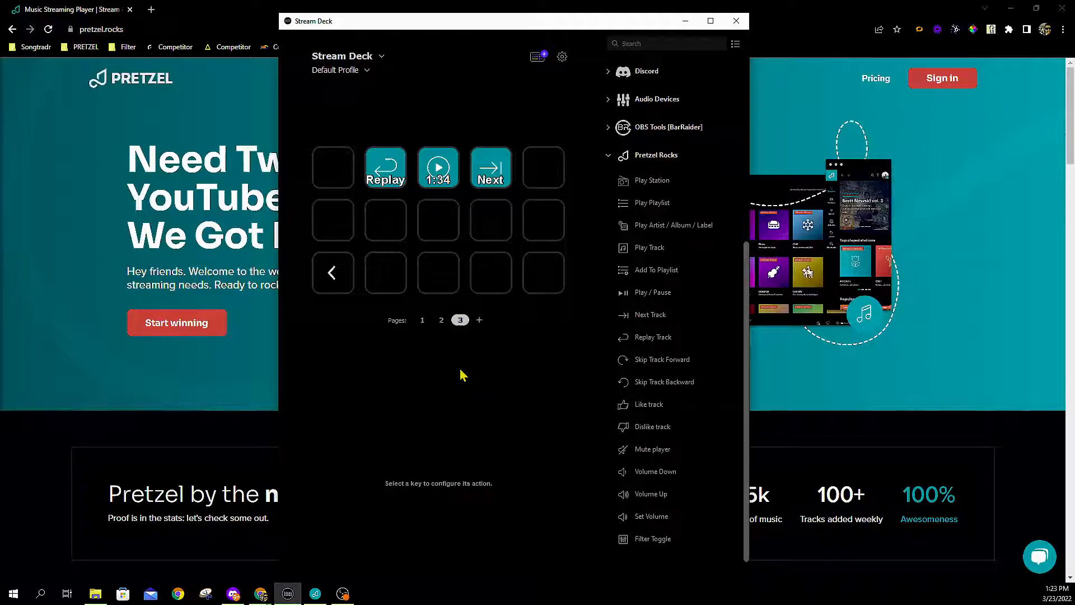
mouse_move(479, 365)
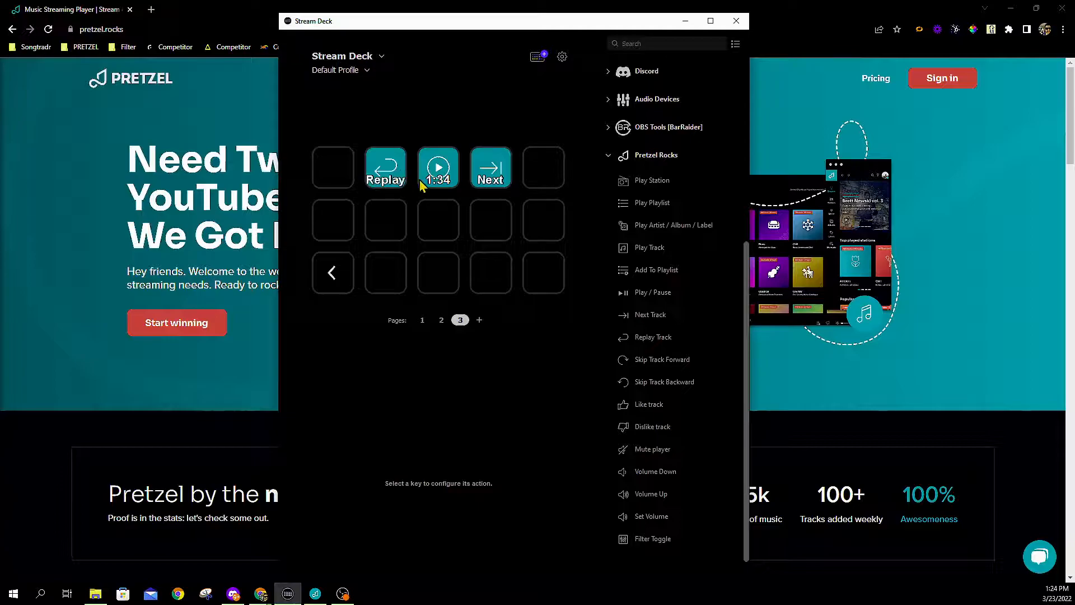
mouse_move(621, 287)
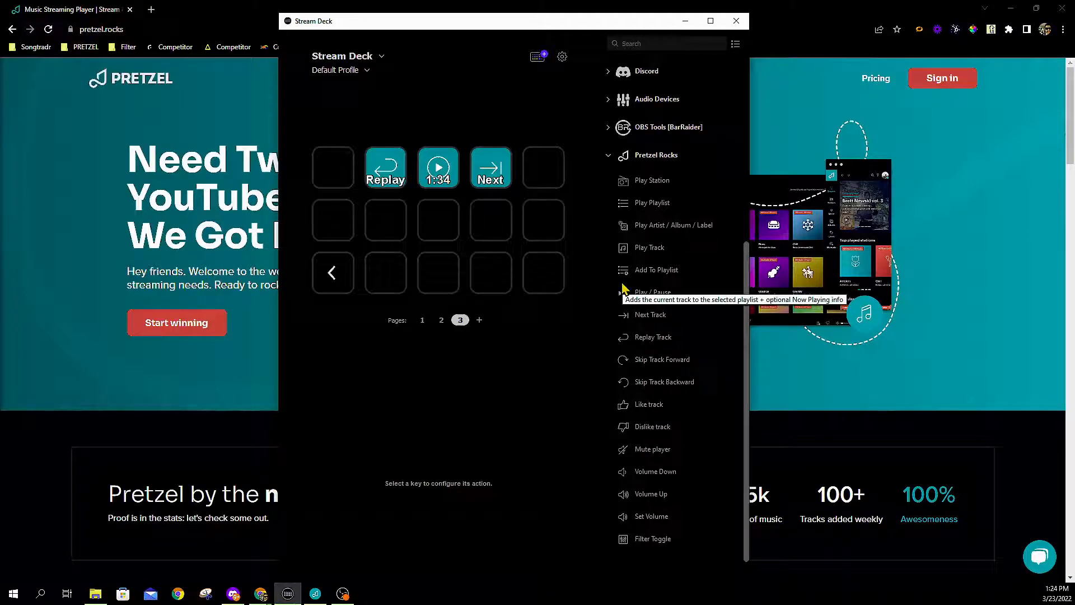
mouse_move(675, 292)
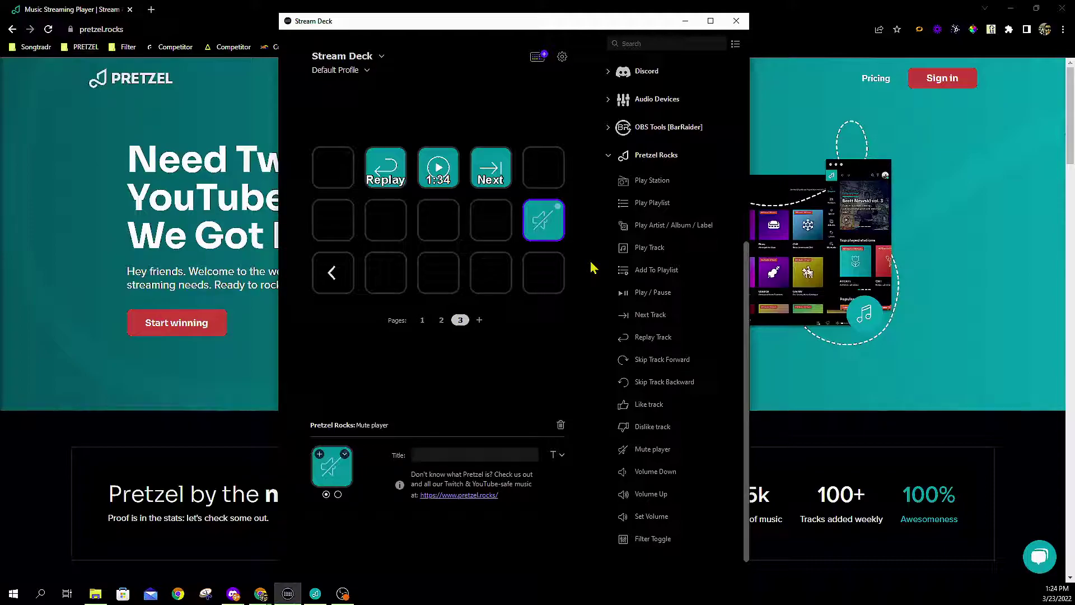
mouse_move(579, 254)
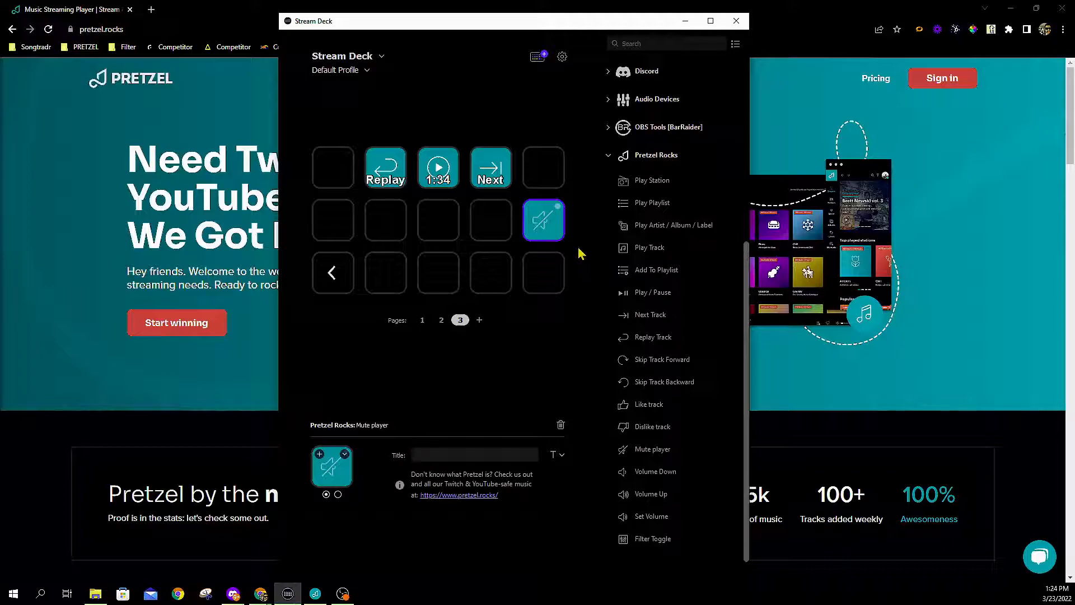
mouse_move(535, 257)
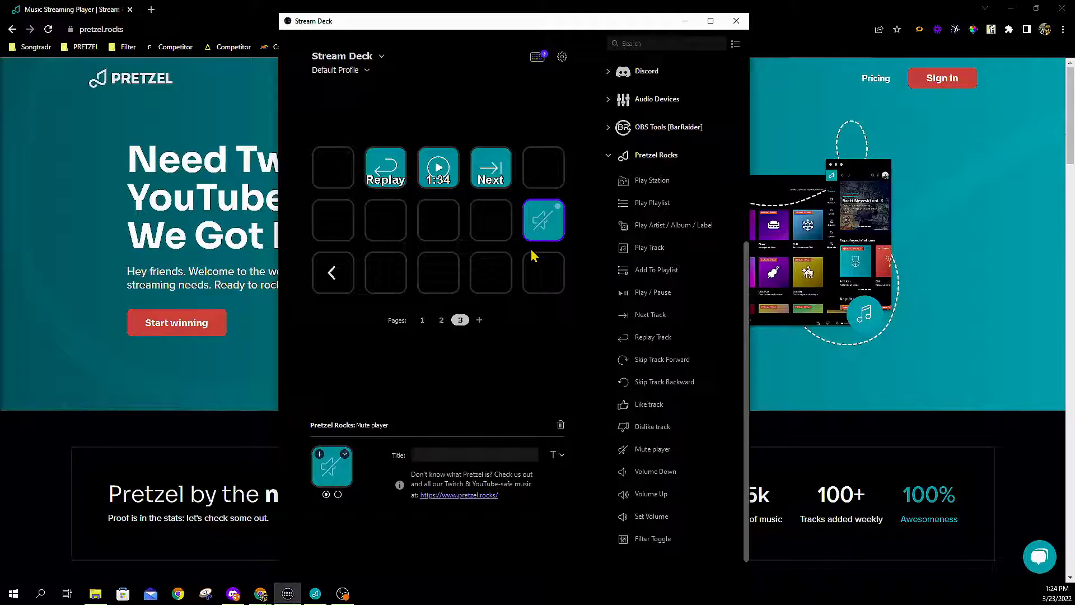
mouse_move(573, 235)
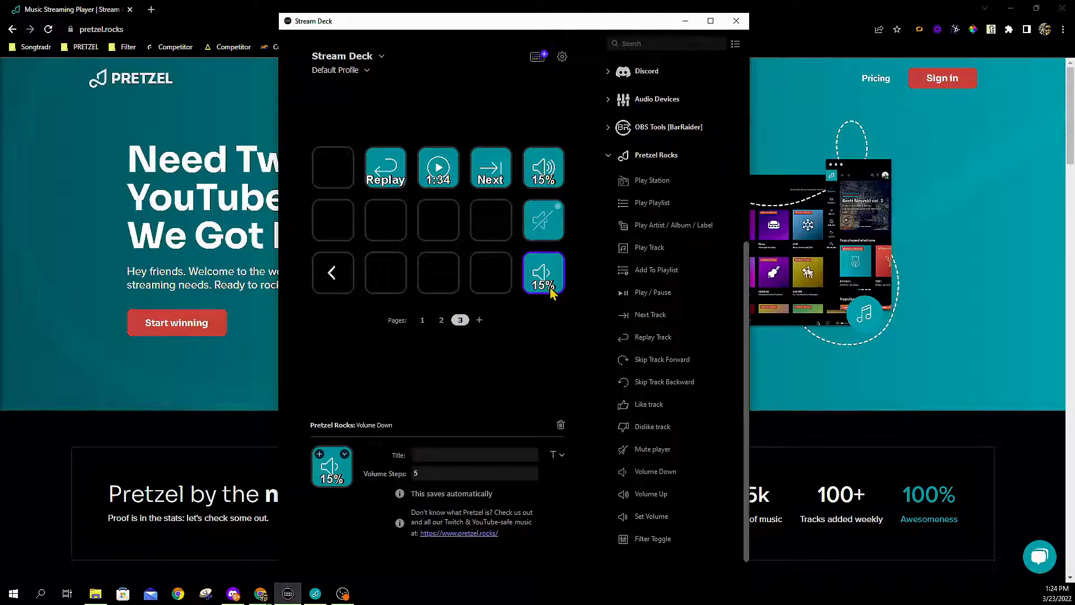
mouse_move(546, 177)
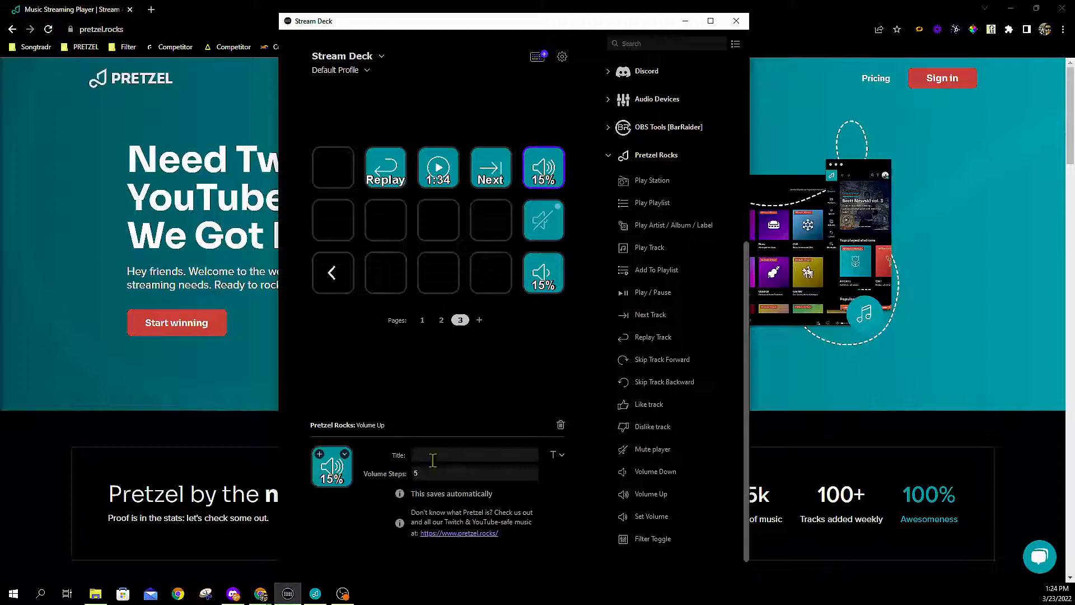
mouse_move(528, 497)
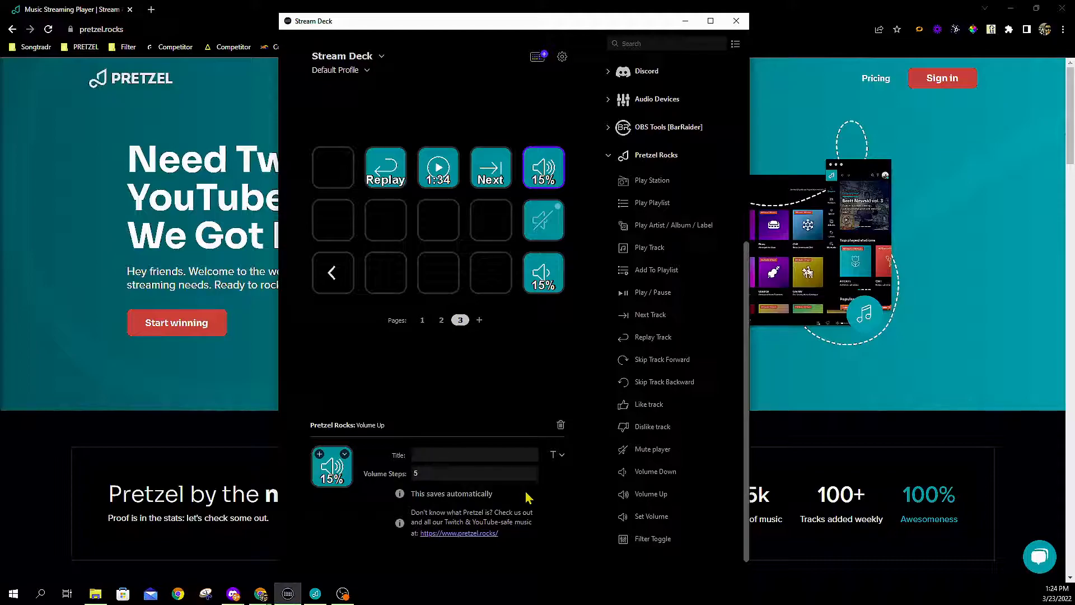
Step: Enter a test title on the Volume Up key and remove it again
text(god)
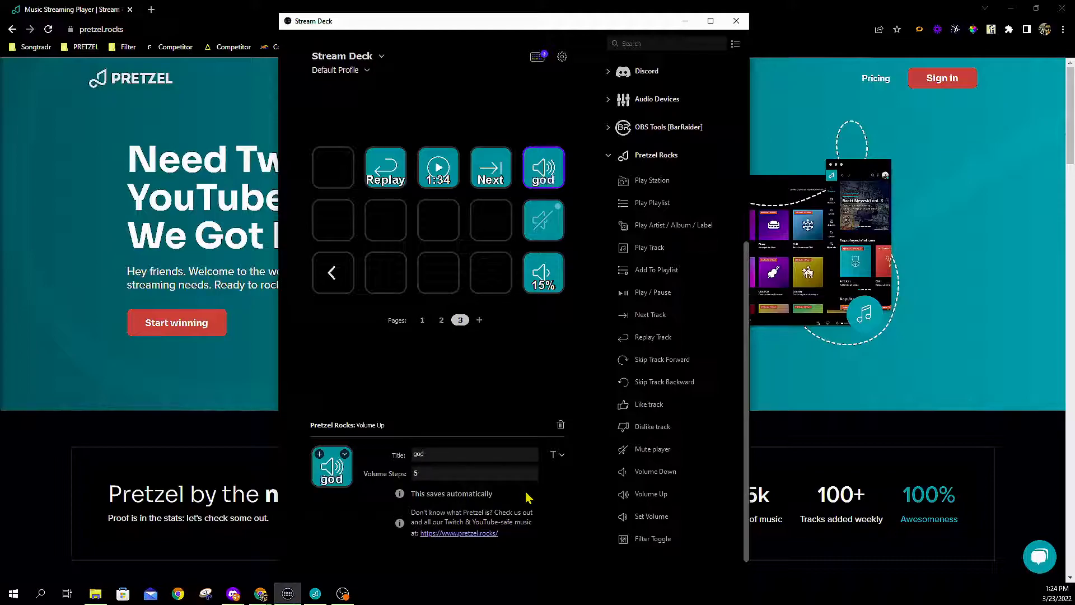
text(sdf)
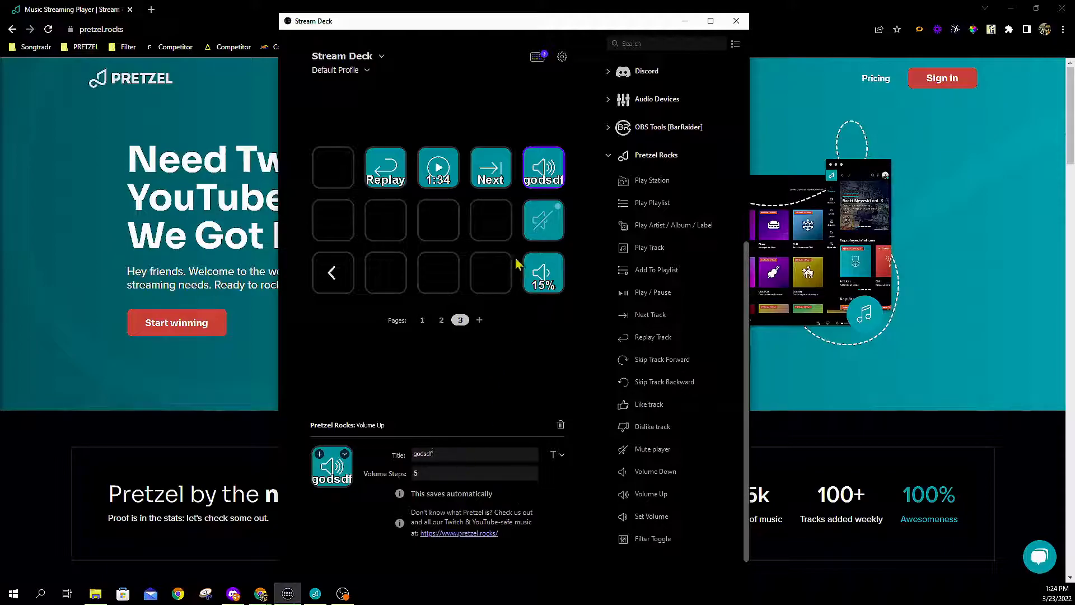
mouse_move(426, 489)
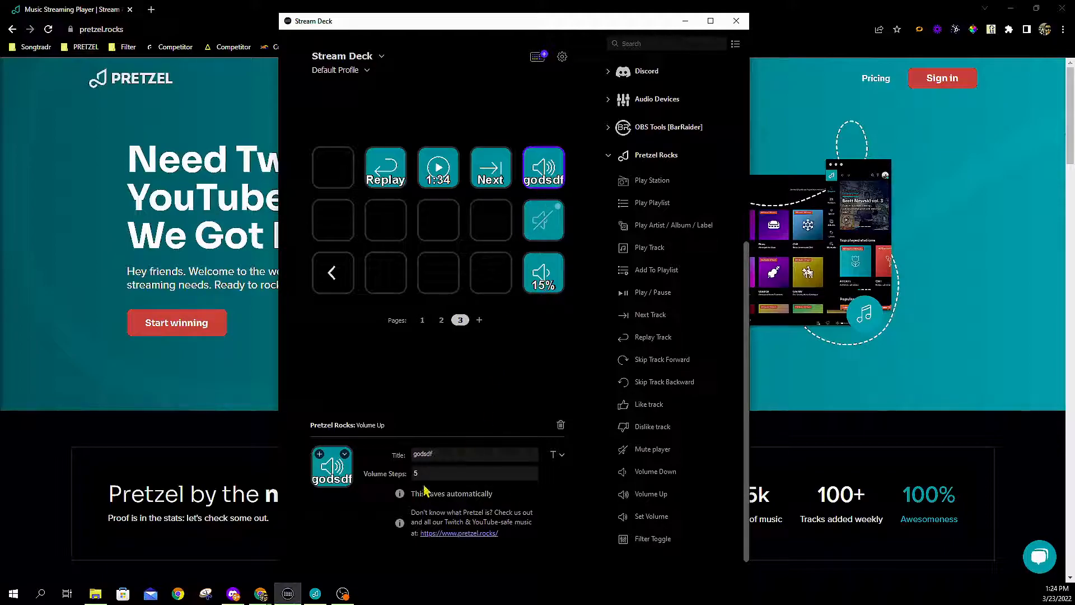
key(Backspace)
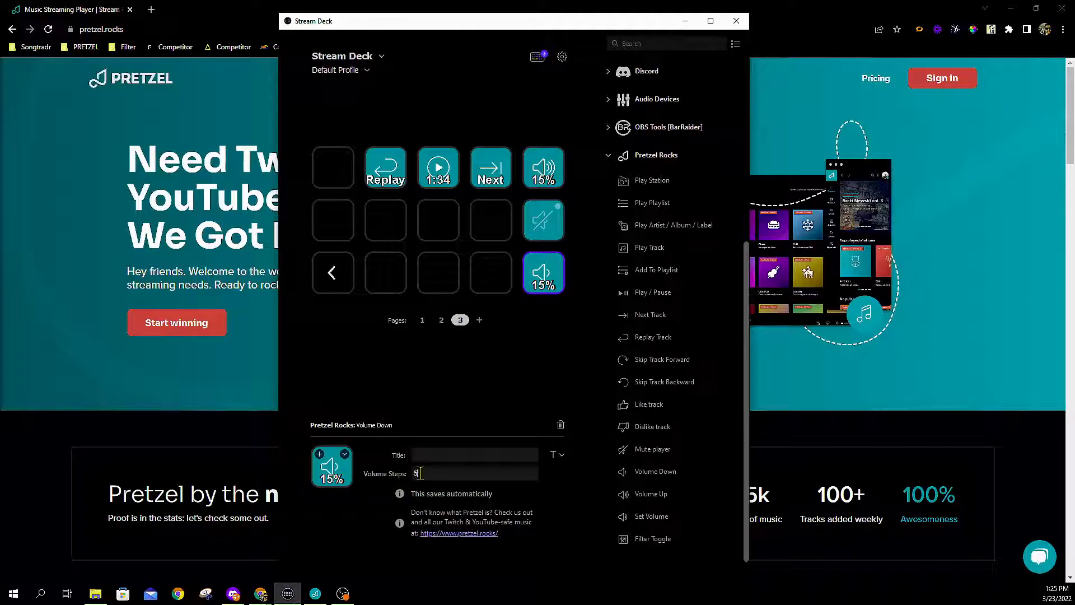
Step: Set the Volume Down key's Volume Steps to 10
text(10)
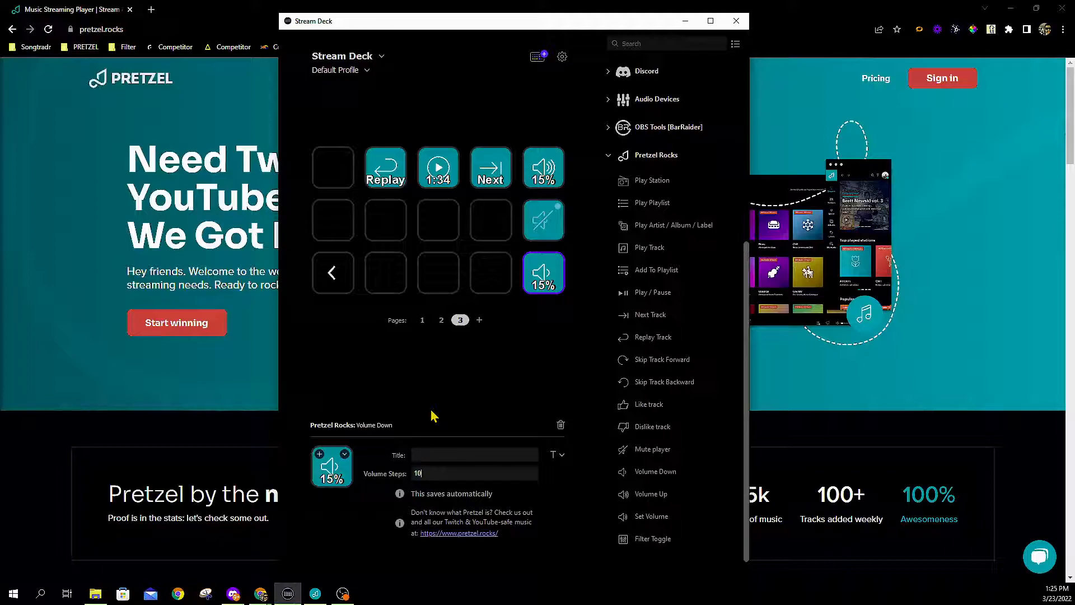
click(444, 410)
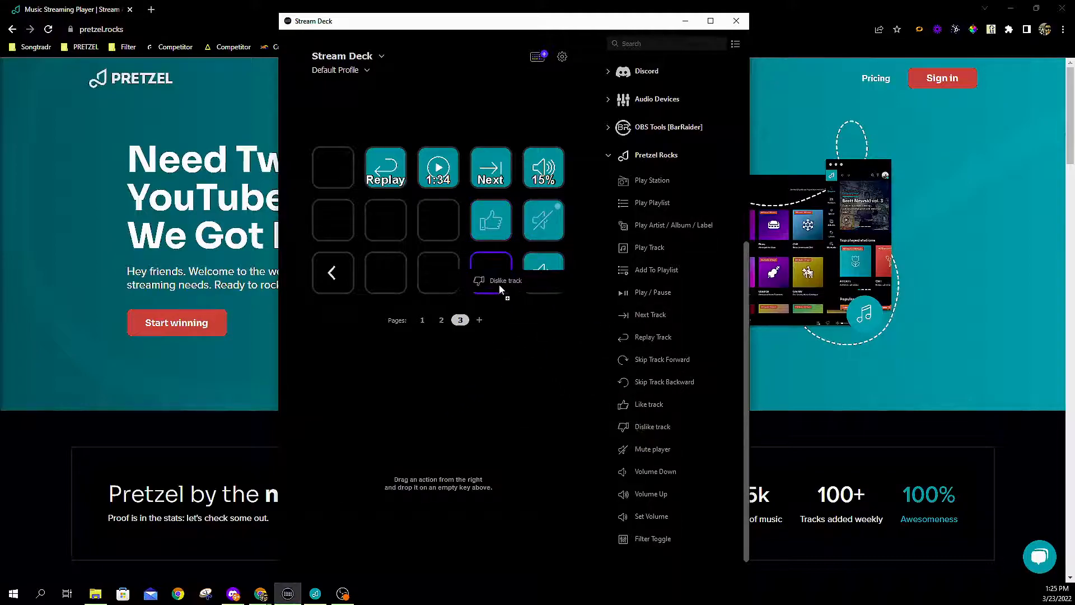
Step: Title the Like Track key 'Love'
click(490, 219)
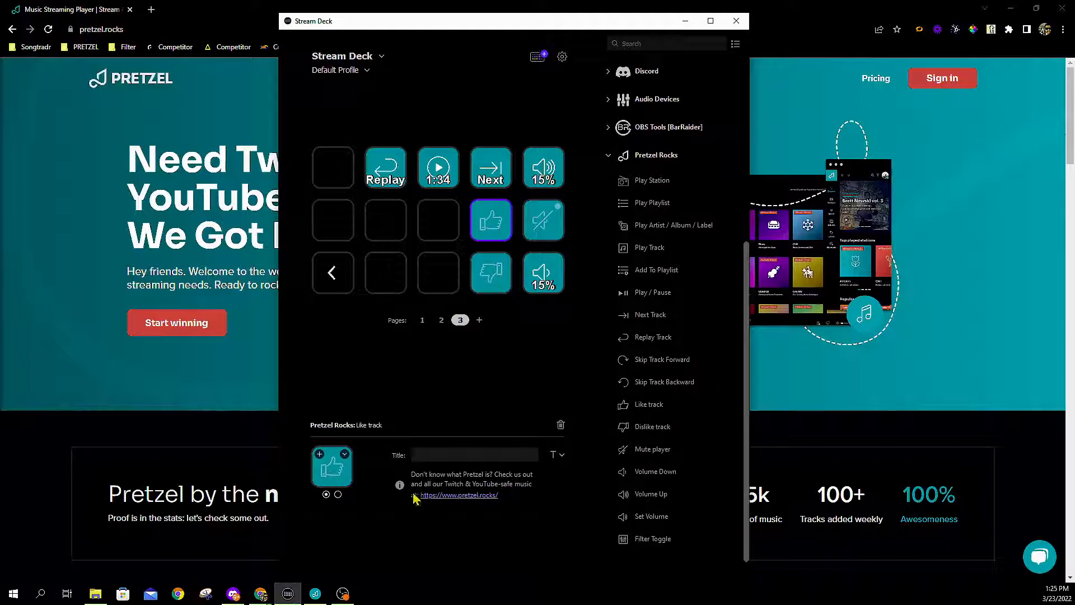
click(475, 454)
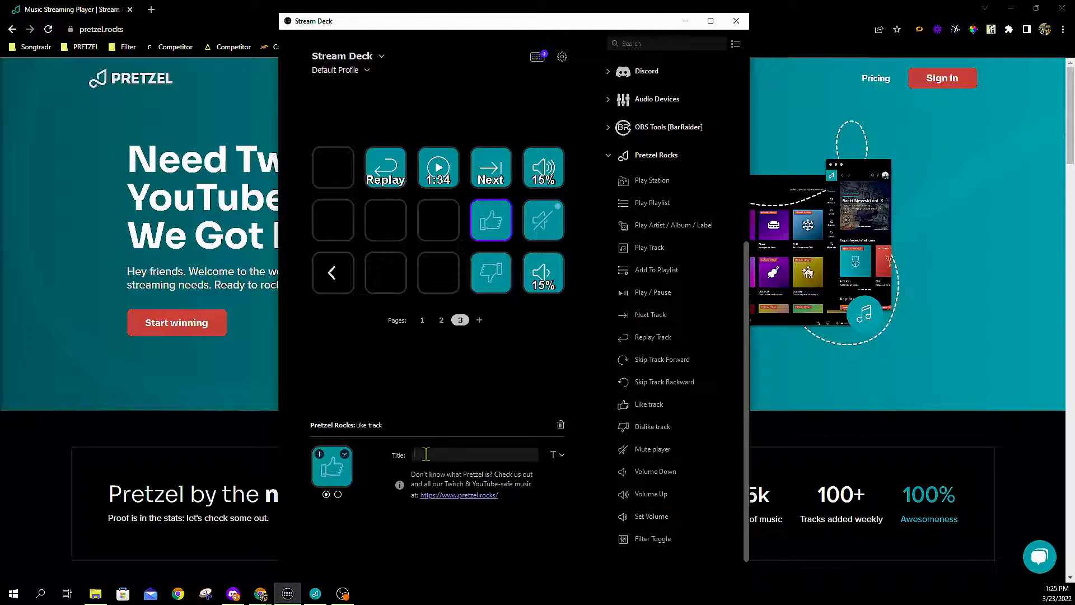
text(L)
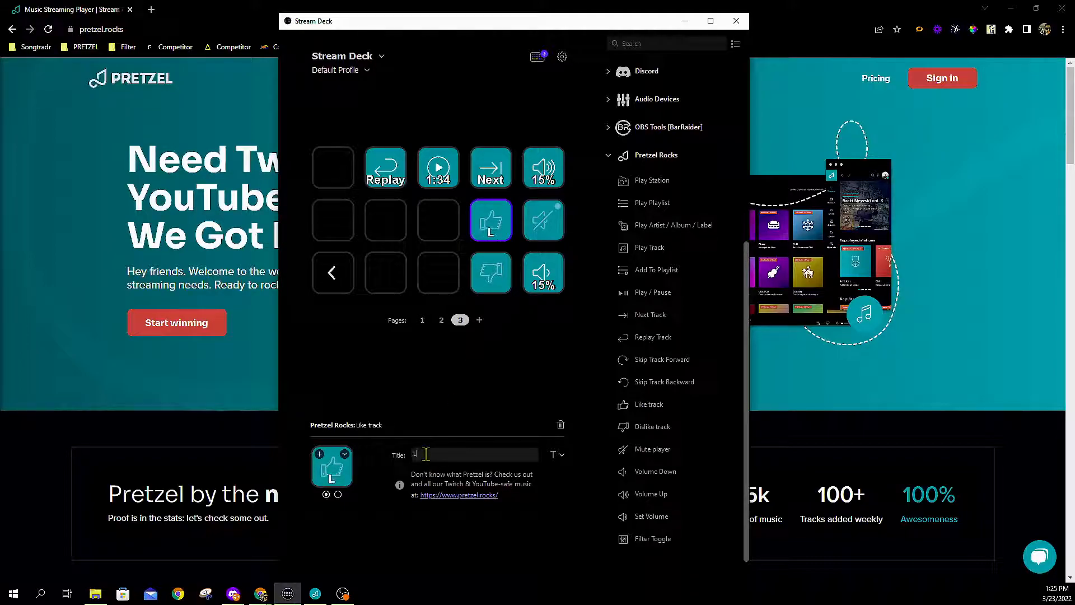
text(ove)
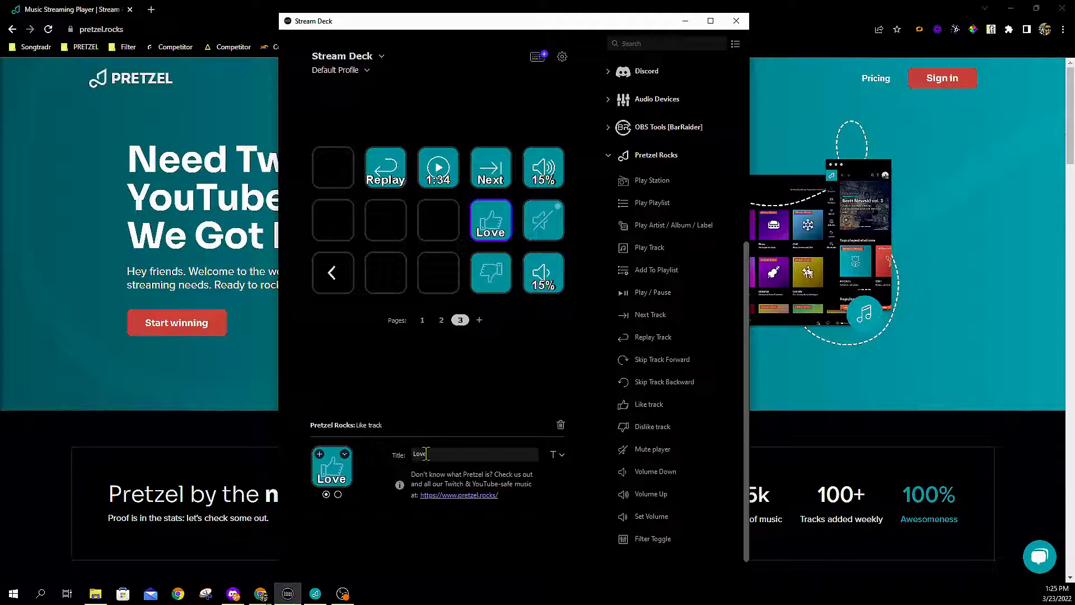
click(445, 369)
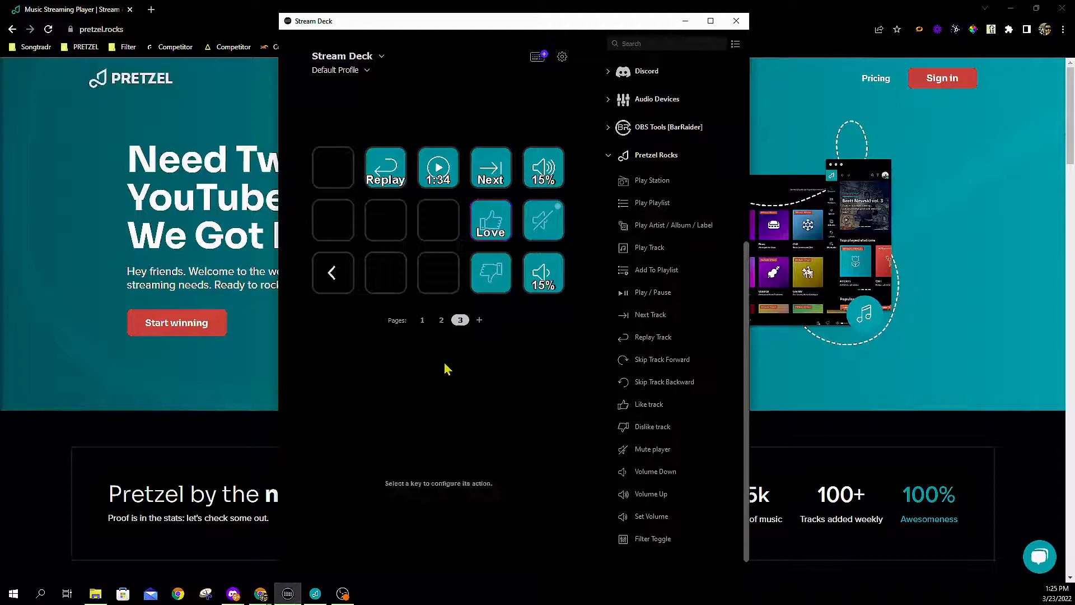
mouse_move(491, 220)
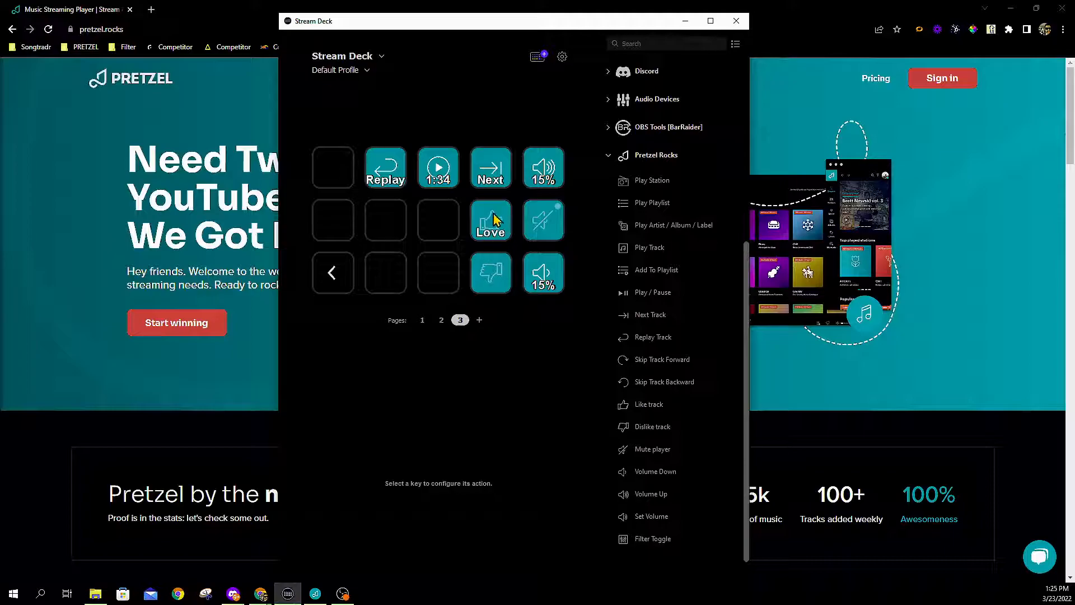
Step: Title the Dislike Track key 'Hate'
click(491, 272)
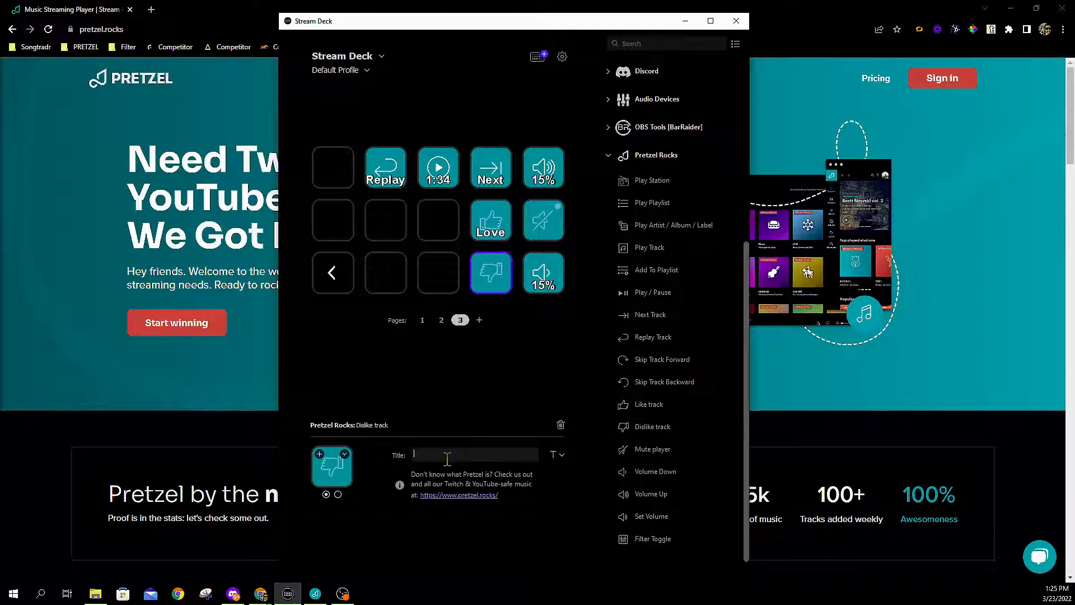
text(Hate)
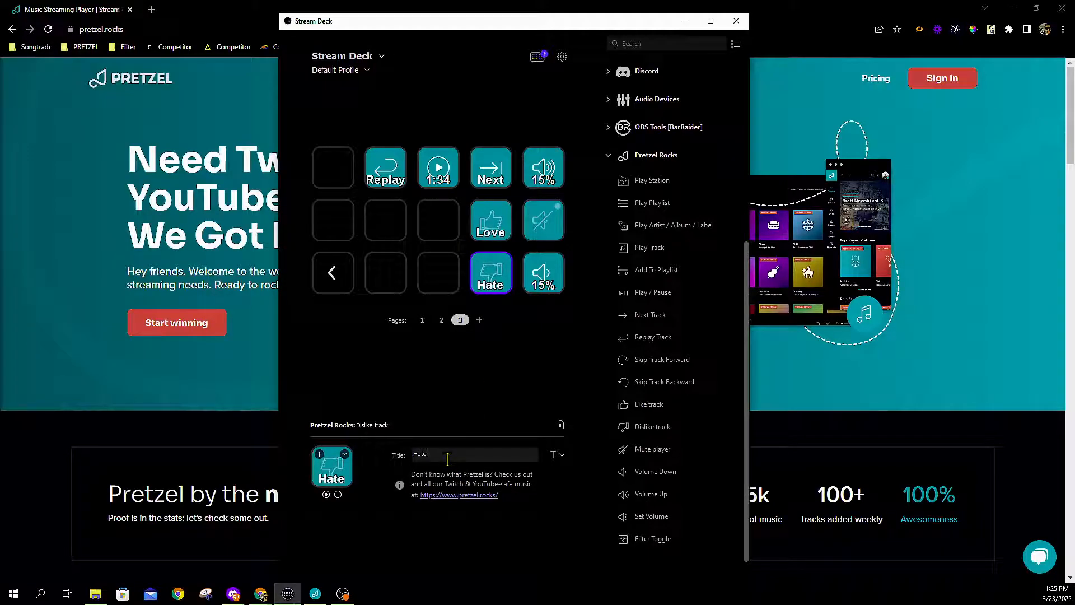
mouse_move(524, 377)
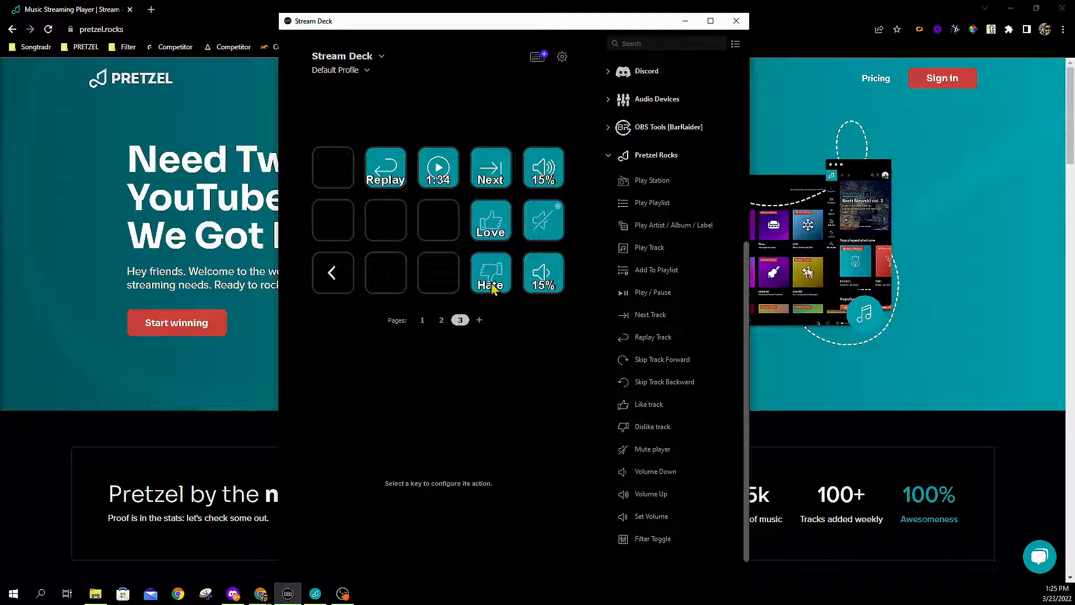
mouse_move(494, 284)
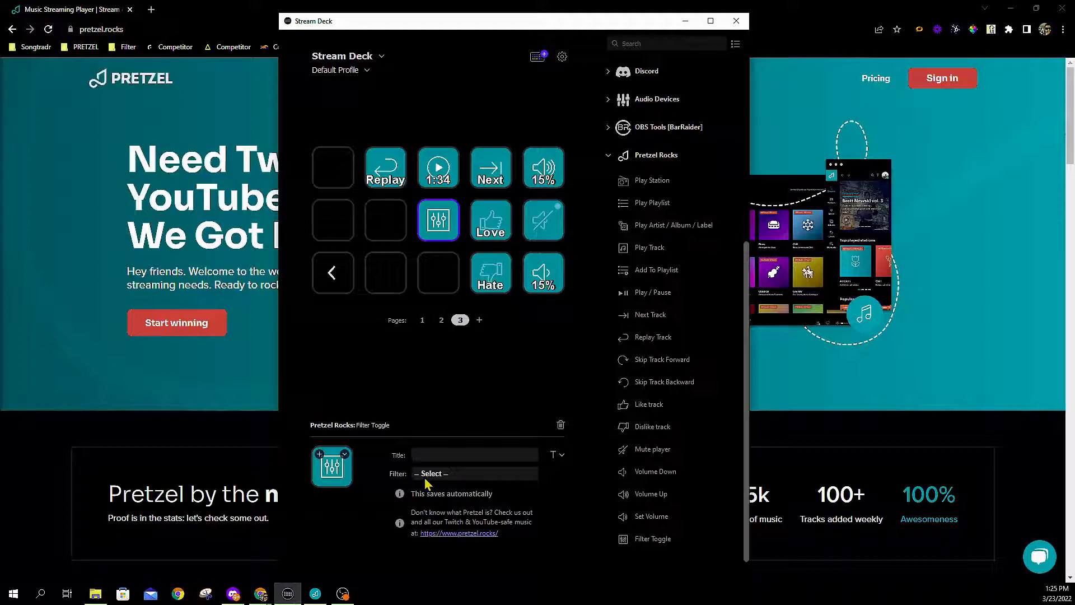
Step: Set the first Filter Toggle key to the YouTube Safe filter
click(473, 473)
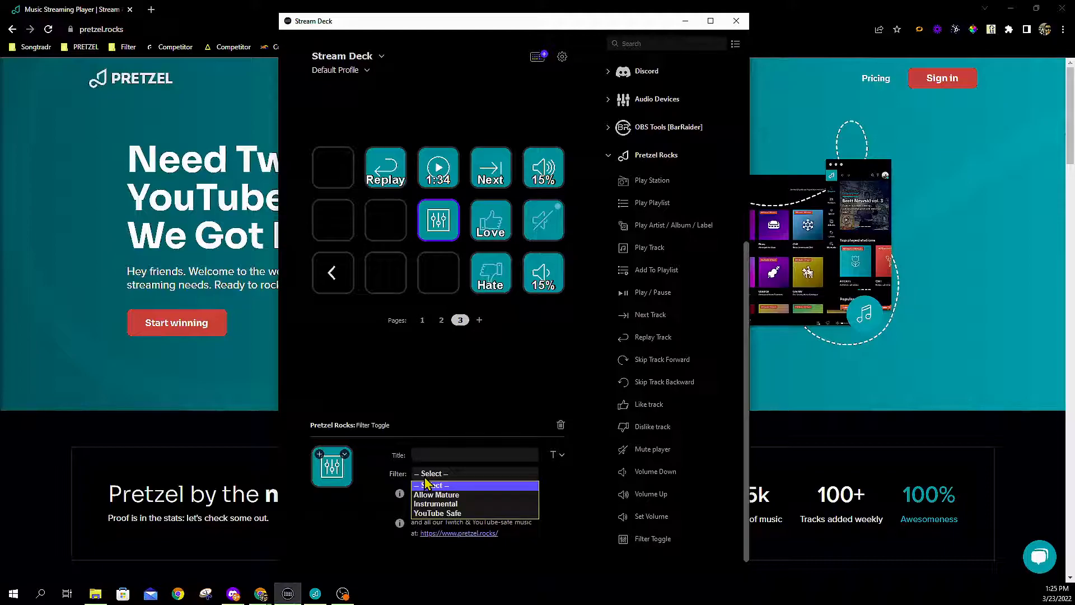
click(437, 513)
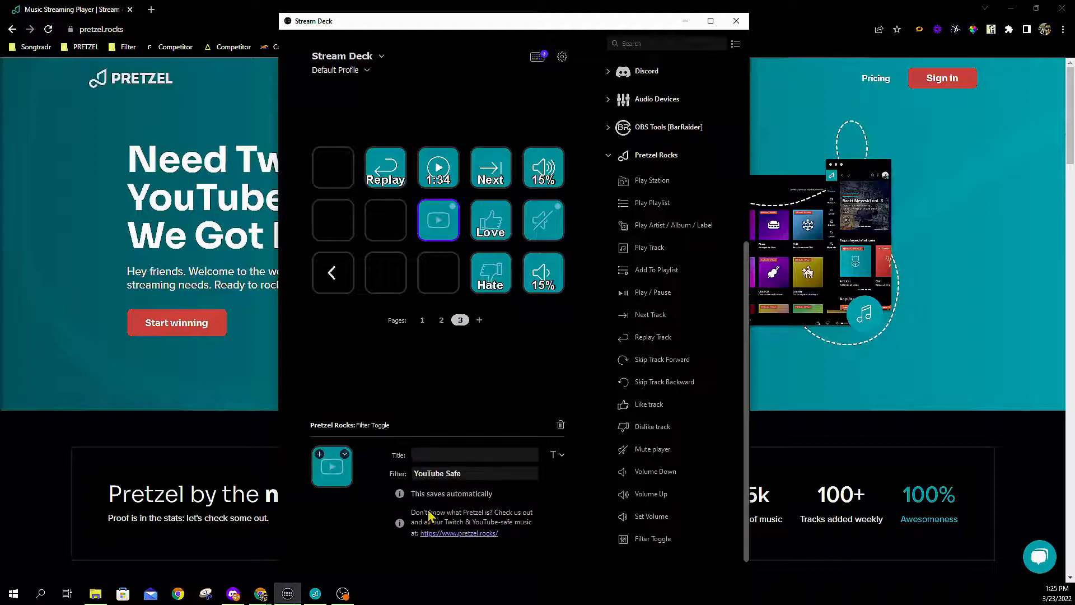
click(387, 393)
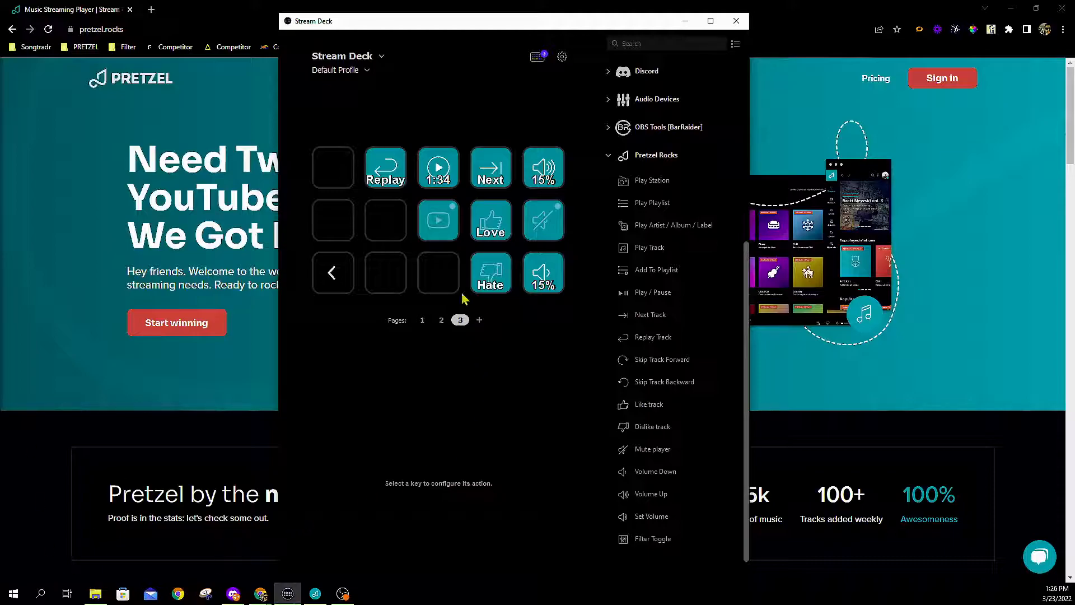
Step: Set the second and third Filter Toggle keys to Instrumental and Allow Mature
click(438, 272)
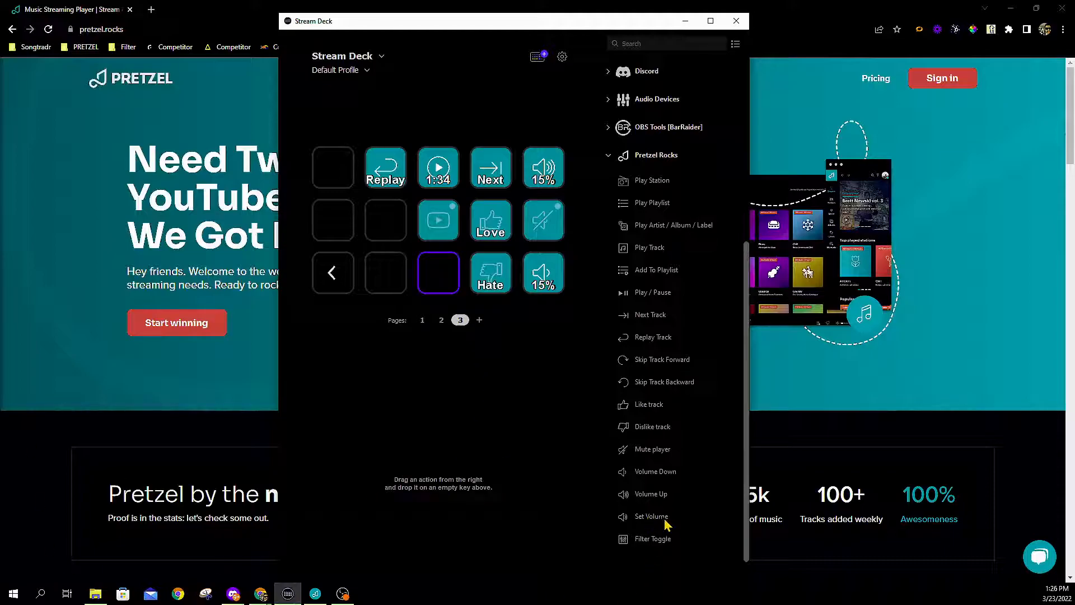
mouse_move(692, 382)
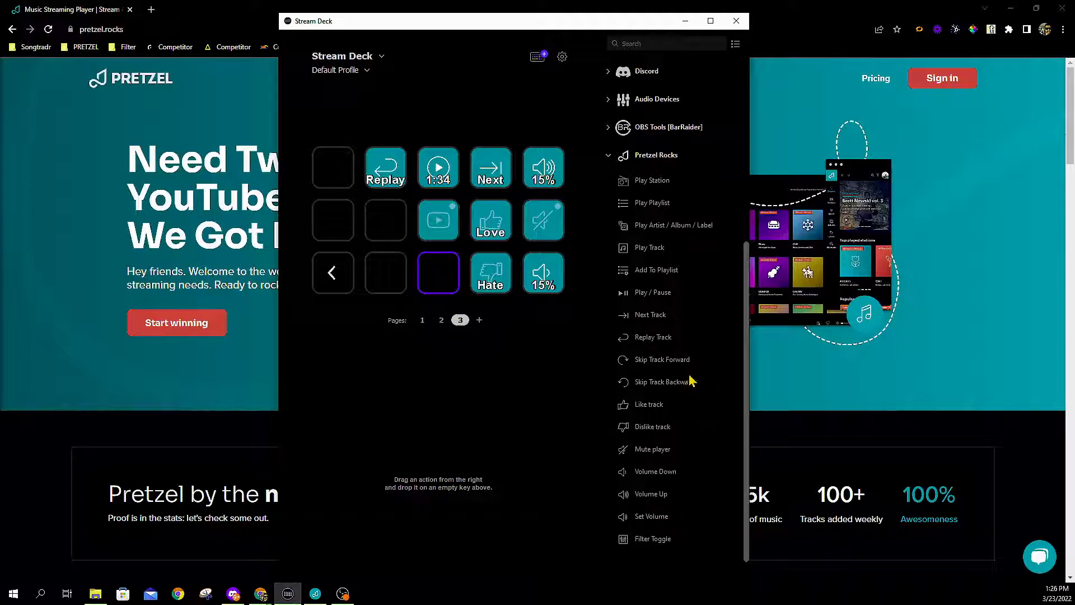
mouse_move(658, 541)
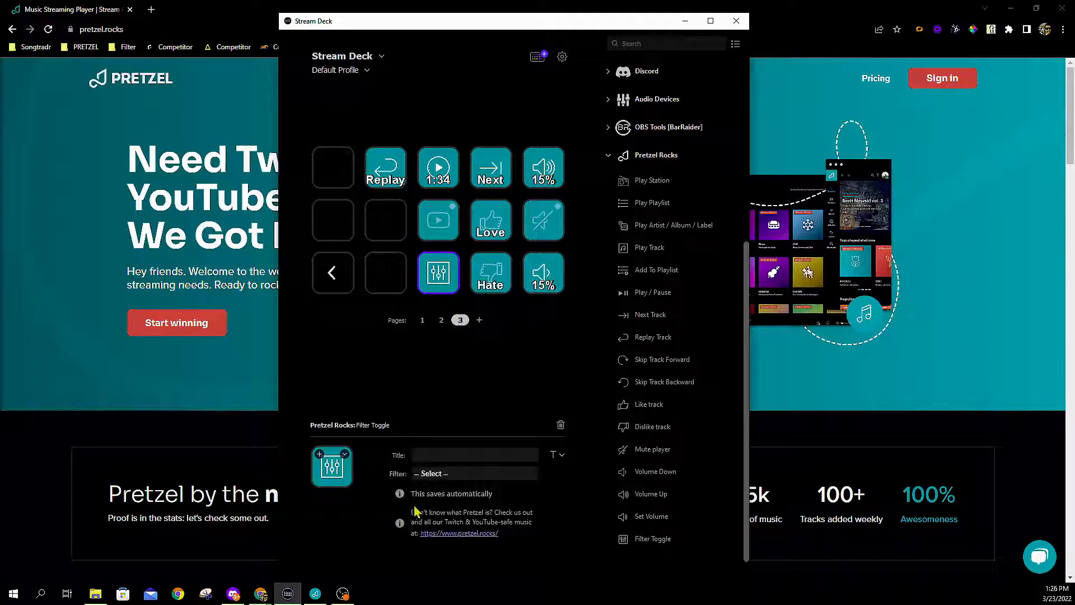
click(475, 473)
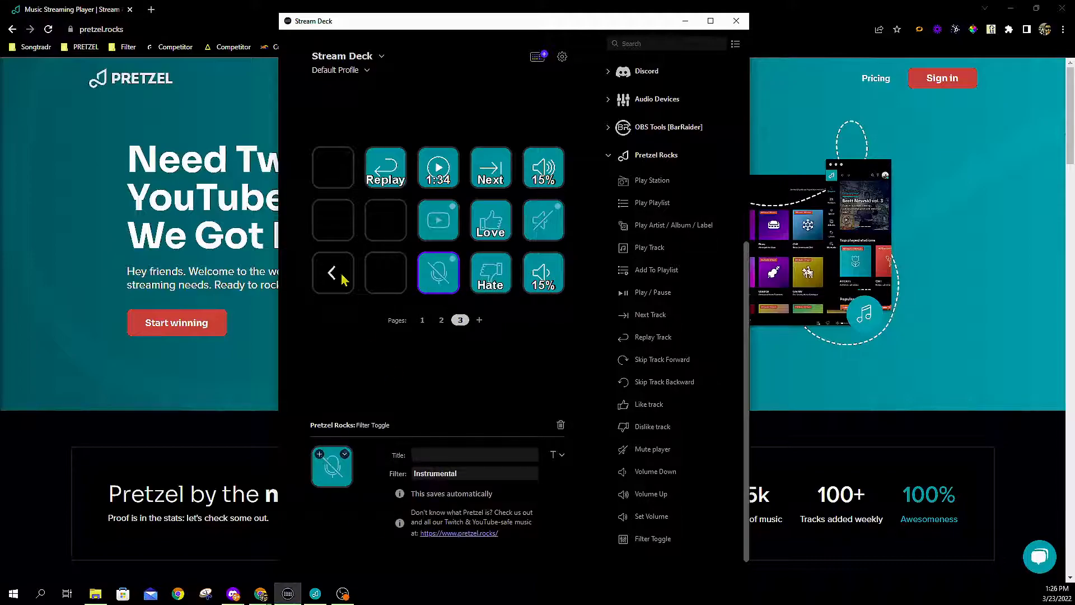
click(385, 271)
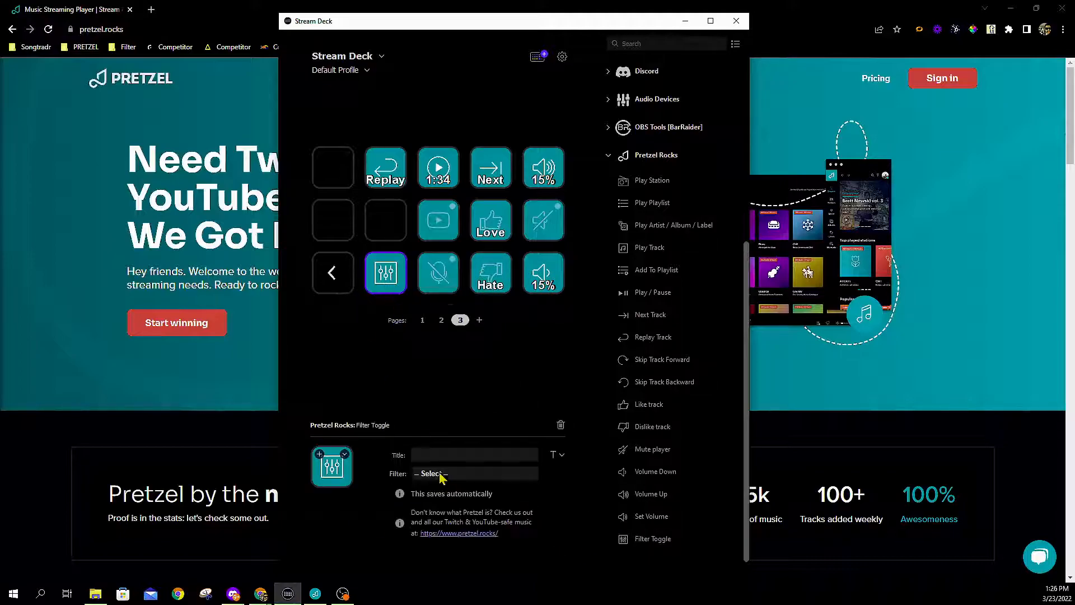
click(475, 472)
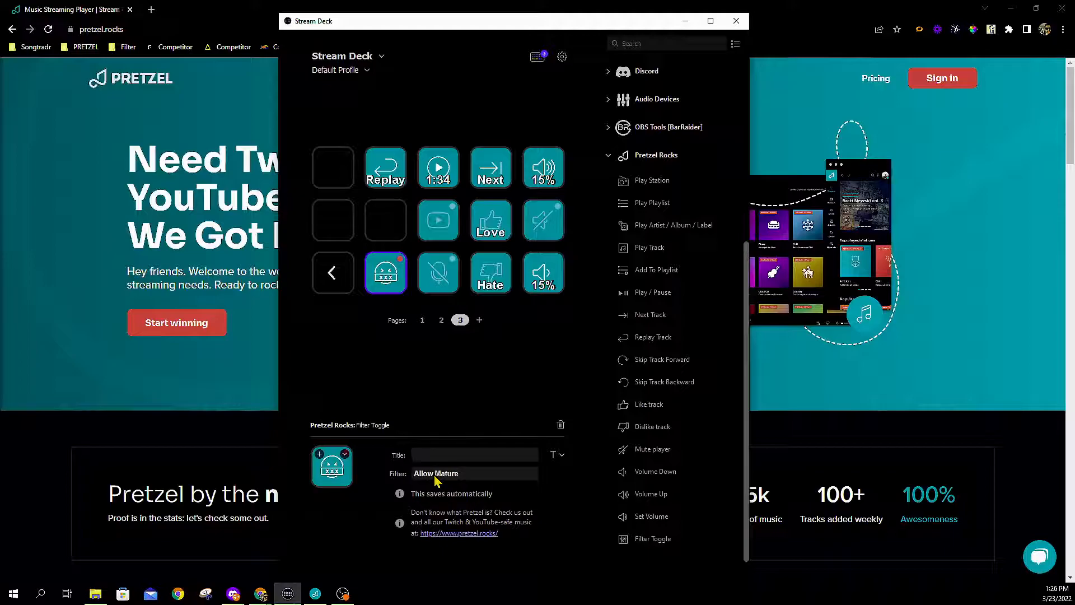
mouse_move(456, 429)
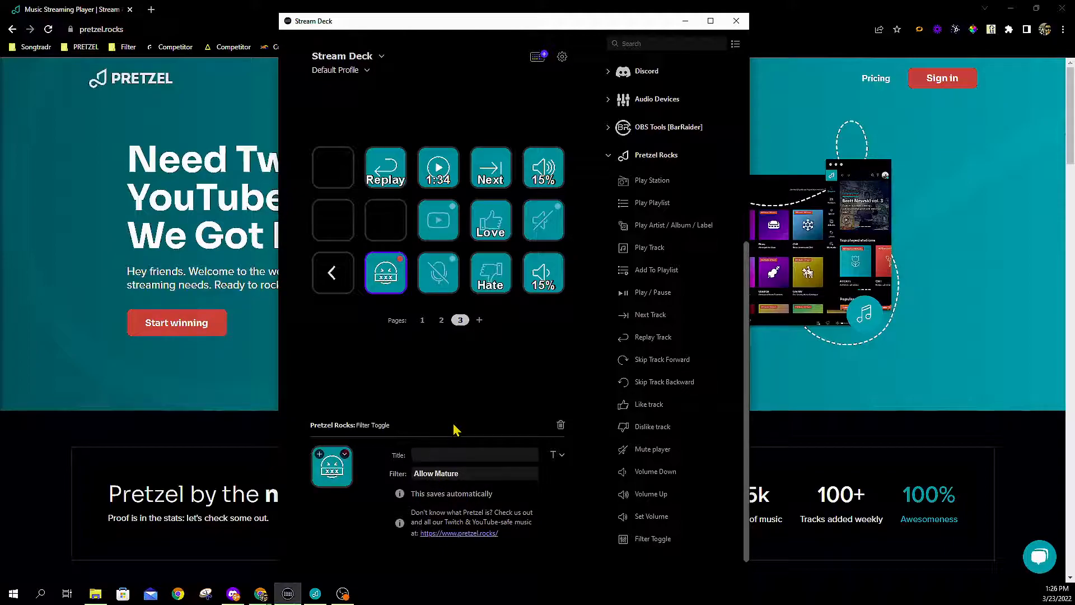
mouse_move(499, 397)
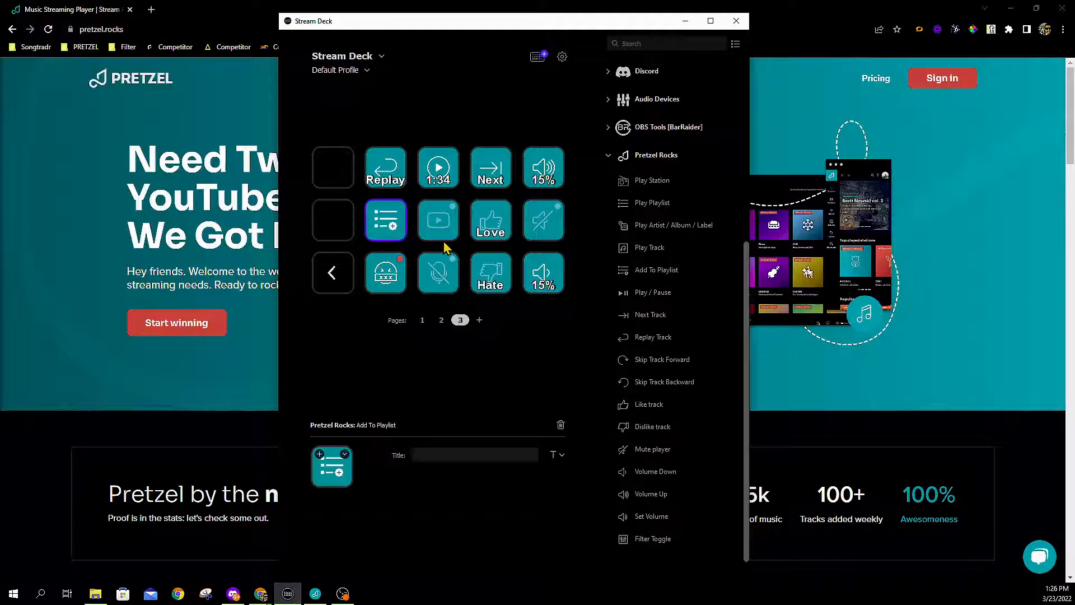
Step: Title the Add To Playlist key 'Intro'
click(475, 454)
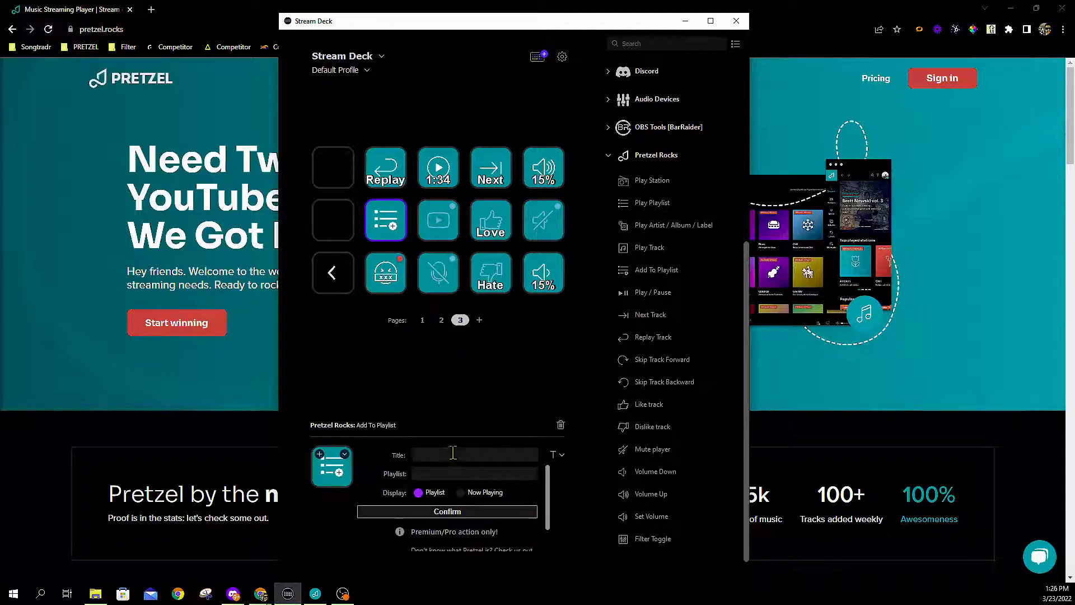
text(Intro)
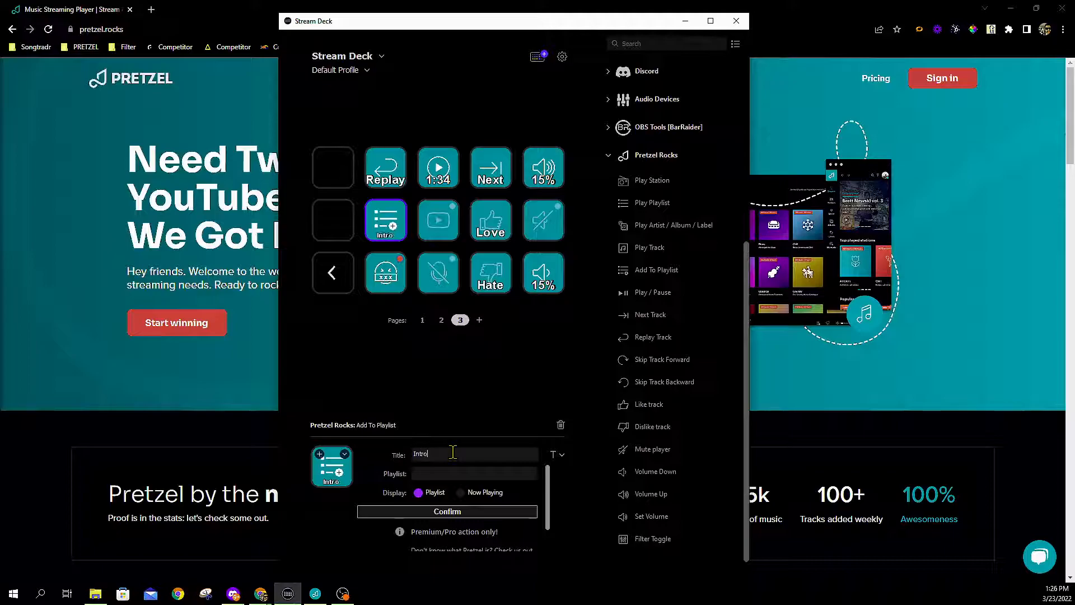
click(385, 220)
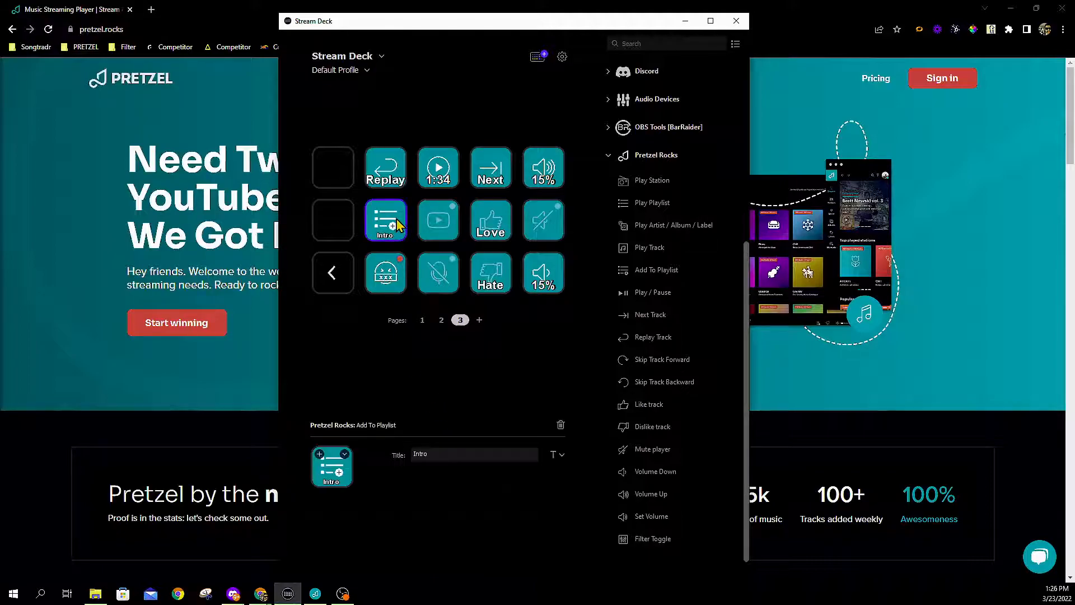
click(472, 472)
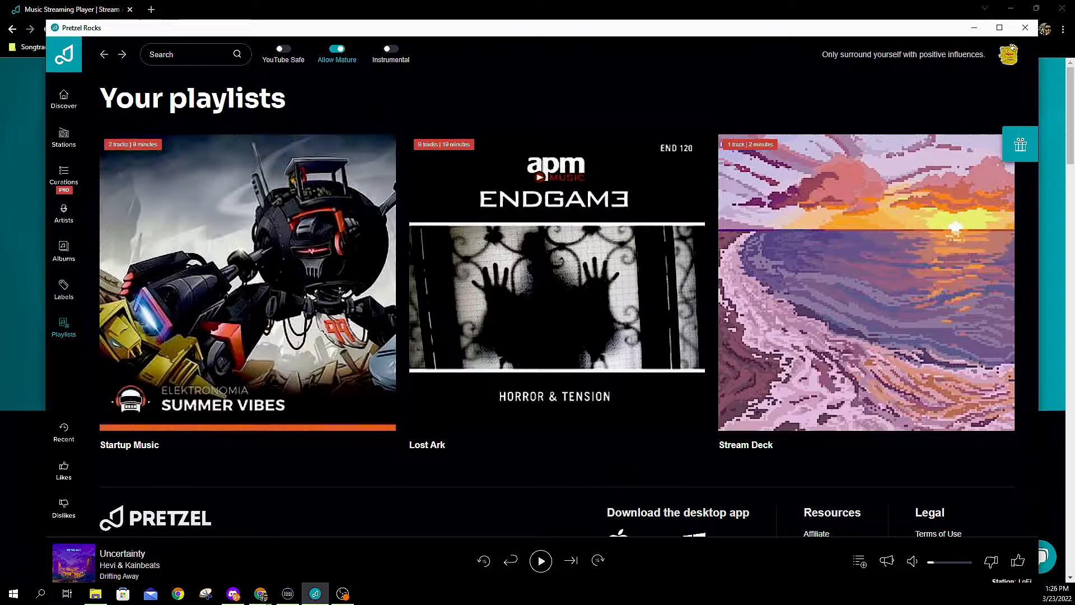
Step: Add the playing track to a new Pretzel playlist named 'Intro'
click(859, 561)
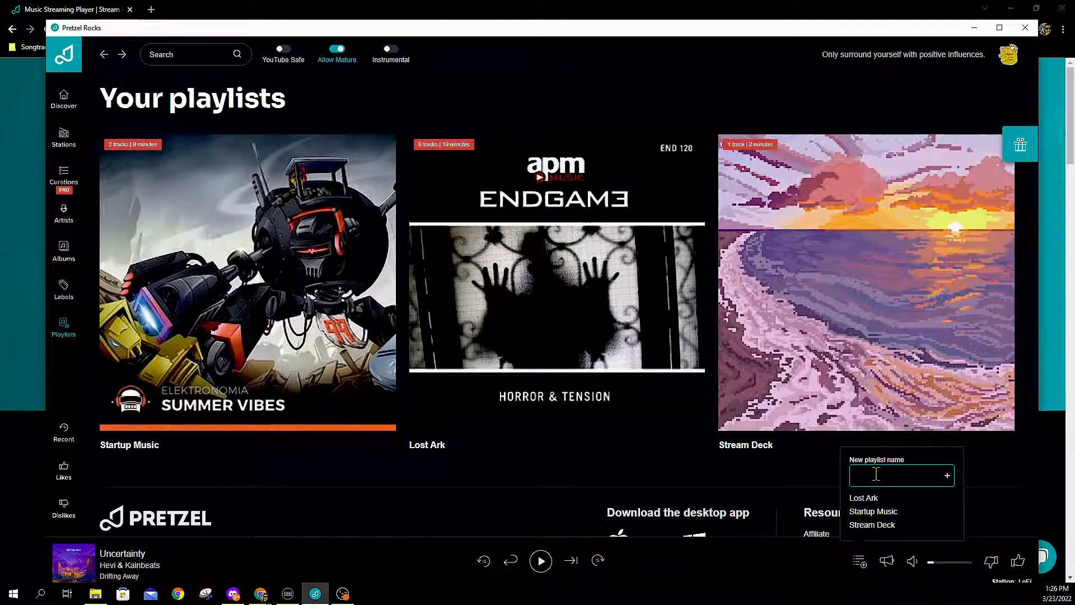
text(Intro)
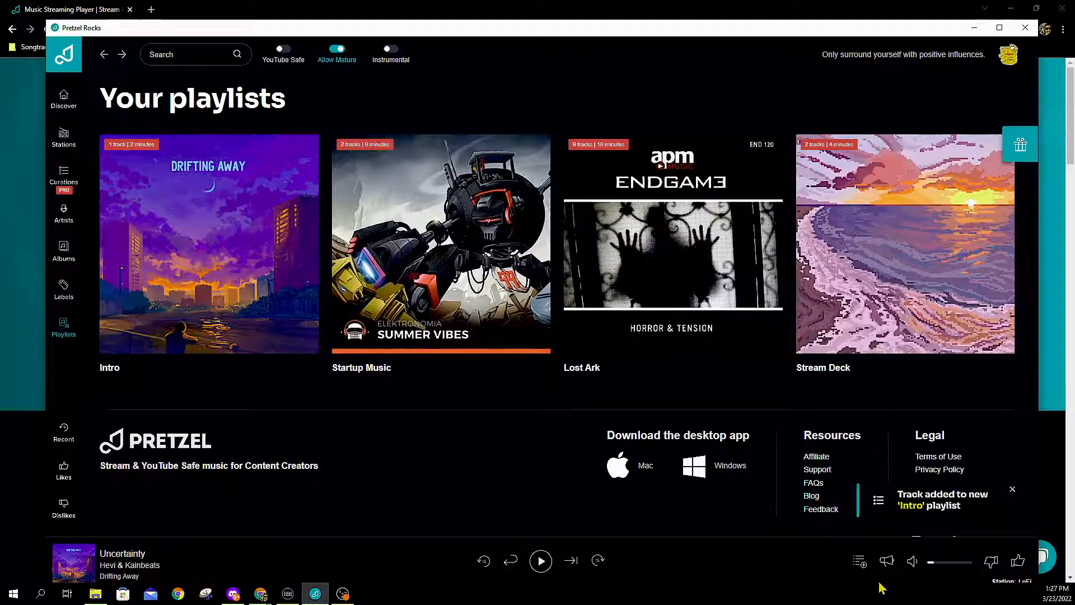
mouse_move(274, 579)
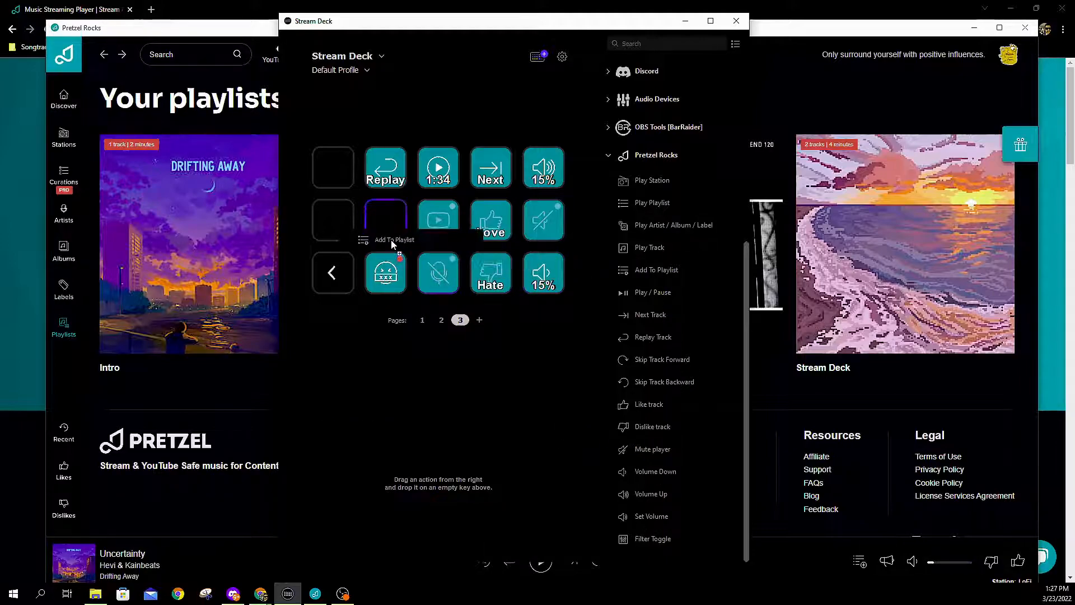
Step: Target the Add To Playlist key at the Intro playlist with Now Playing display, and confirm
click(386, 221)
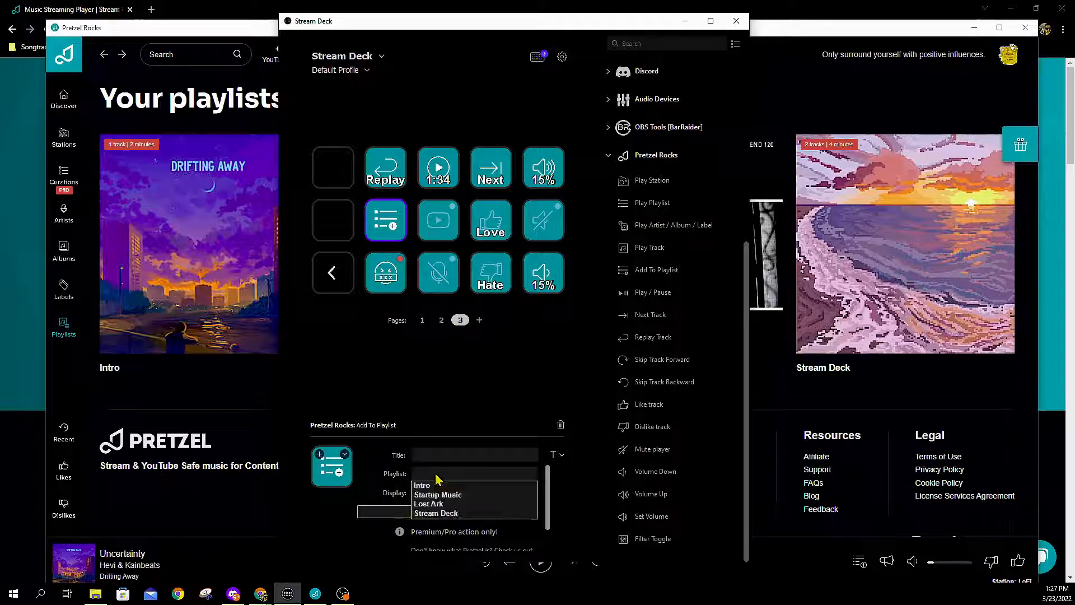
mouse_move(423, 485)
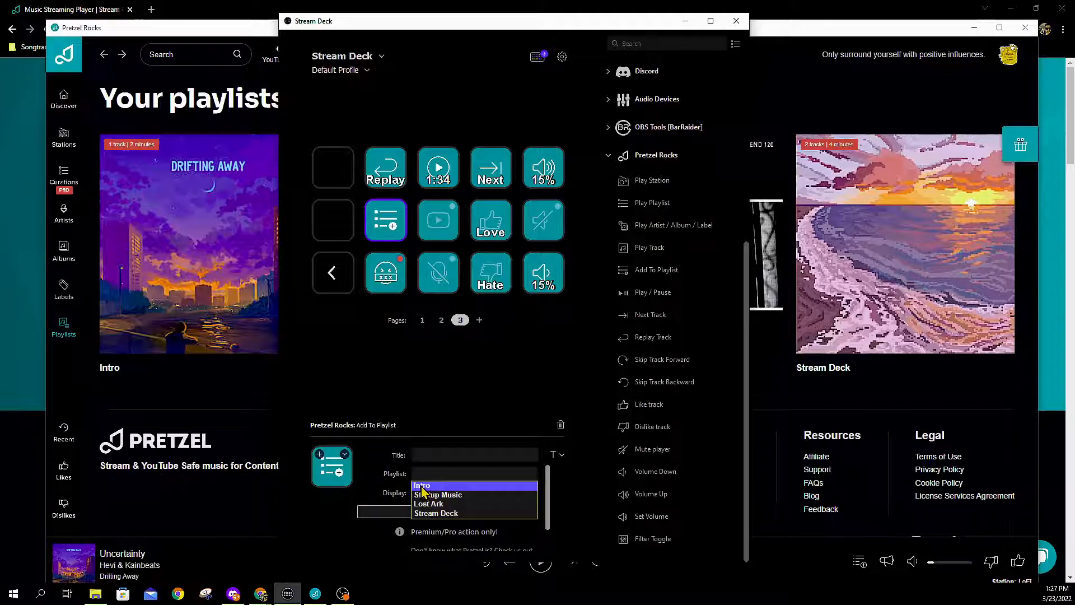
click(422, 485)
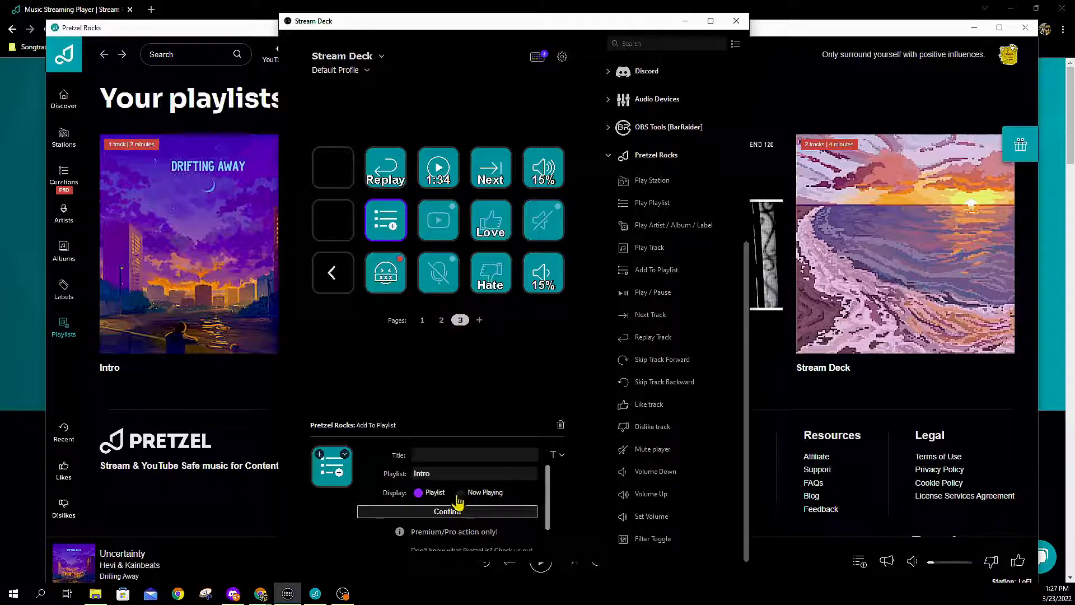
click(461, 492)
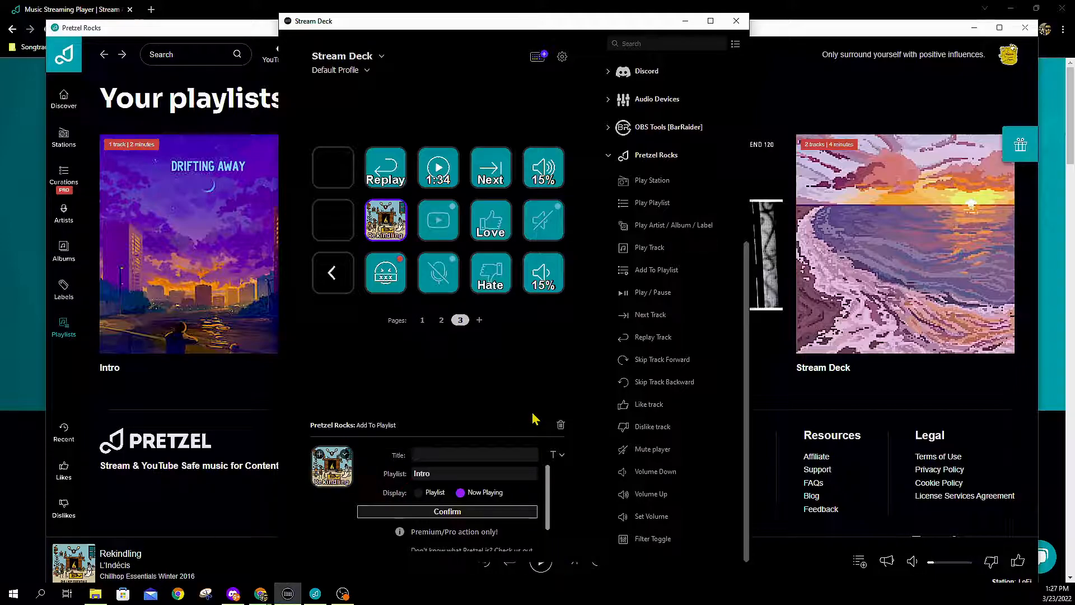
click(418, 492)
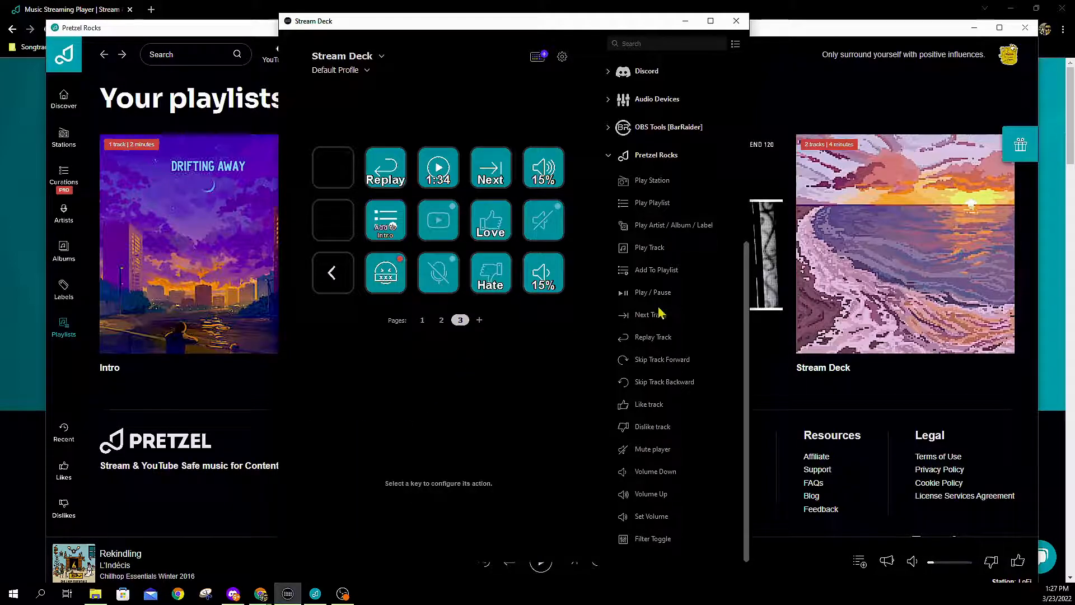
mouse_move(679, 437)
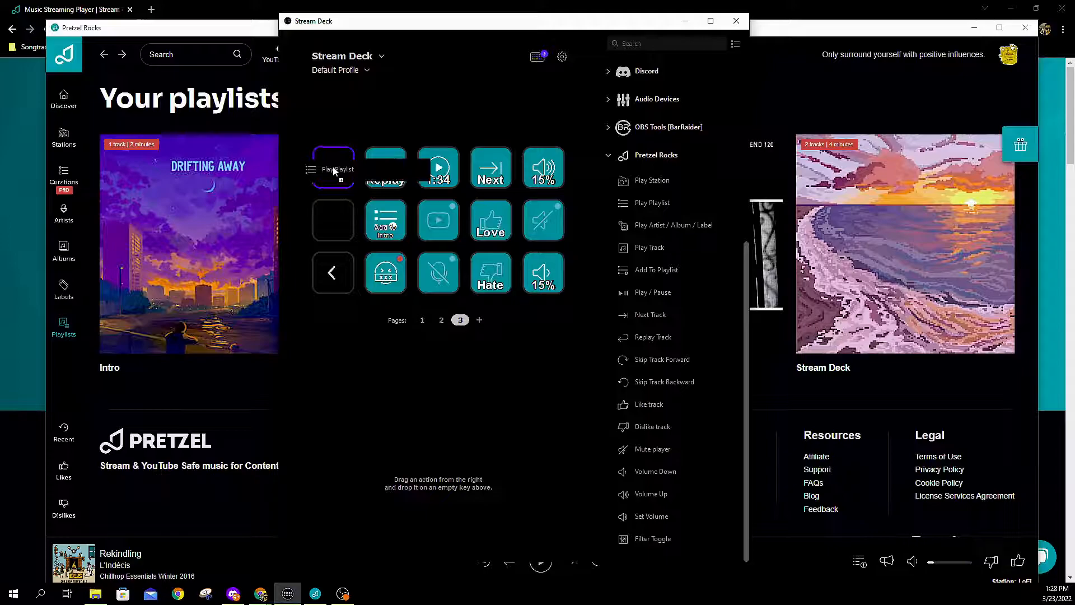
Step: Name the Play Playlist key 'Intro', target the Intro playlist, confirm, and start it playing
click(333, 167)
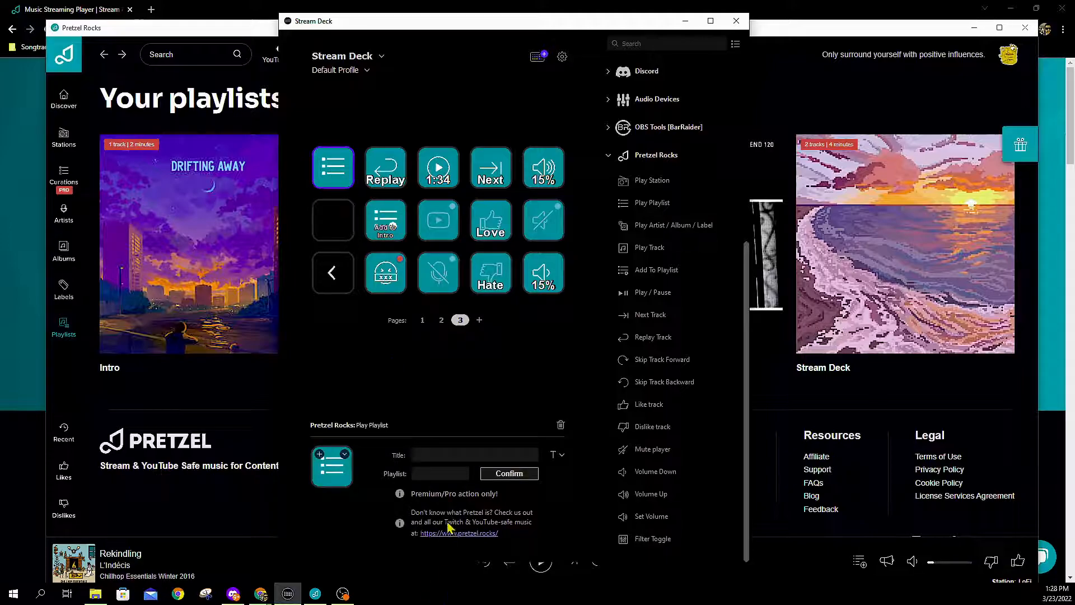
click(473, 455)
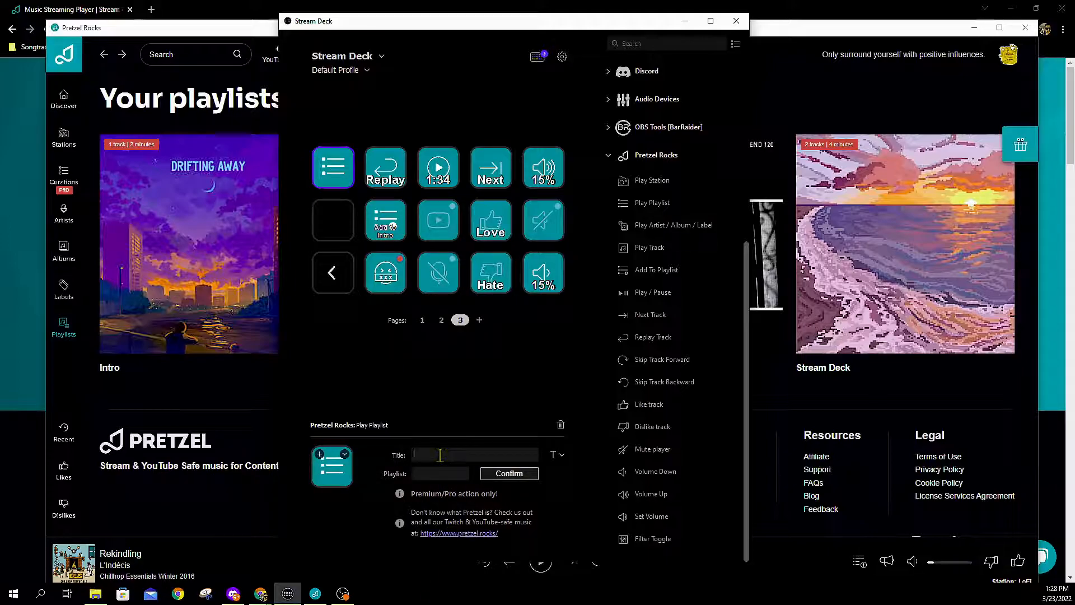
text(Intro)
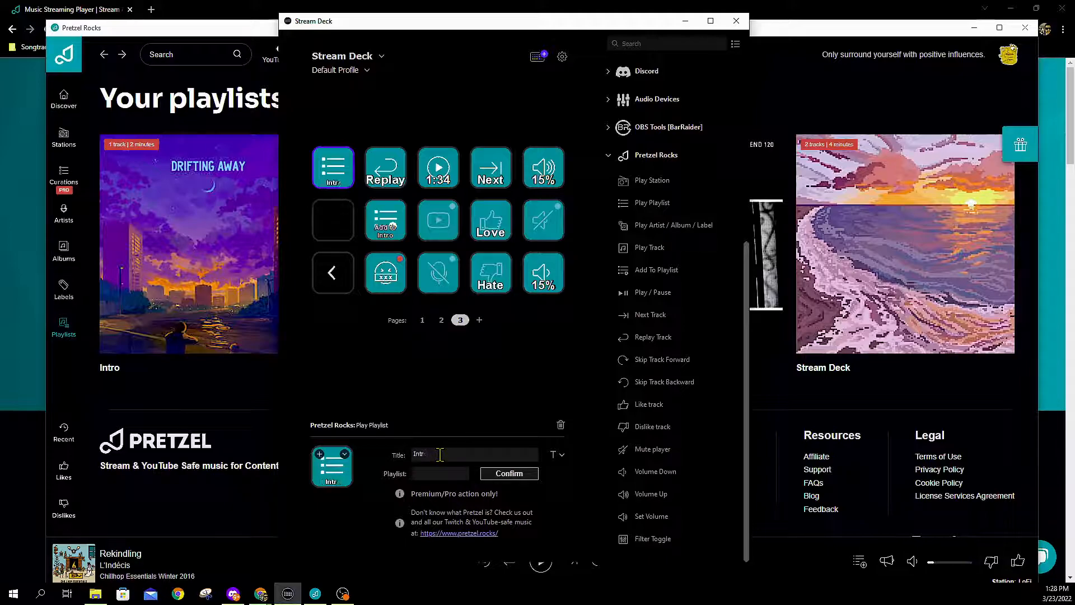
click(440, 472)
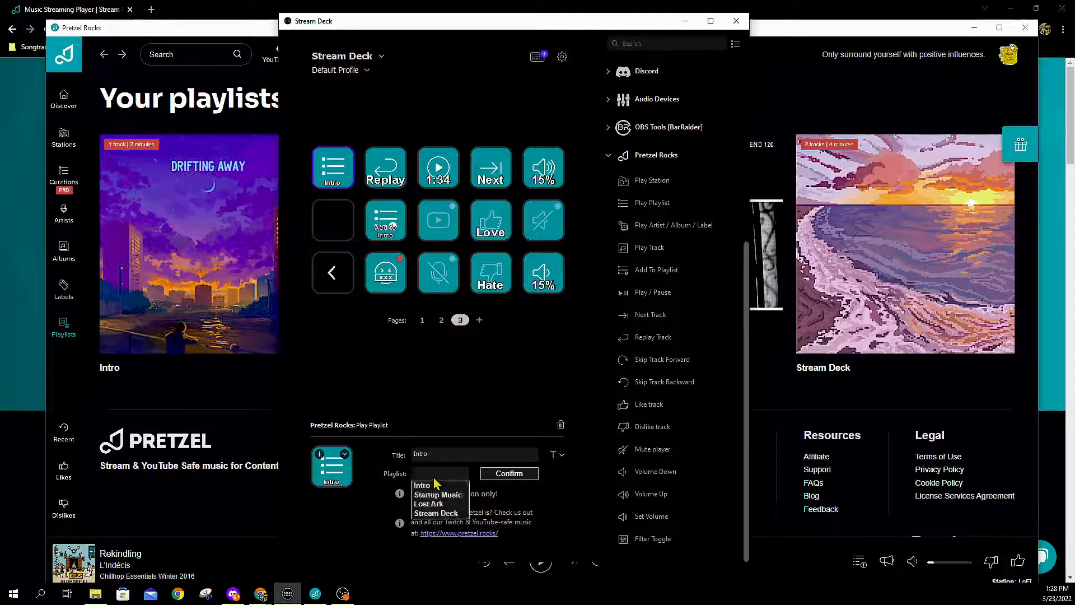
click(422, 485)
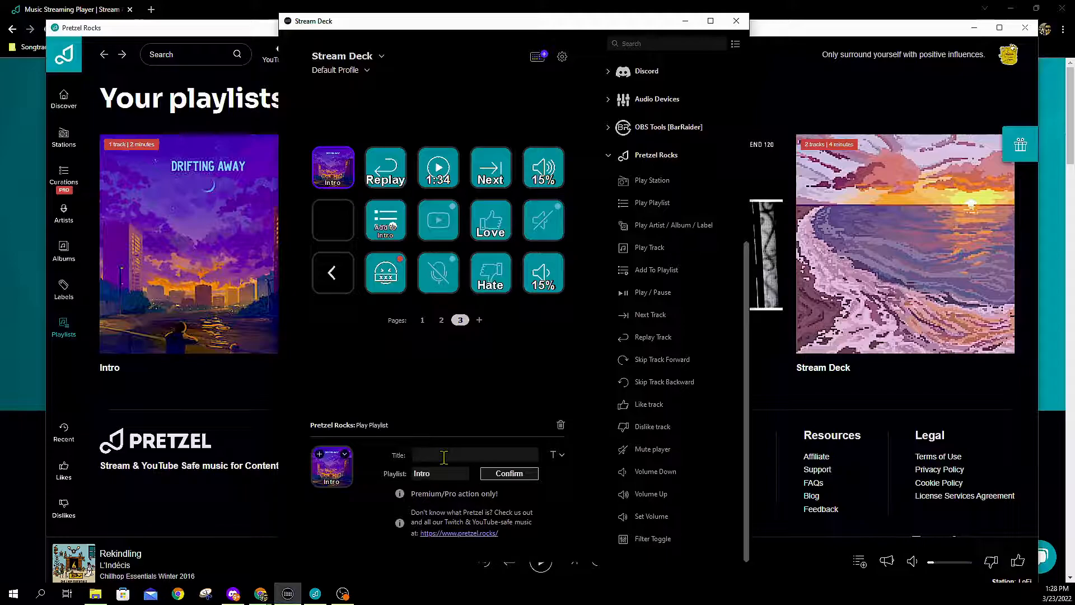
click(333, 167)
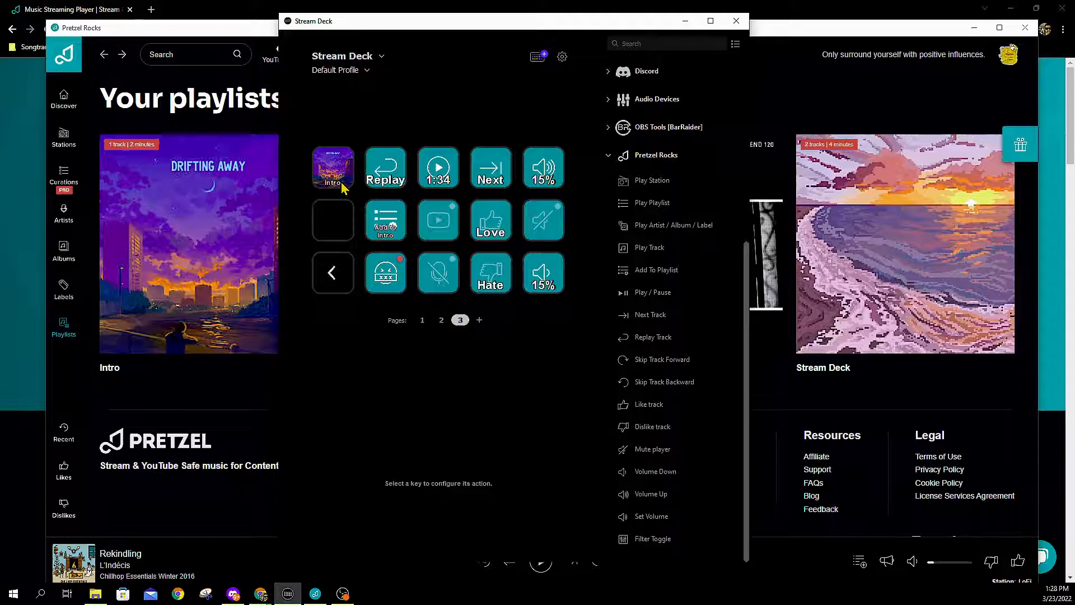
mouse_move(319, 386)
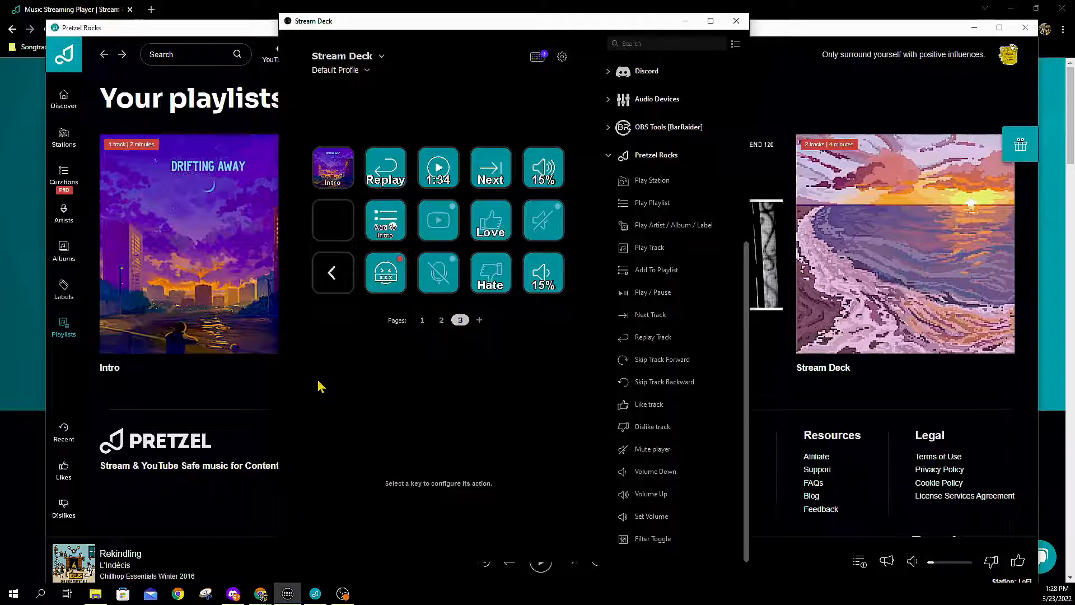
click(188, 243)
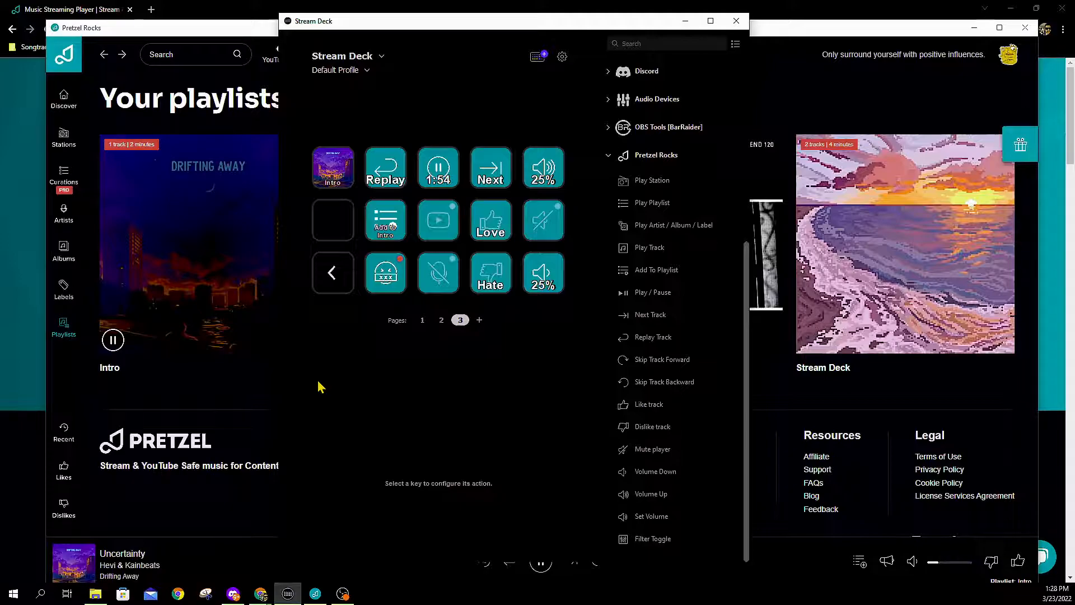
mouse_move(351, 462)
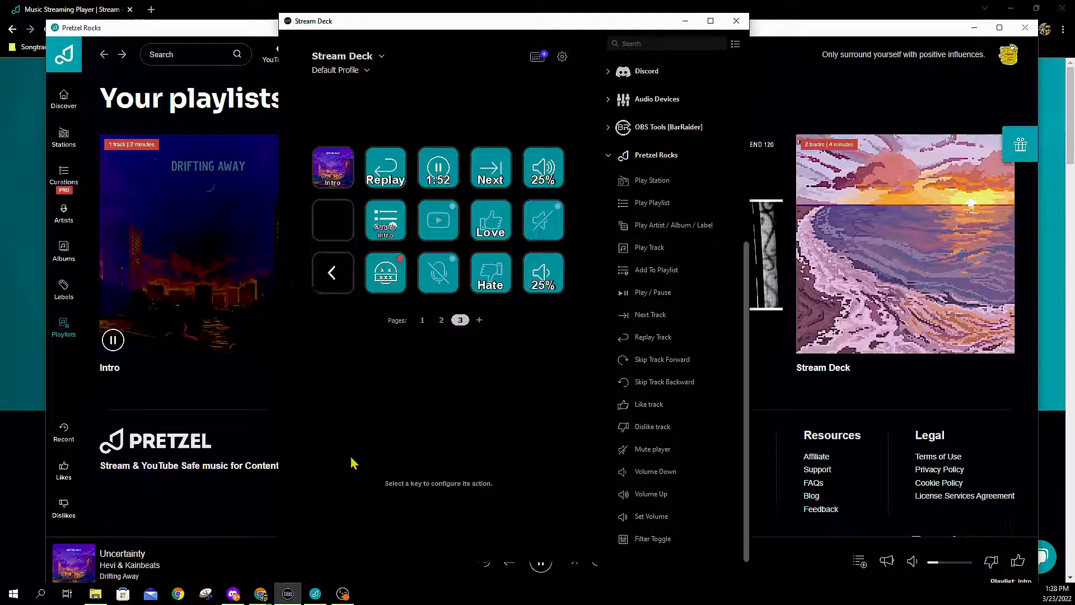
mouse_move(722, 327)
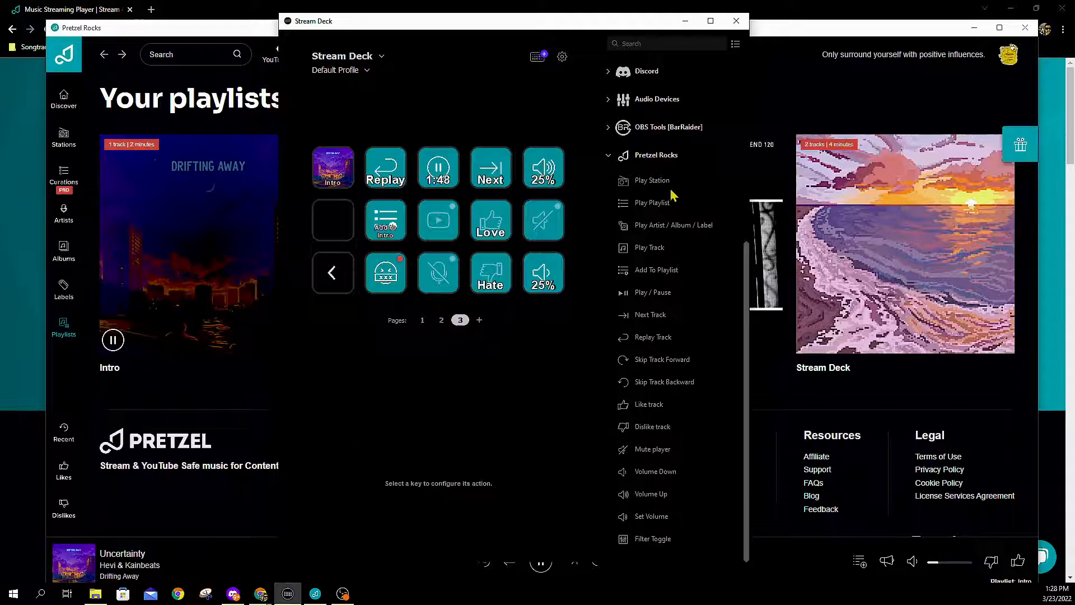
Step: Add a Play Station key set to the LoFi station and confirm it
click(333, 219)
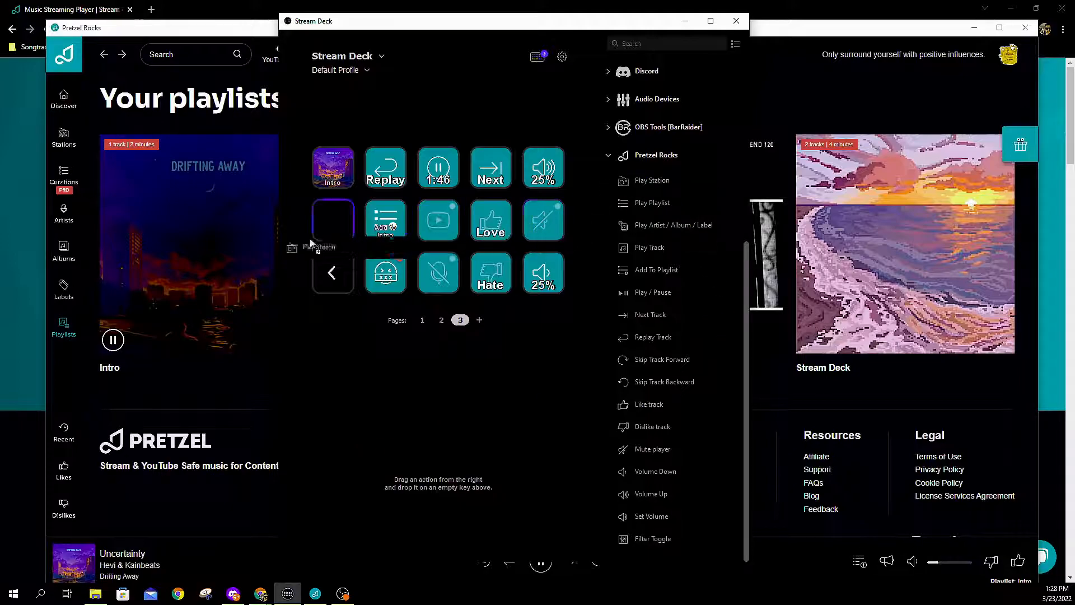
click(333, 220)
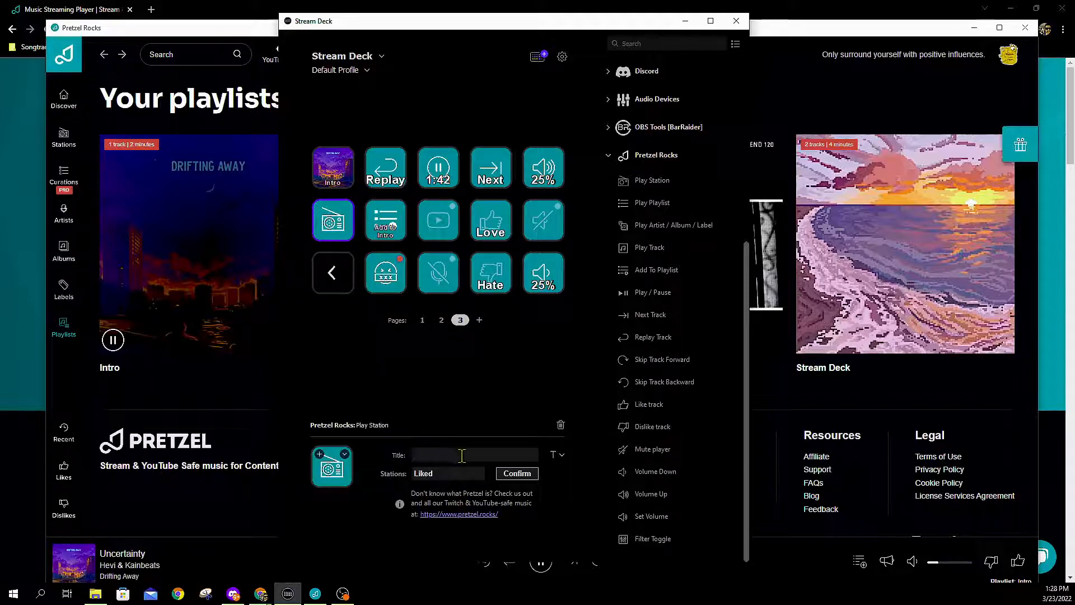
click(448, 472)
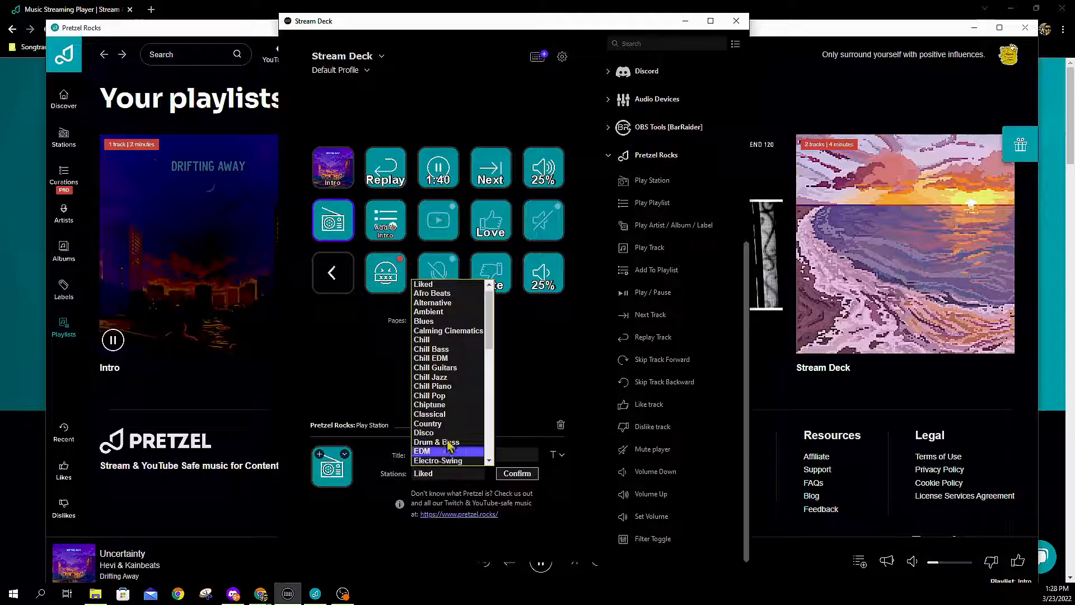
scroll(down, 3)
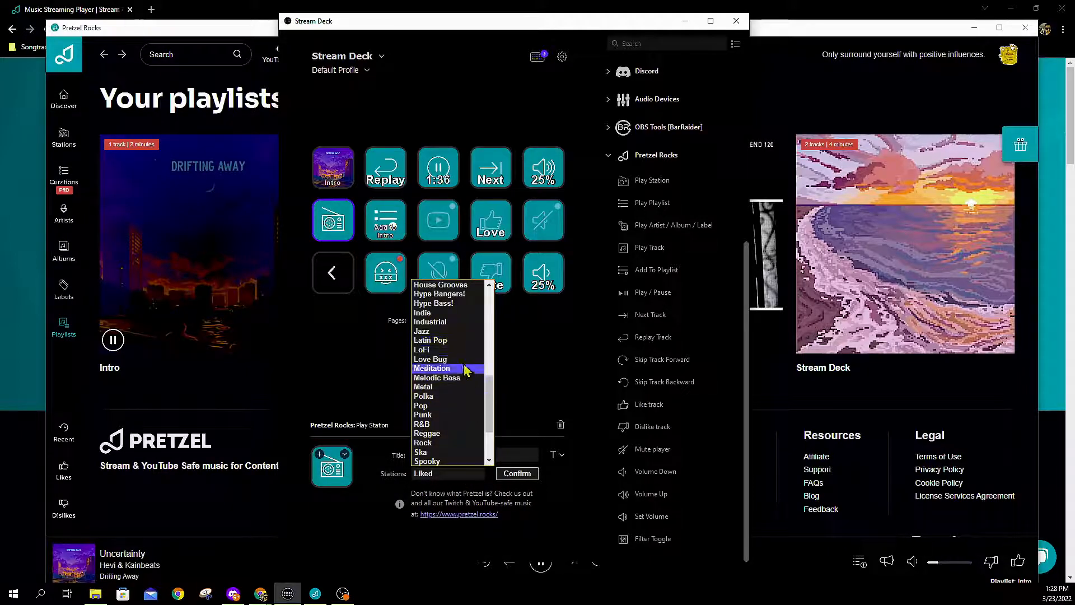
click(423, 350)
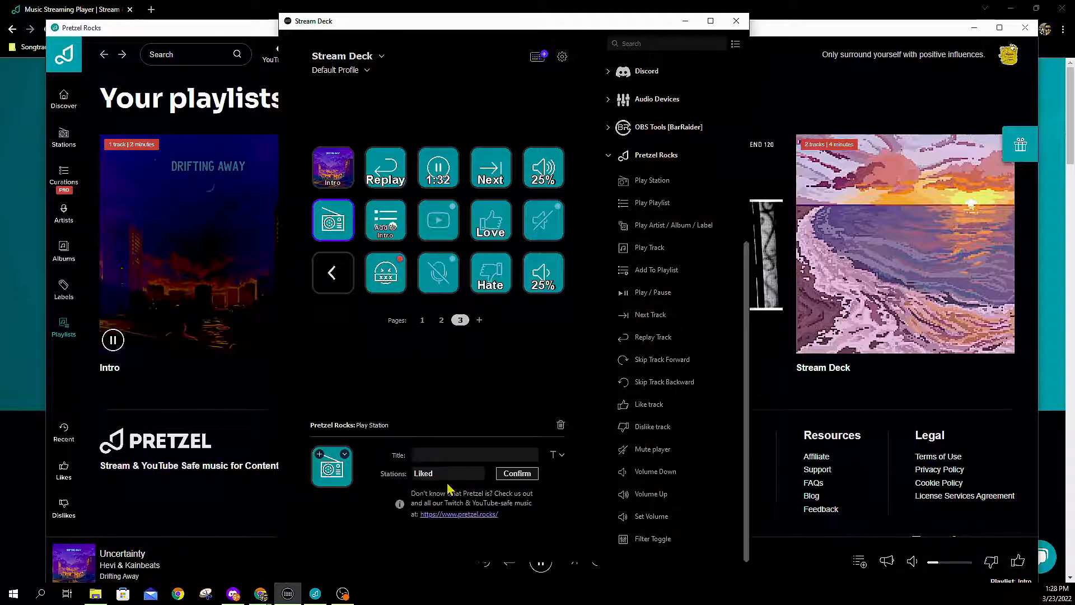
click(448, 473)
text(LoFi)
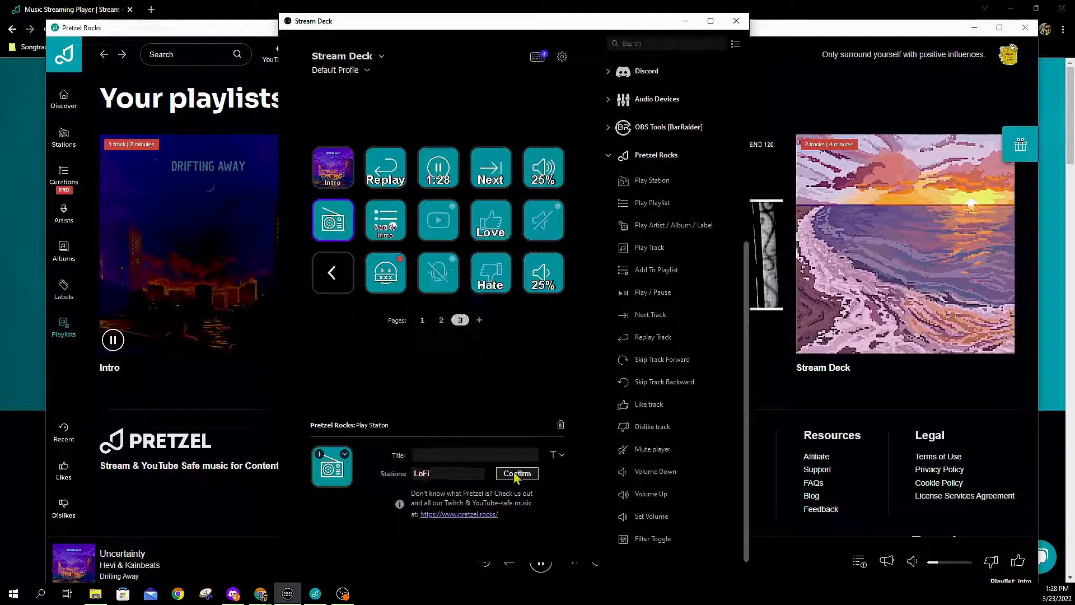
click(515, 473)
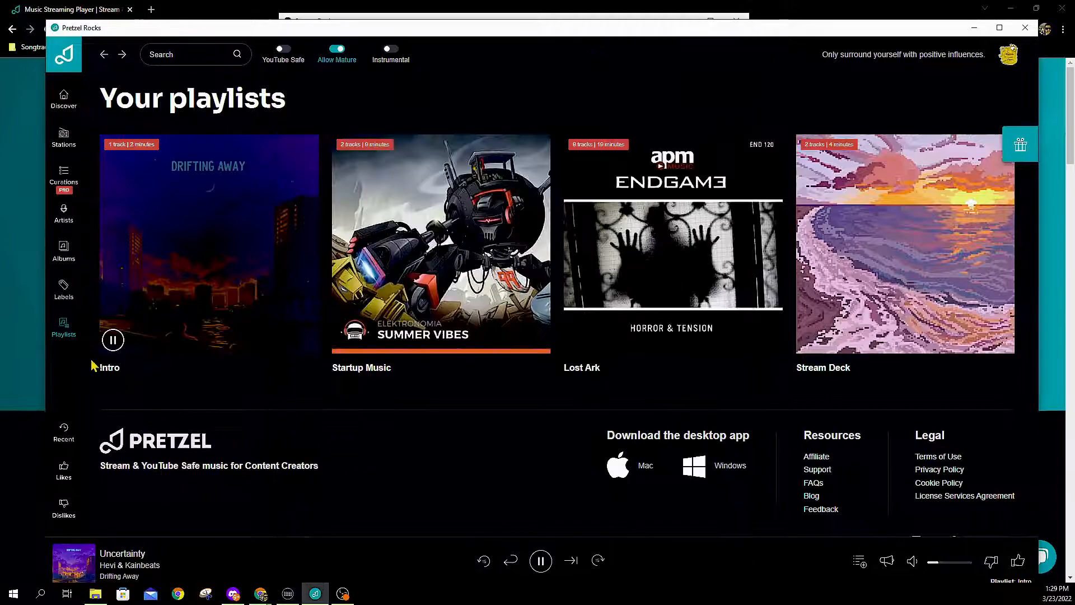
Step: Show the Pretzel Rocks Stations catalogue and scroll through its list
click(63, 137)
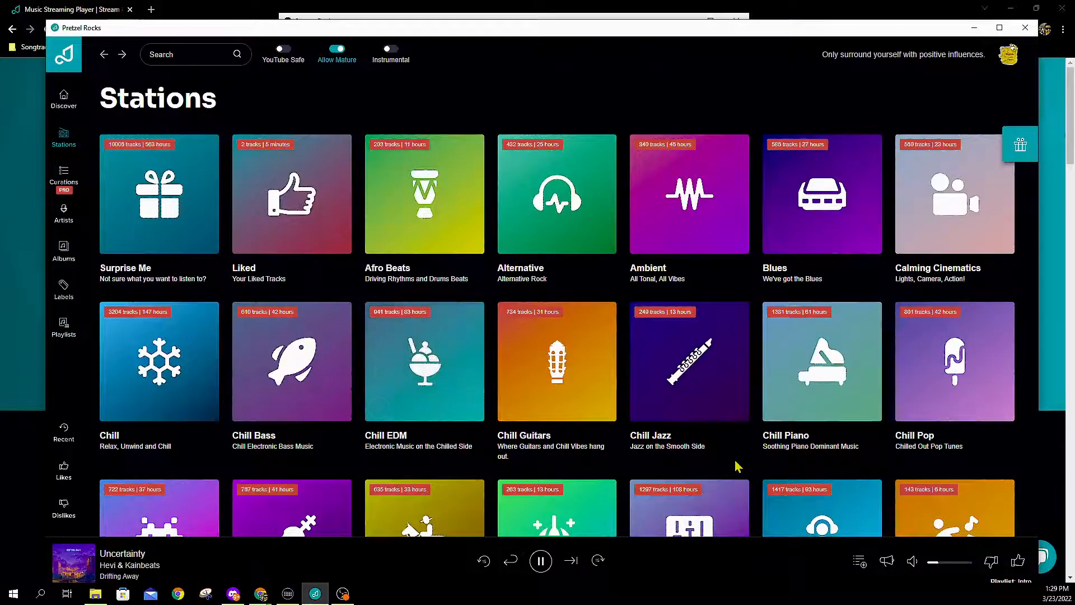
scroll(down, 3)
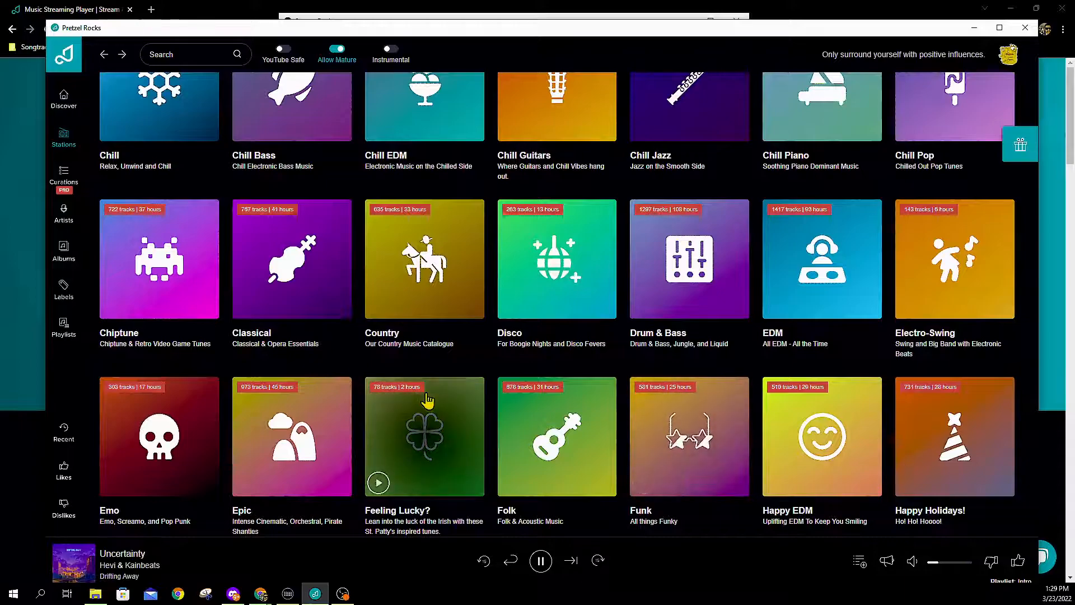
scroll(up, 3)
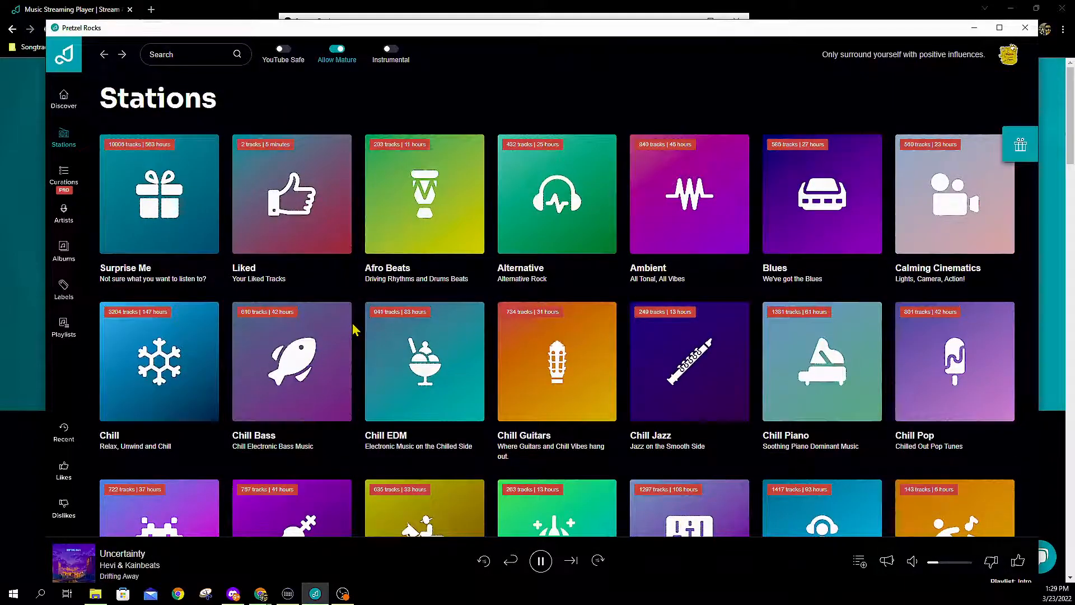
mouse_move(24, 193)
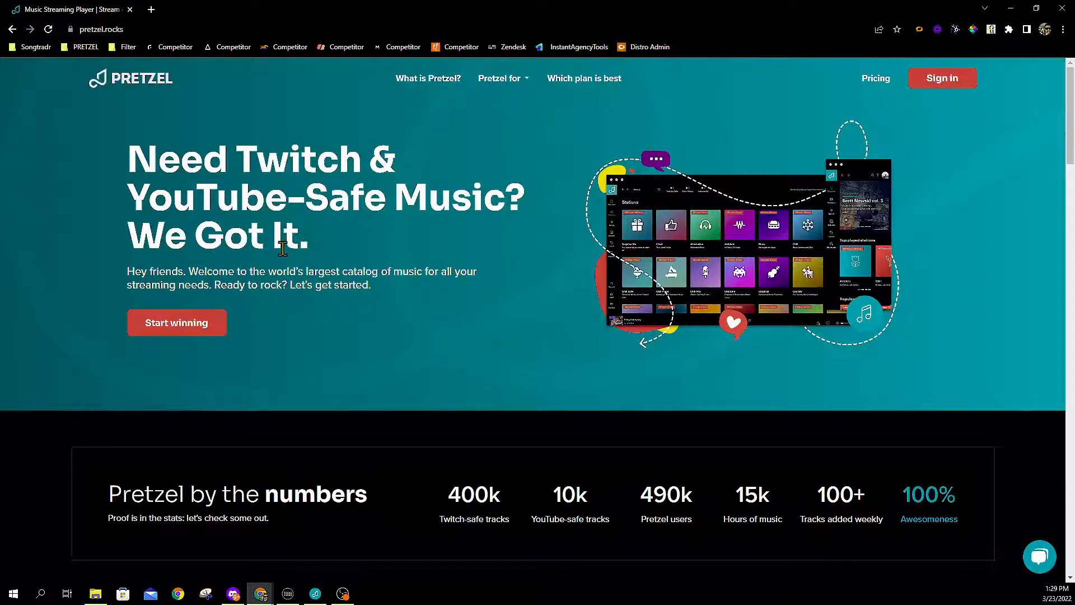
scroll(down, 3)
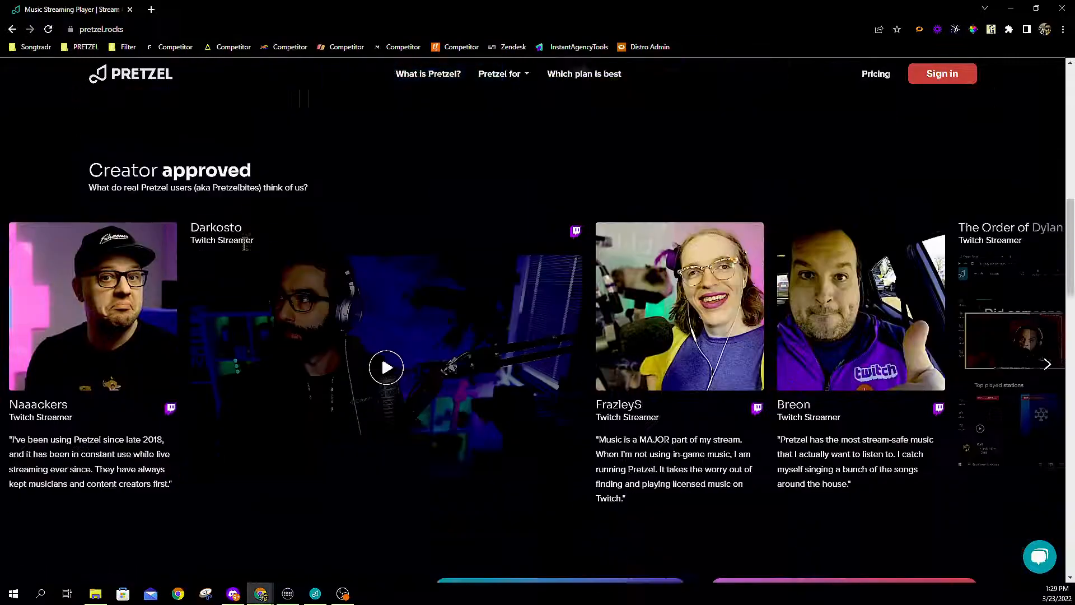
scroll(down, 3)
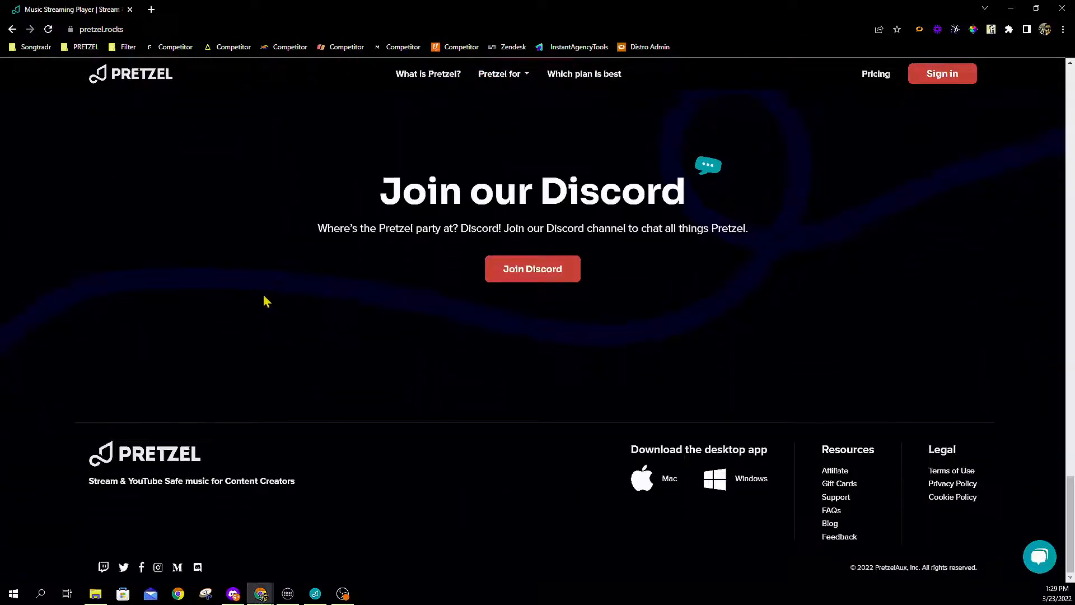
mouse_move(749, 442)
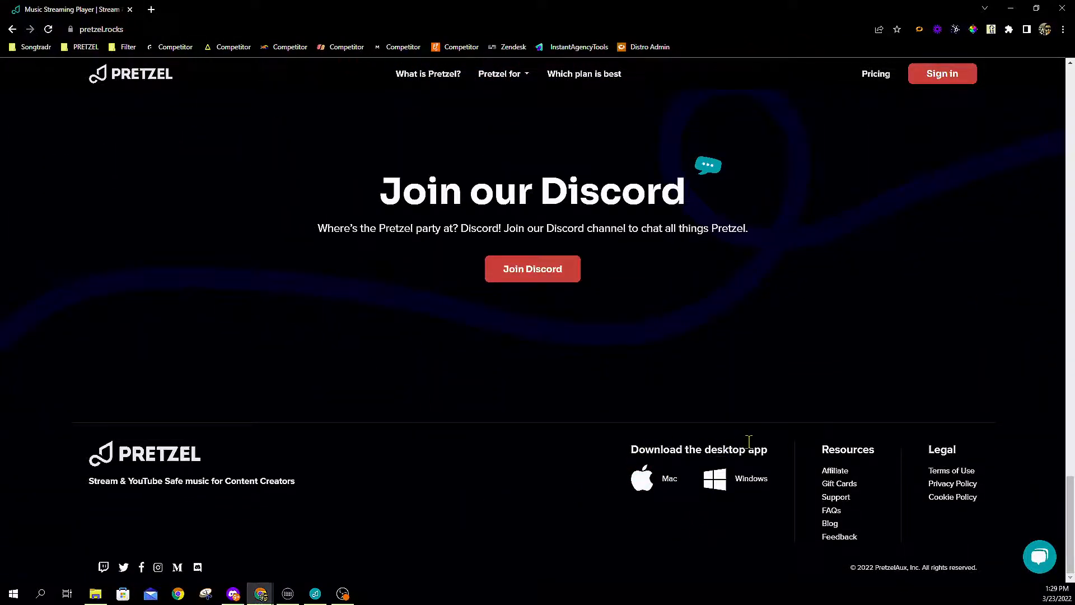
mouse_move(634, 483)
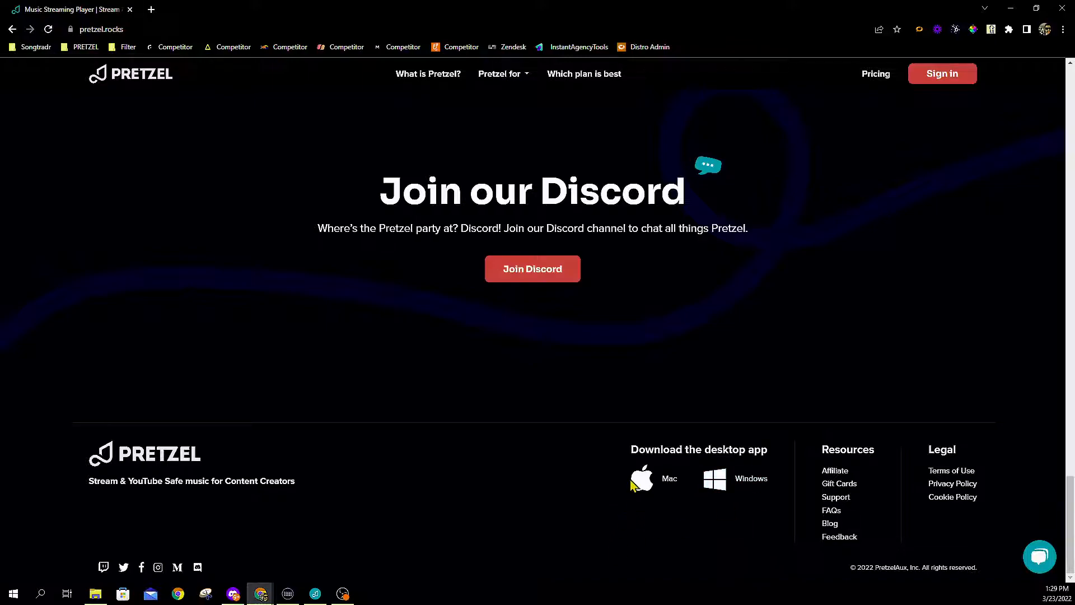
mouse_move(490, 363)
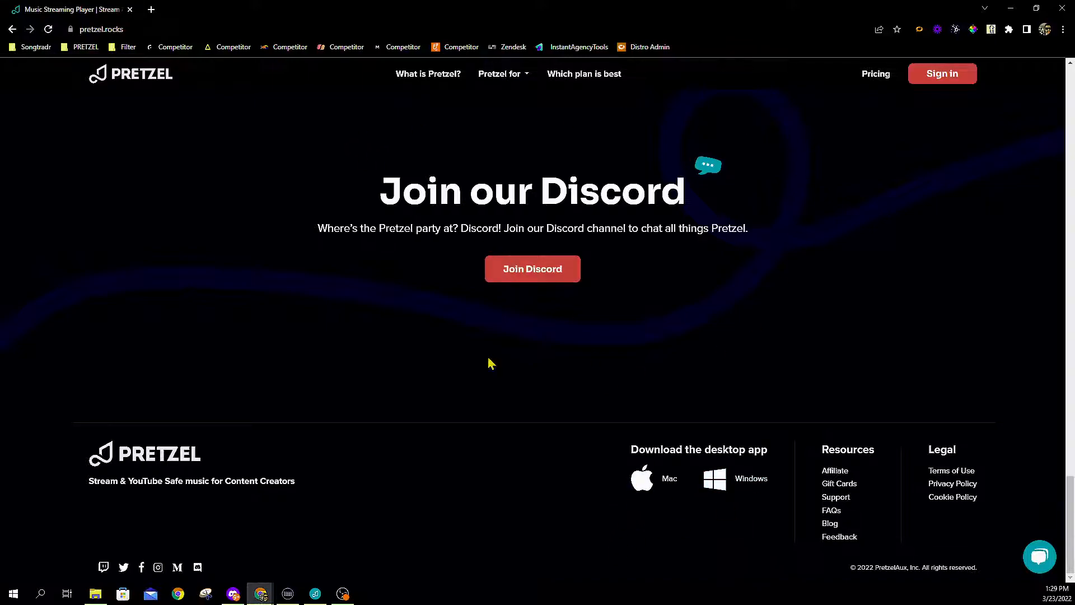
mouse_move(528, 132)
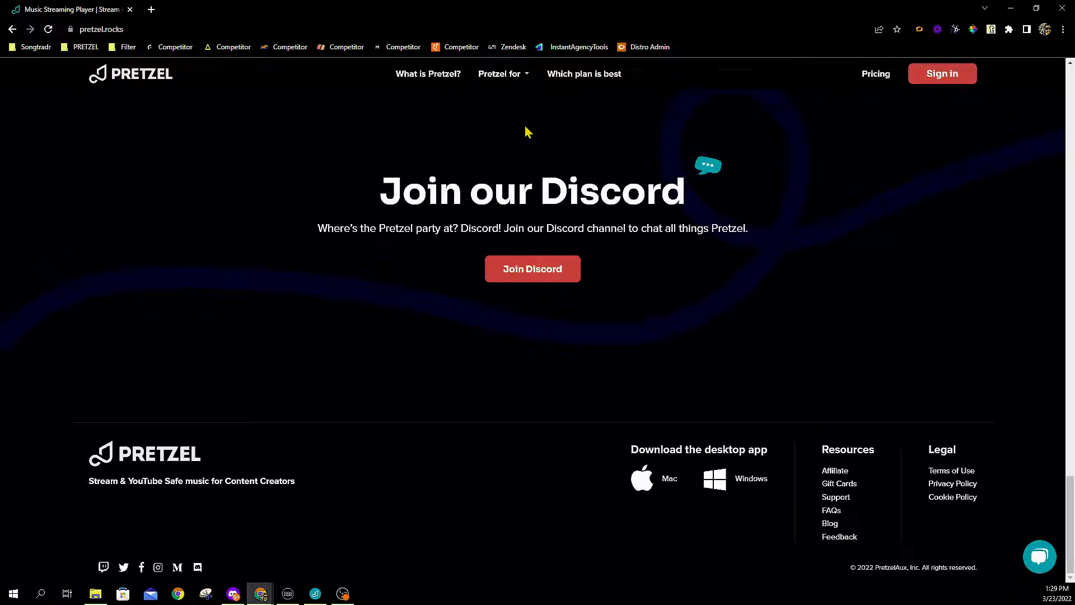
mouse_move(495, 252)
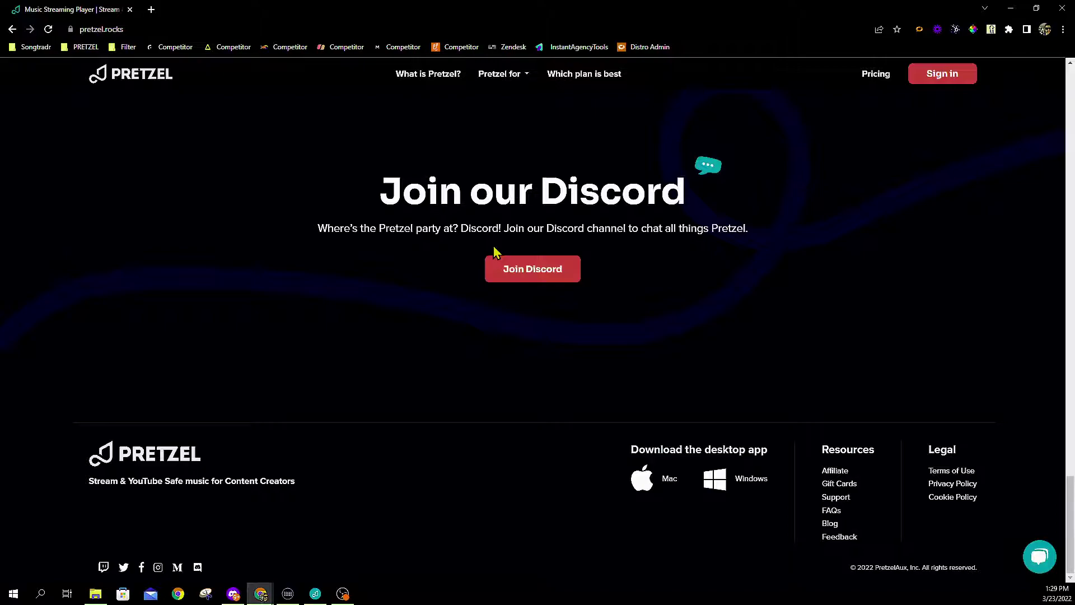
mouse_move(50, 323)
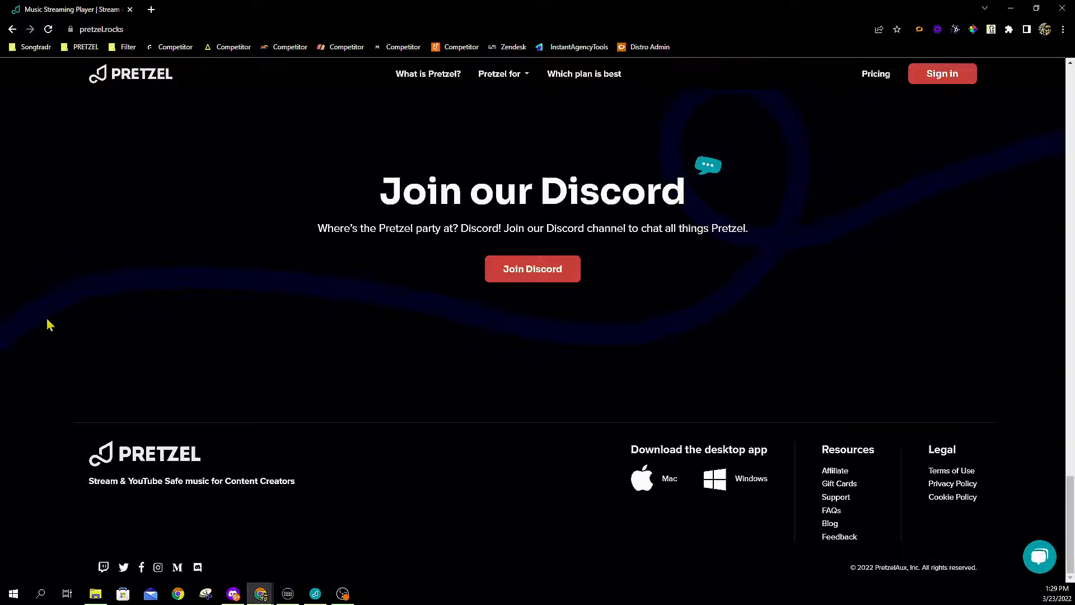